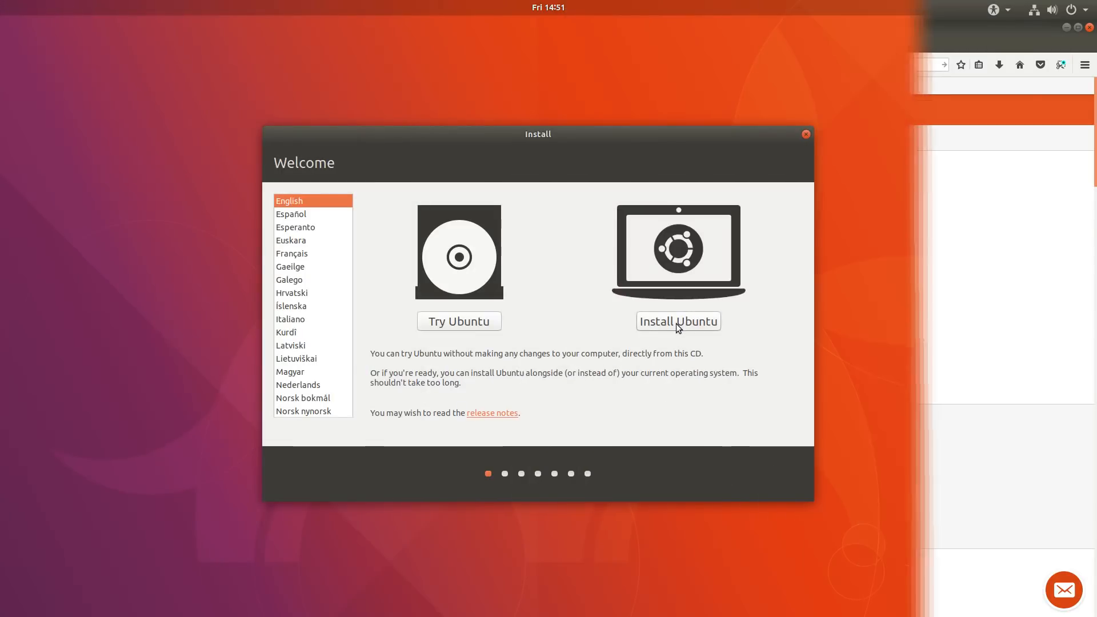
Start Install Ubuntu and sign in at the GDM login screen to reach the desktop
left_click(678, 321)
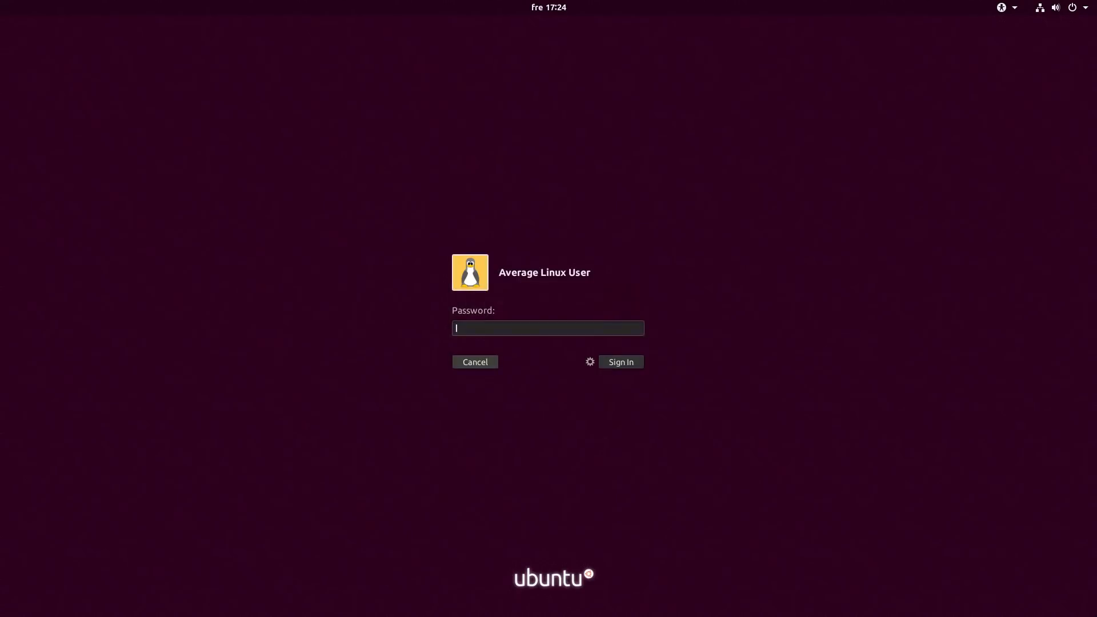
left_click(621, 362)
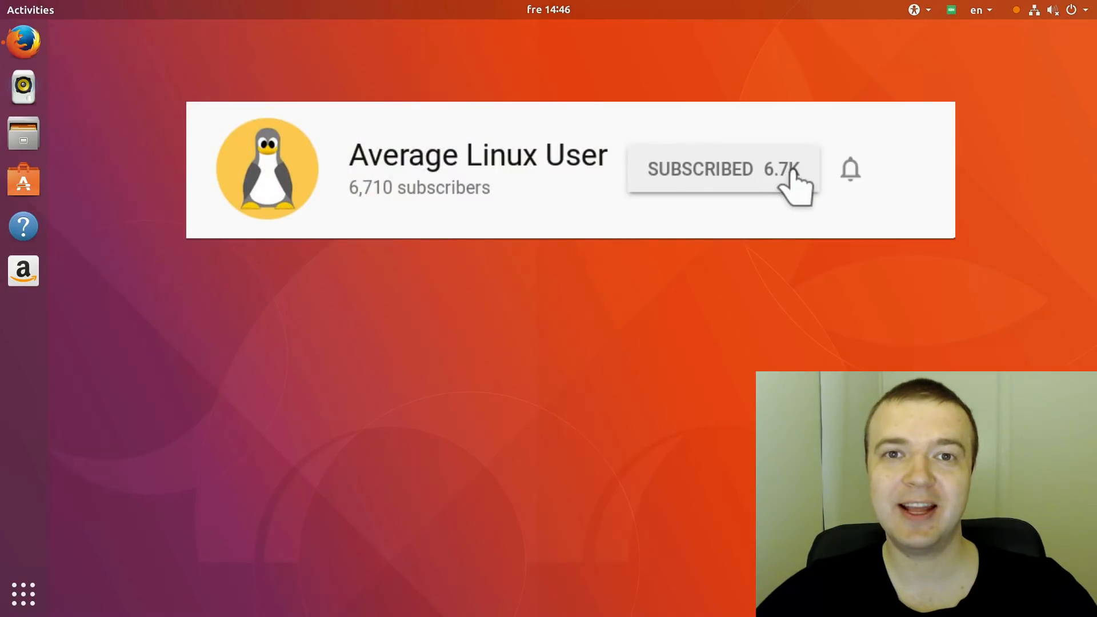
left_click(851, 169)
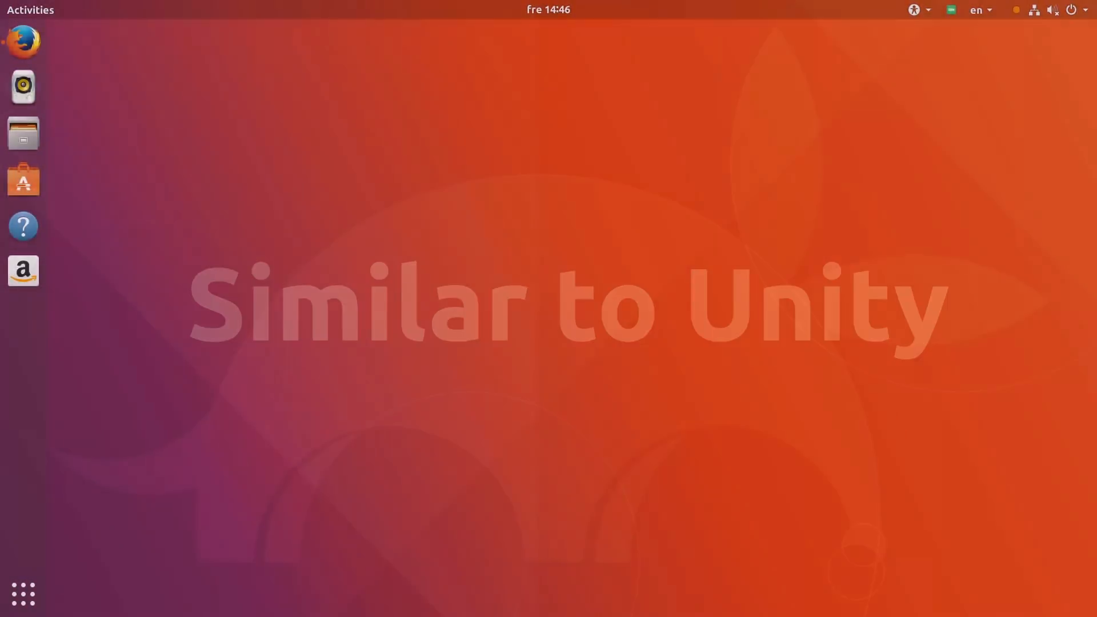
left_click(21, 38)
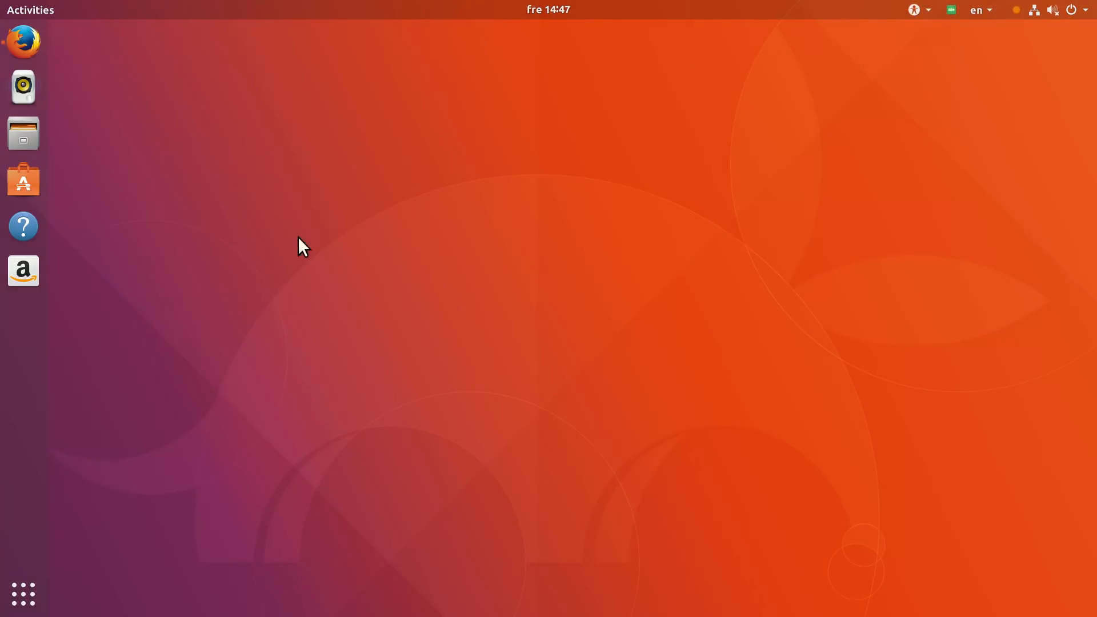
mouse_move(80, 277)
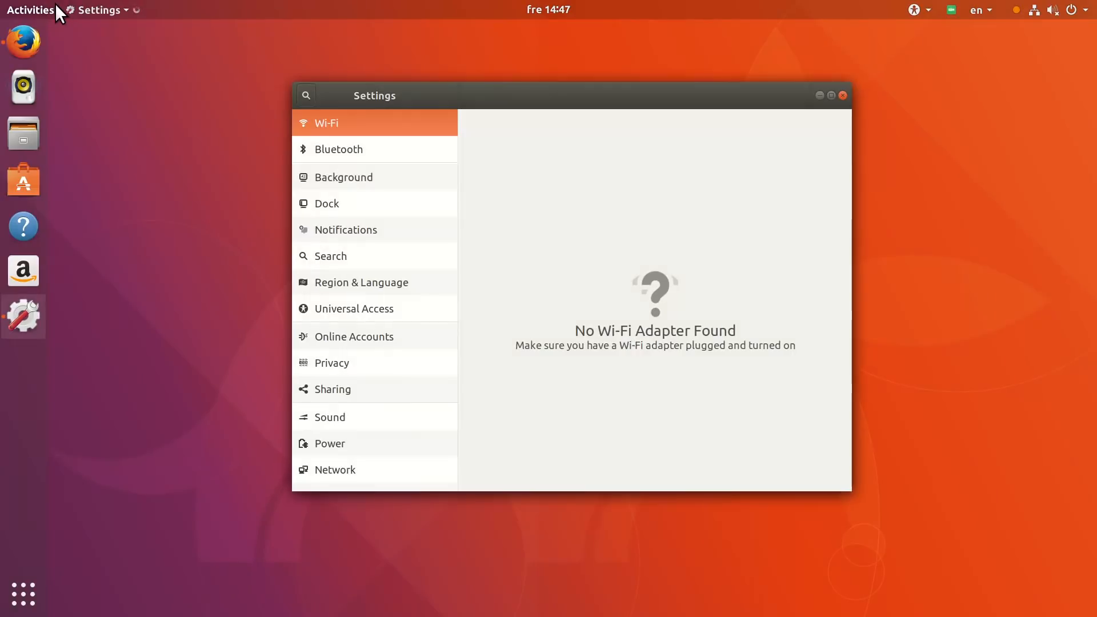
left_click(326, 203)
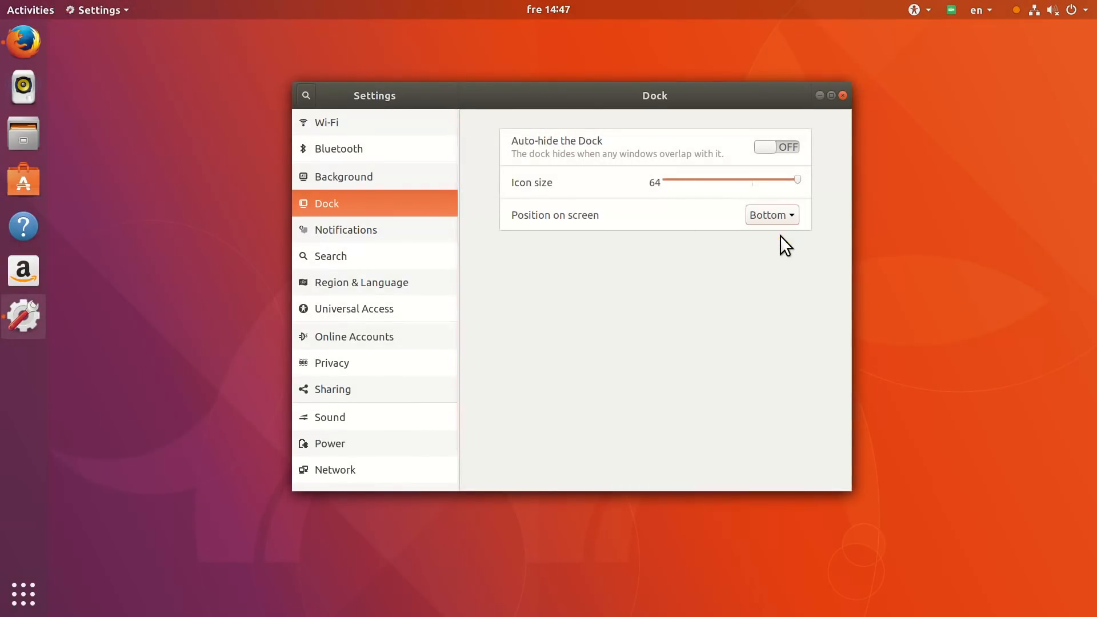
left_click(772, 214)
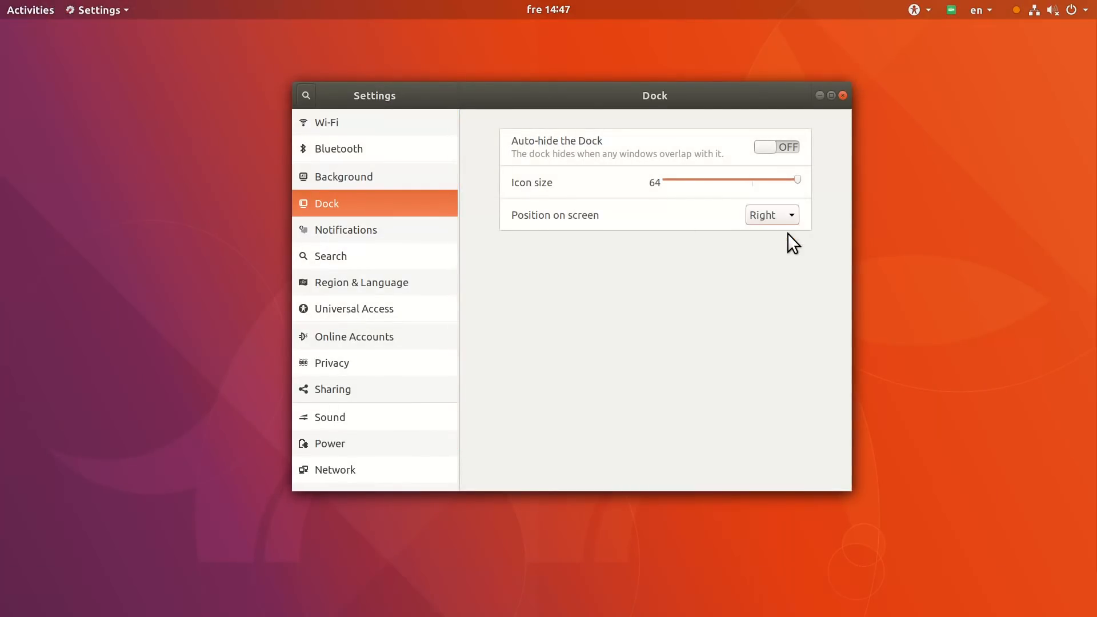
left_click(771, 215)
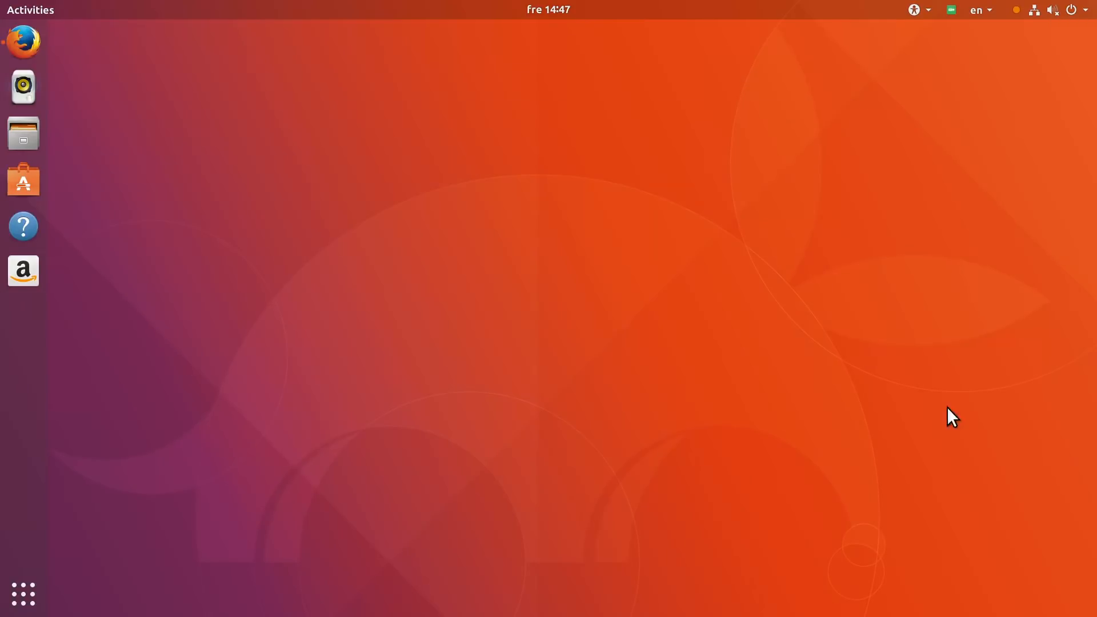
mouse_move(1084, 597)
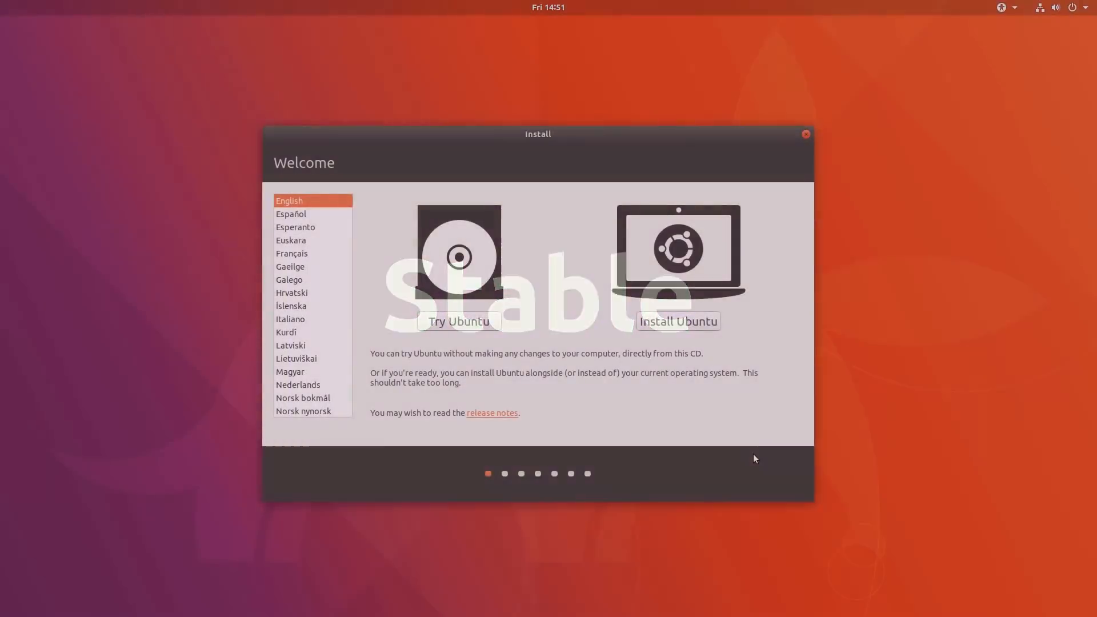
Enable third-party drivers and codecs and start an erase-disk install
left_click(678, 321)
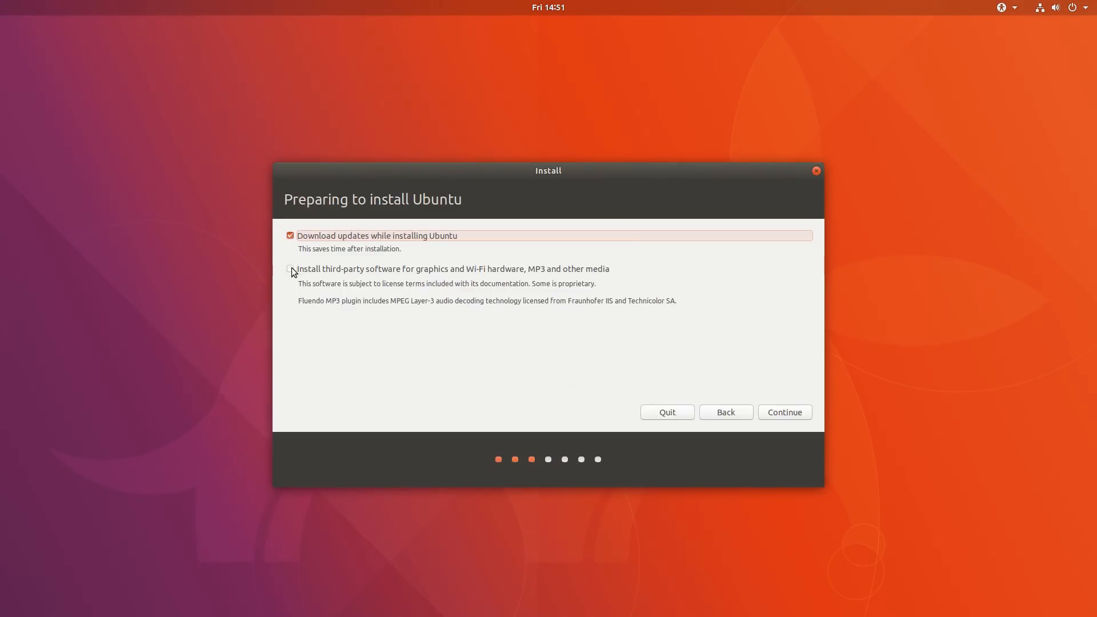
left_click(290, 269)
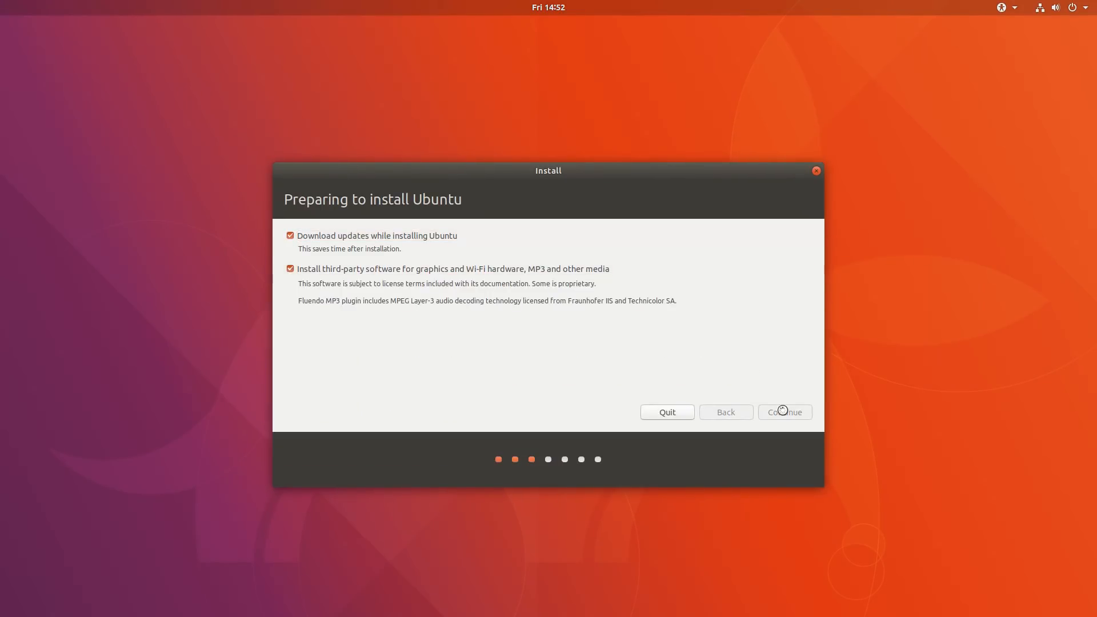
left_click(784, 412)
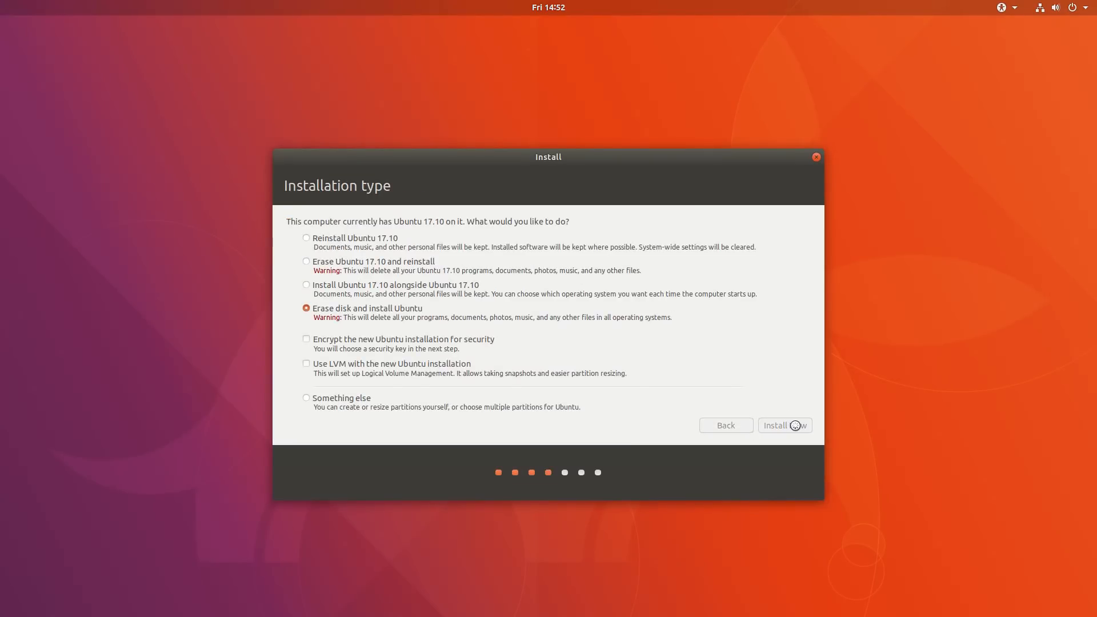
left_click(785, 425)
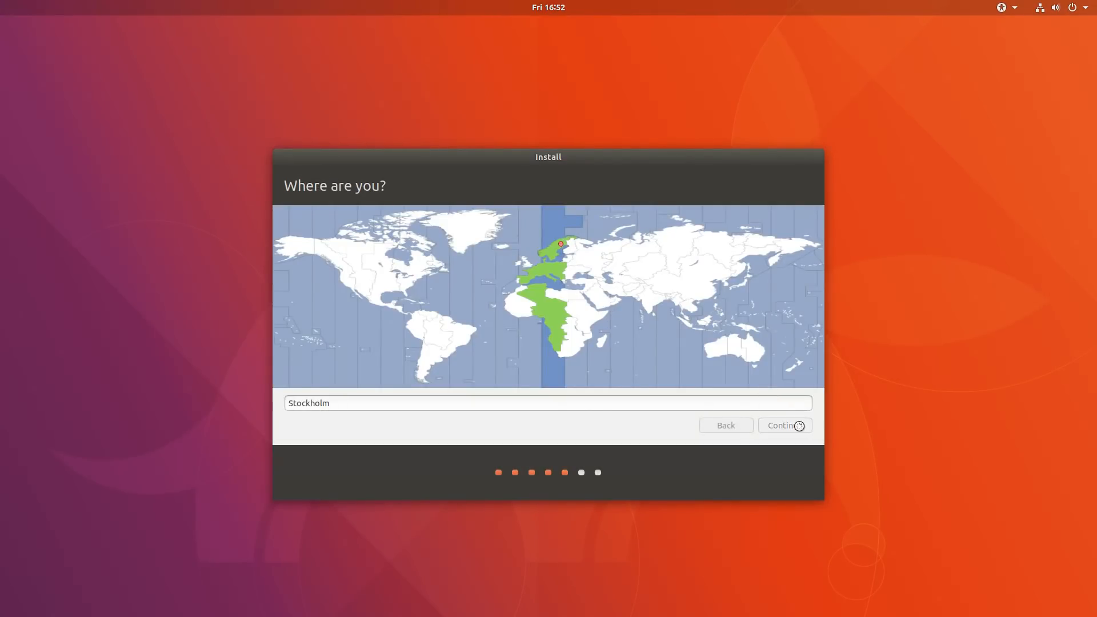
Accept Stockholm as the location and fill in the Who are you account fields
left_click(785, 425)
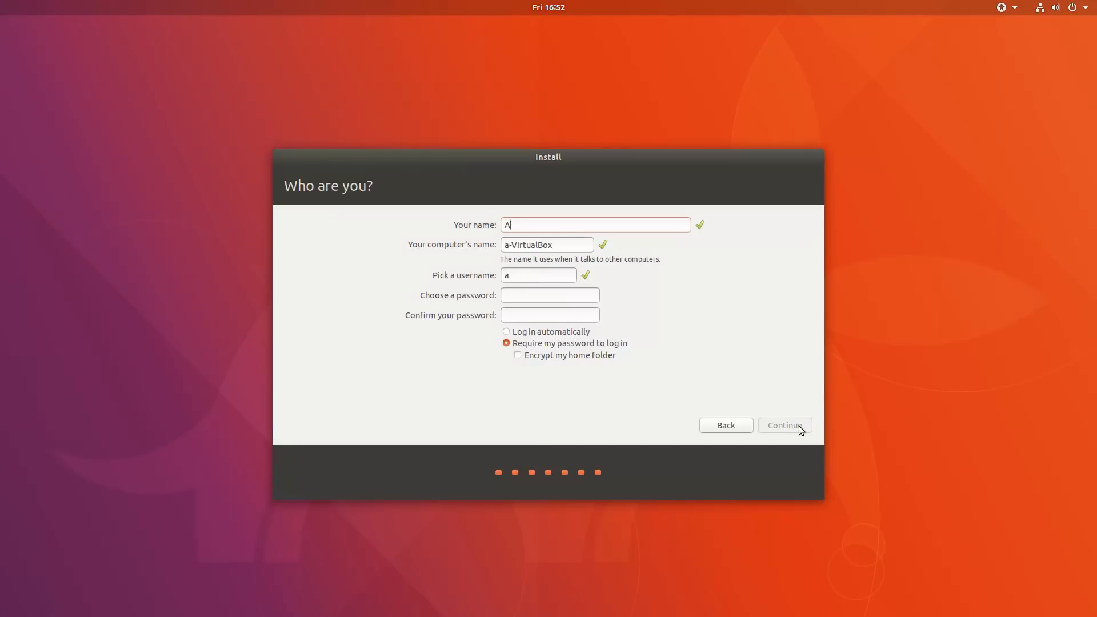
left_click(550, 295)
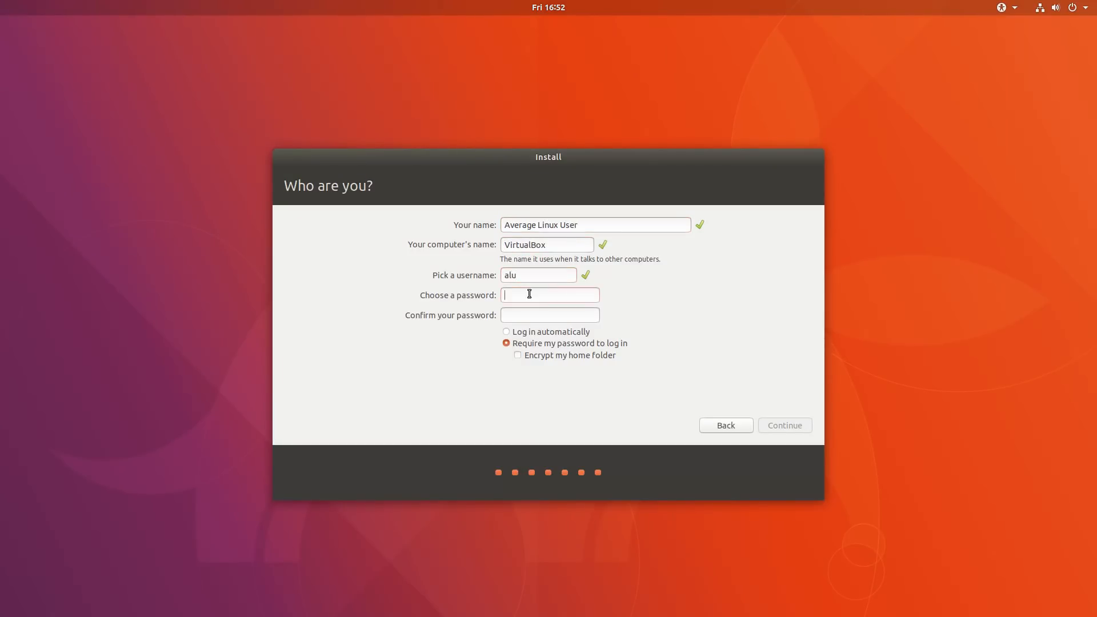
left_click(784, 426)
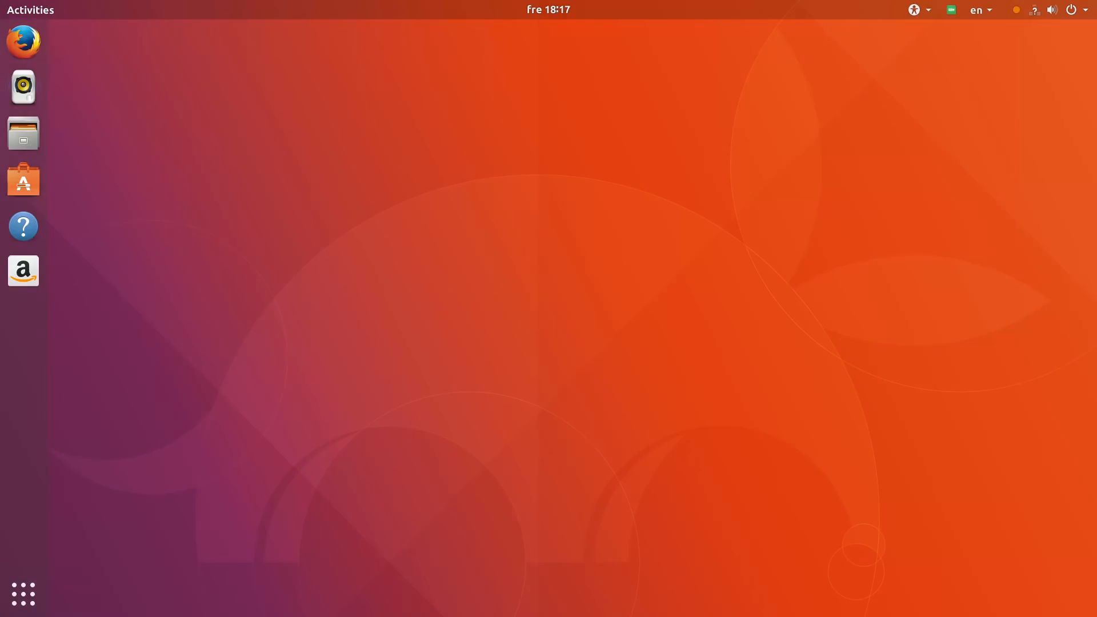
Launch Software & Updates from Activities search and show the Additional Drivers list
type("about")
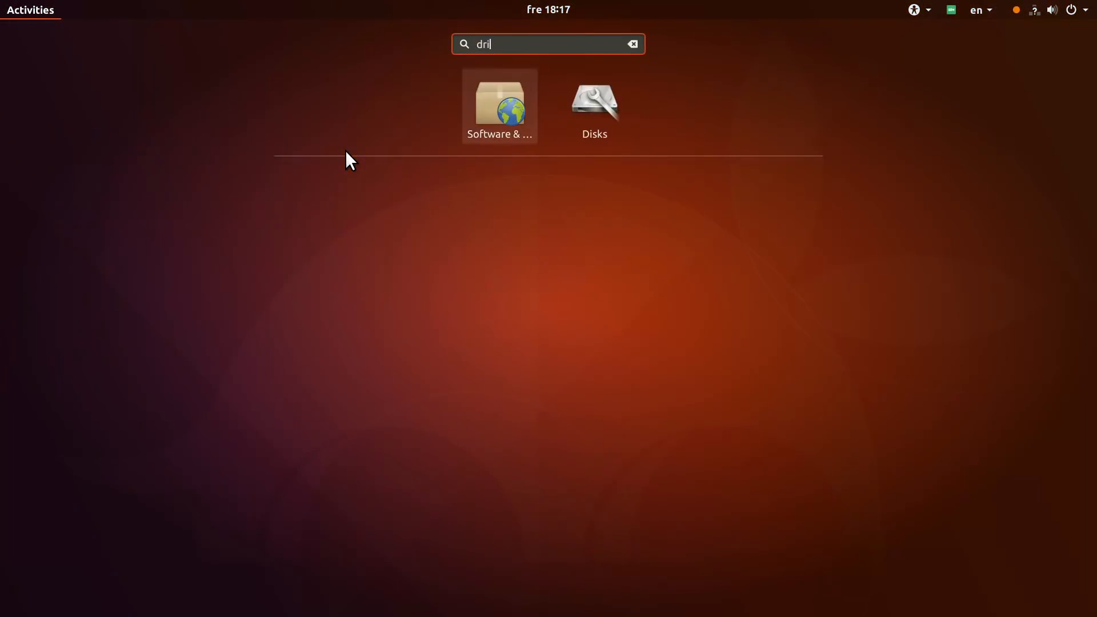
left_click(500, 102)
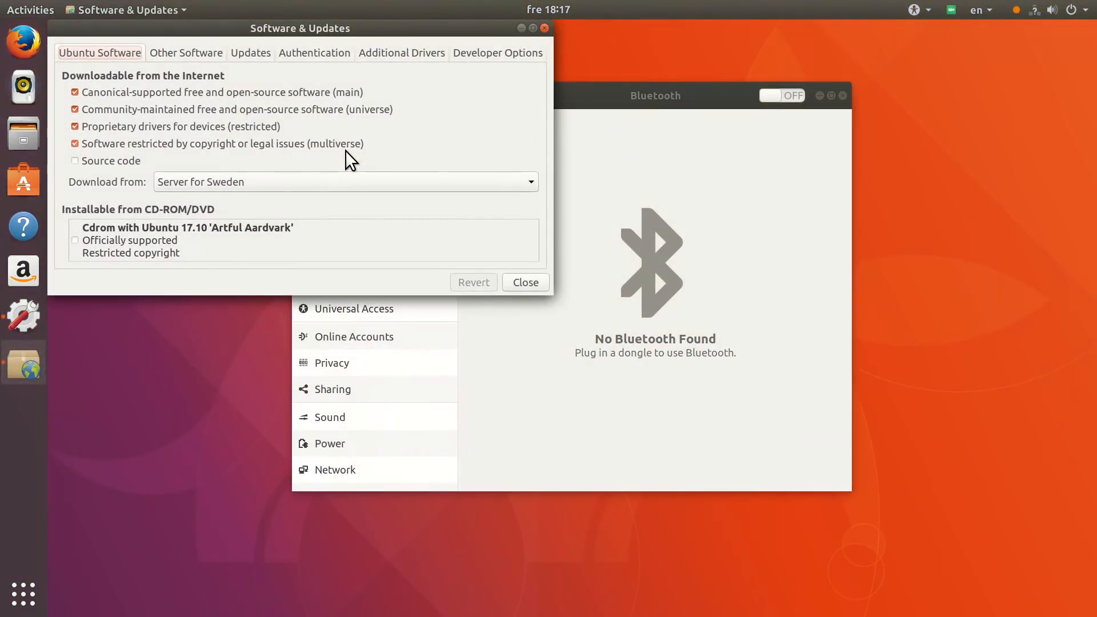
left_click(401, 52)
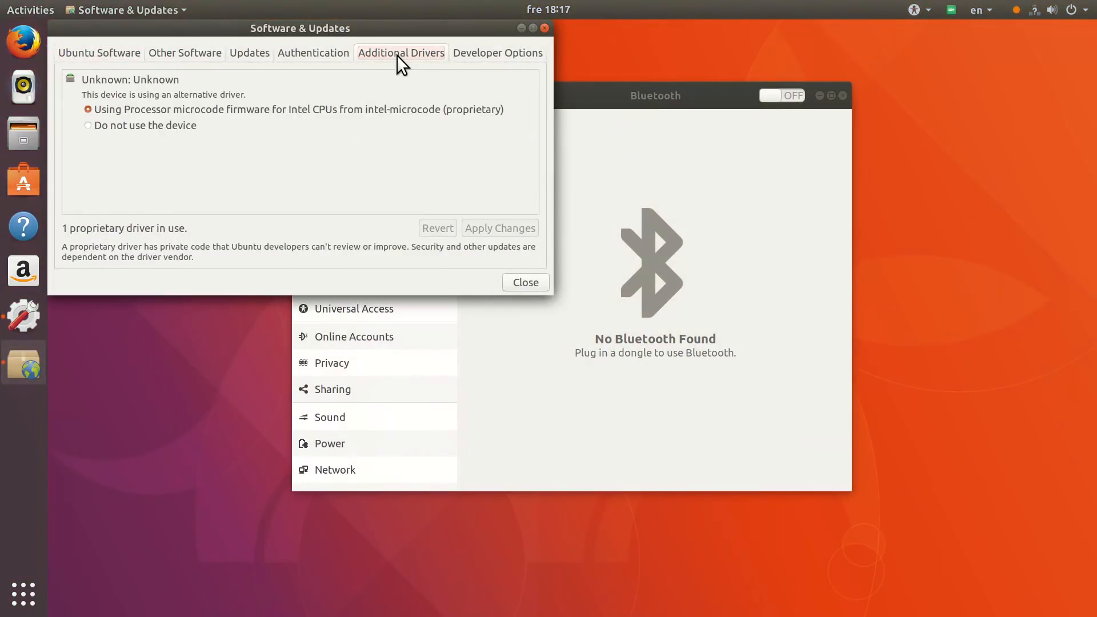
mouse_move(525, 282)
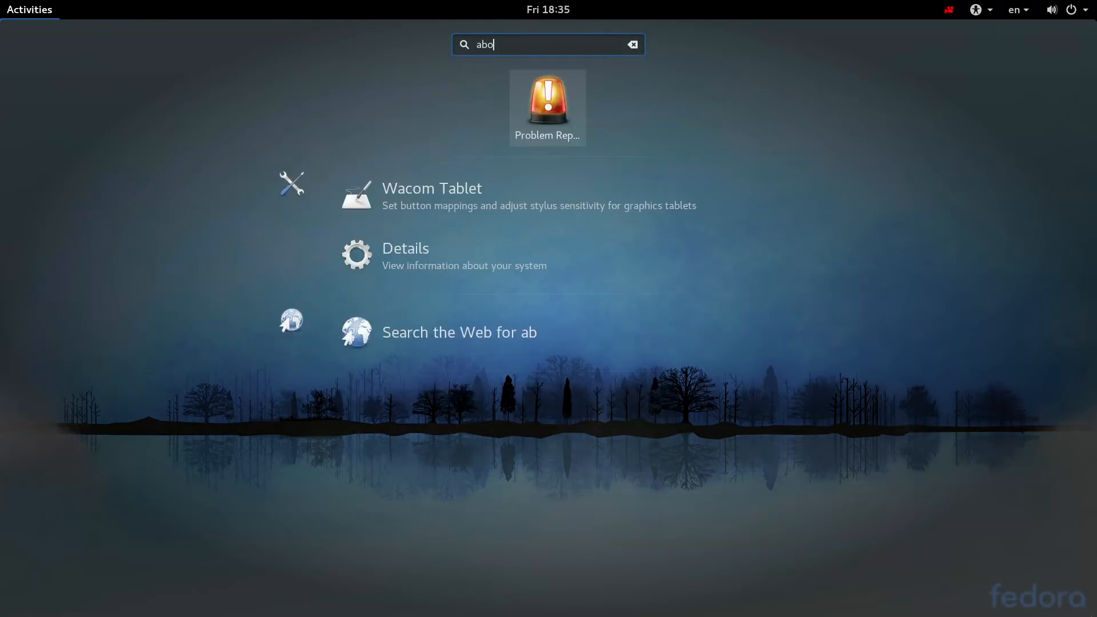
Select the user on the GDM login screen and sign in with the password
left_click(405, 248)
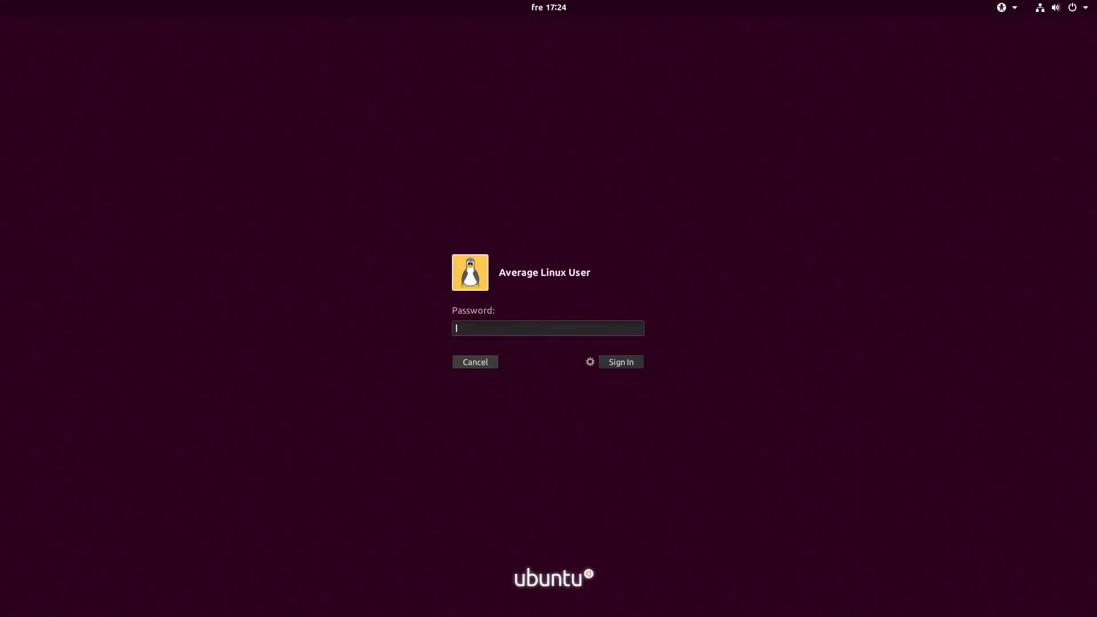
left_click(621, 362)
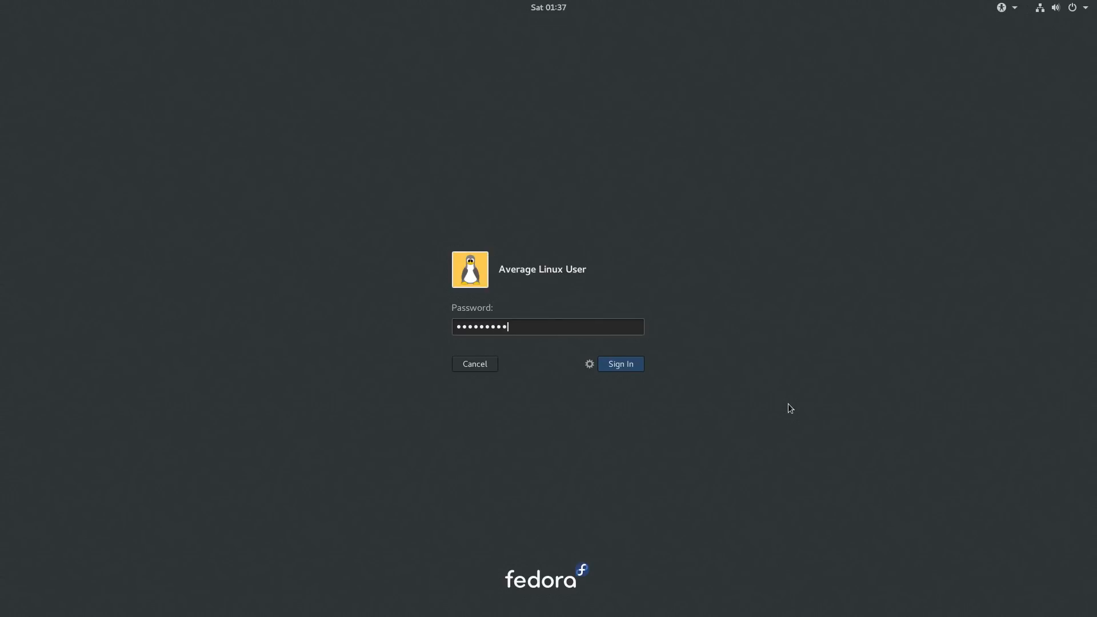
left_click(620, 364)
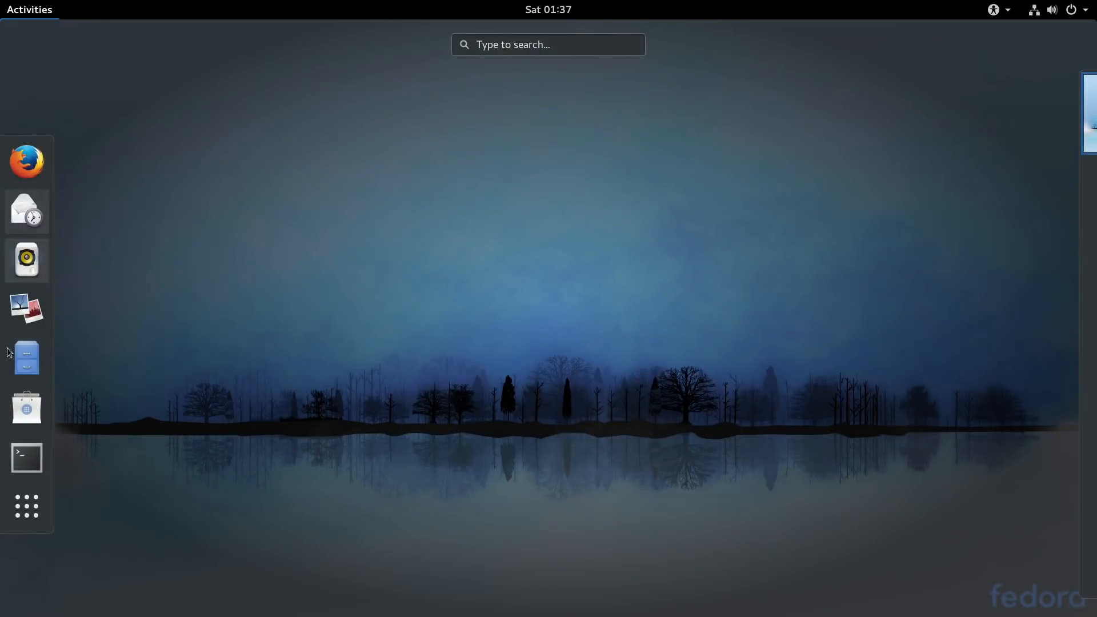
Show the session types, choose the user account and sign in again to the desktop
left_click(27, 358)
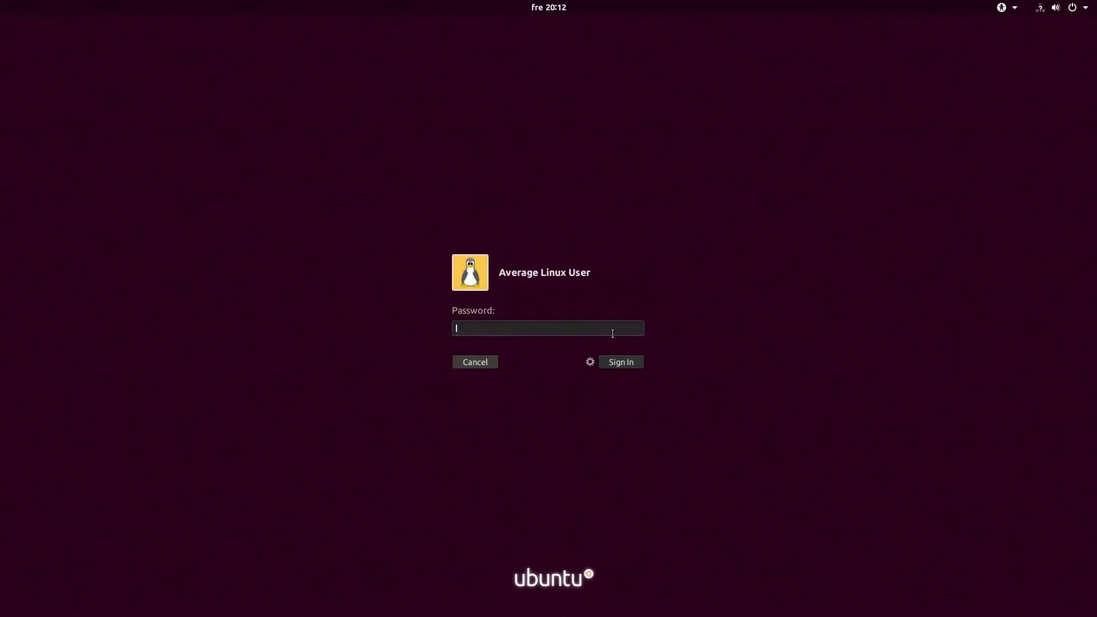
left_click(590, 362)
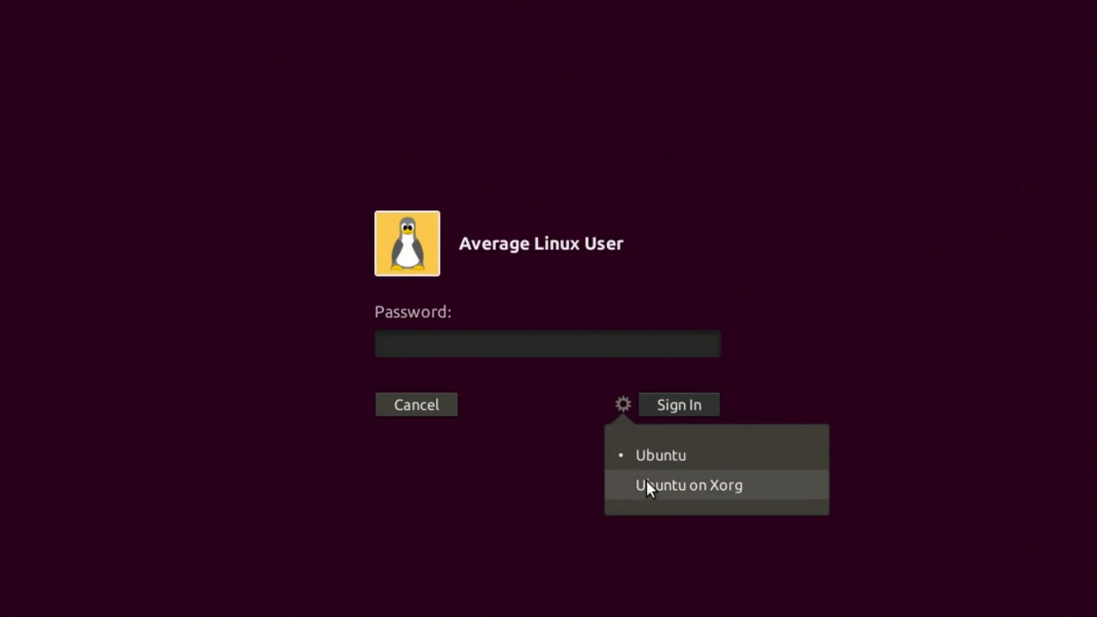
left_click(690, 485)
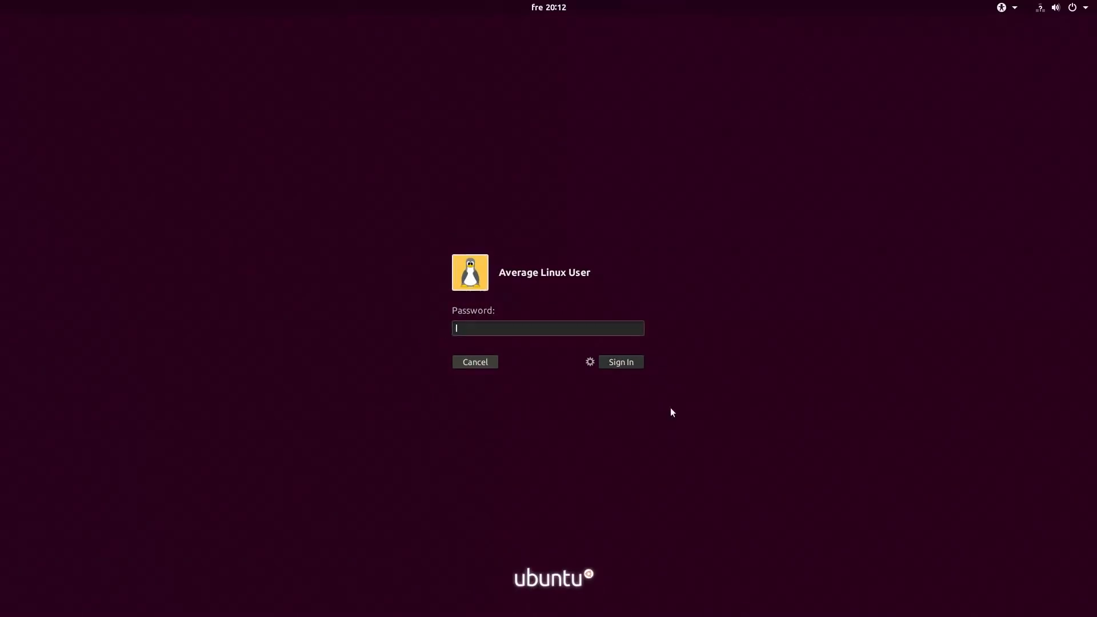
left_click(621, 361)
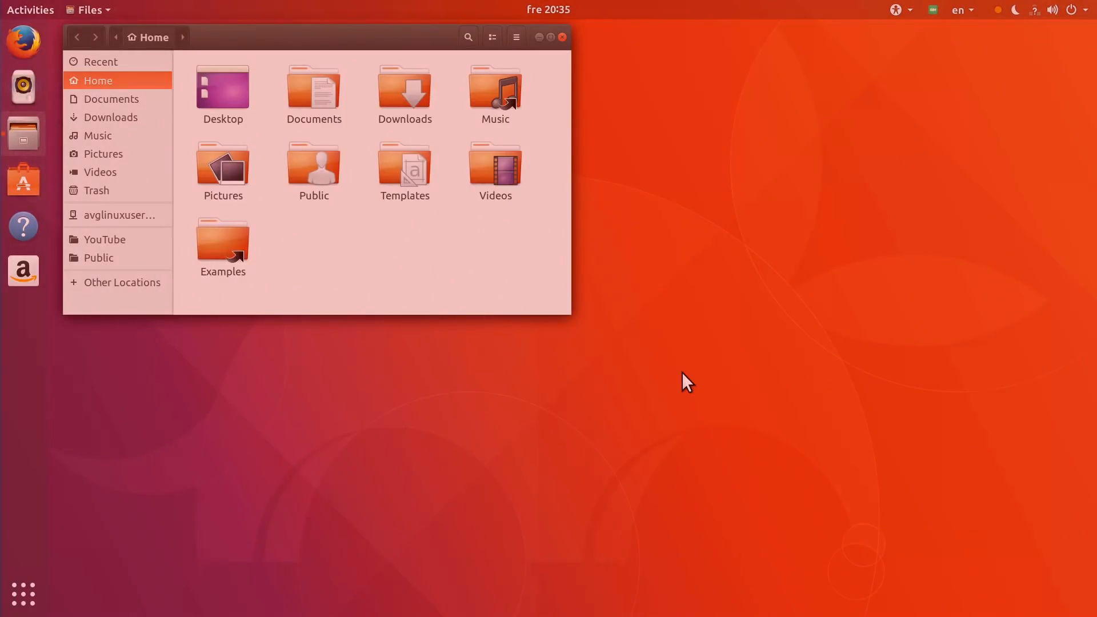
From the system menu's Night Light entry, open Display Settings onto the Devices Printers panel
left_click(1088, 10)
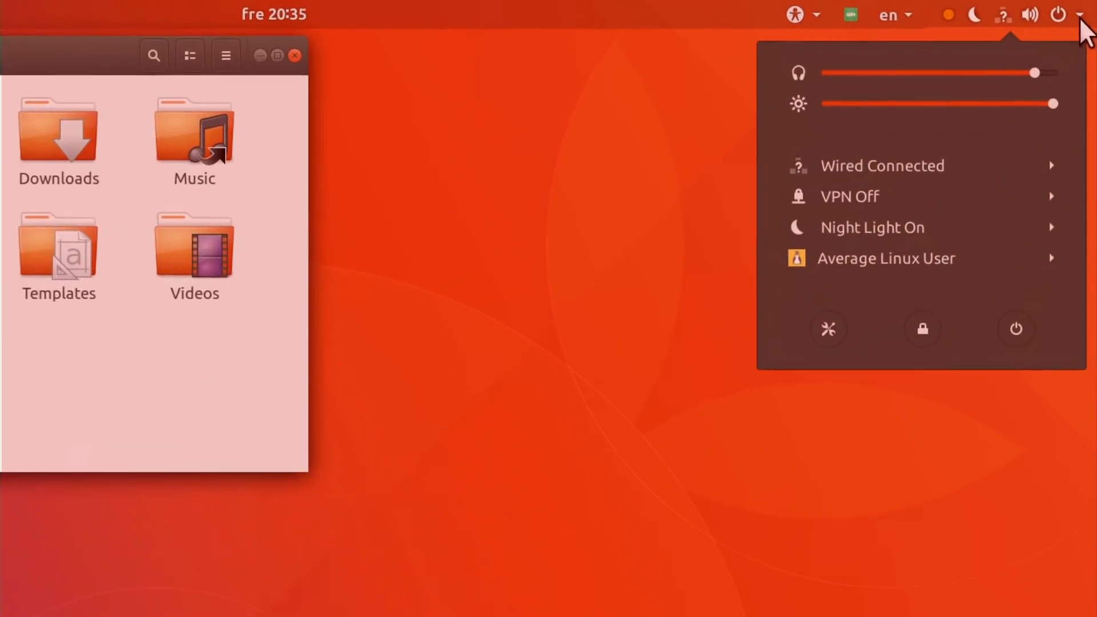
left_click(873, 227)
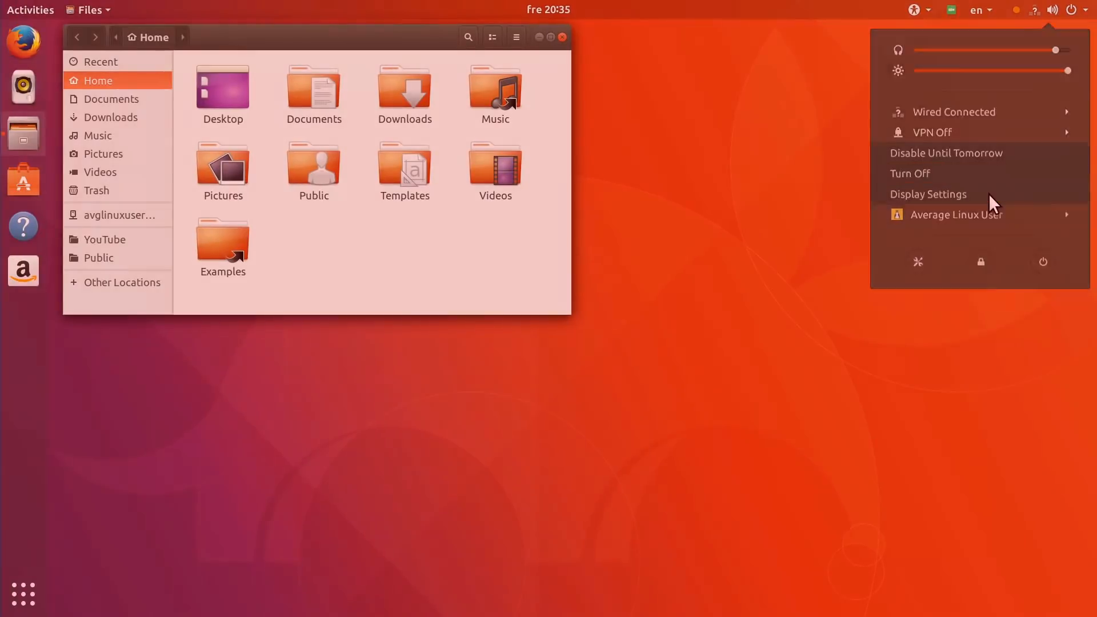
left_click(993, 203)
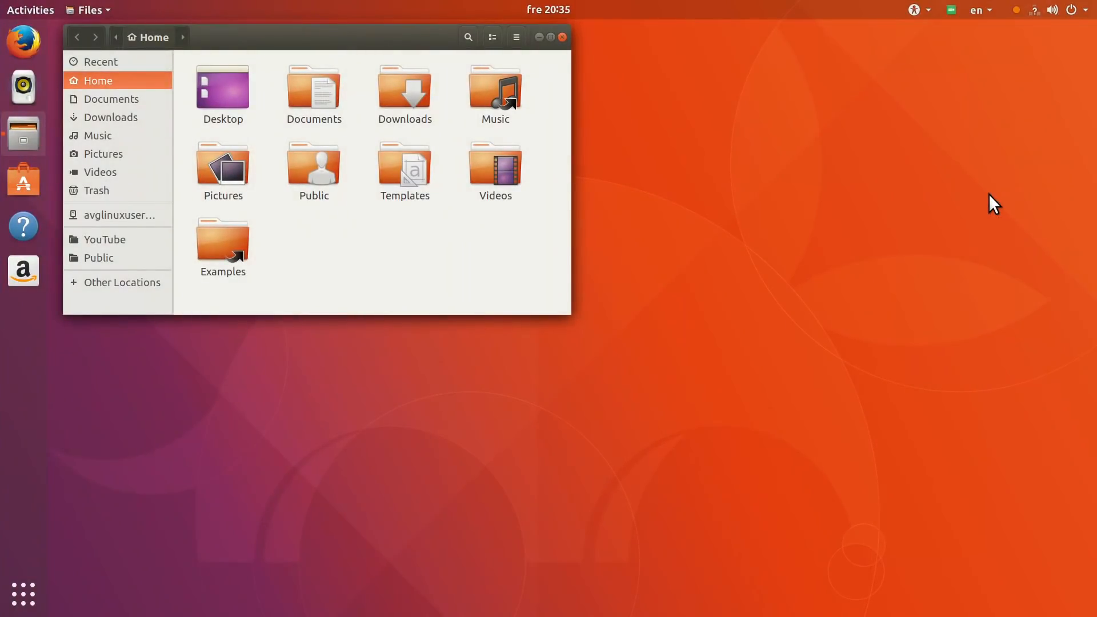
mouse_move(52, 52)
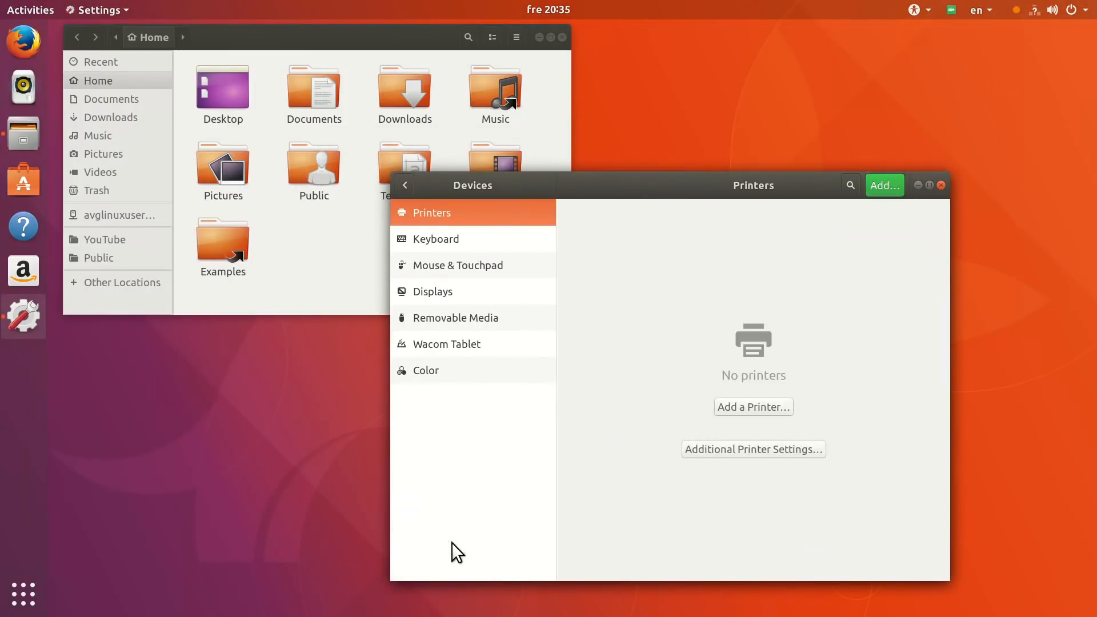
left_click(433, 291)
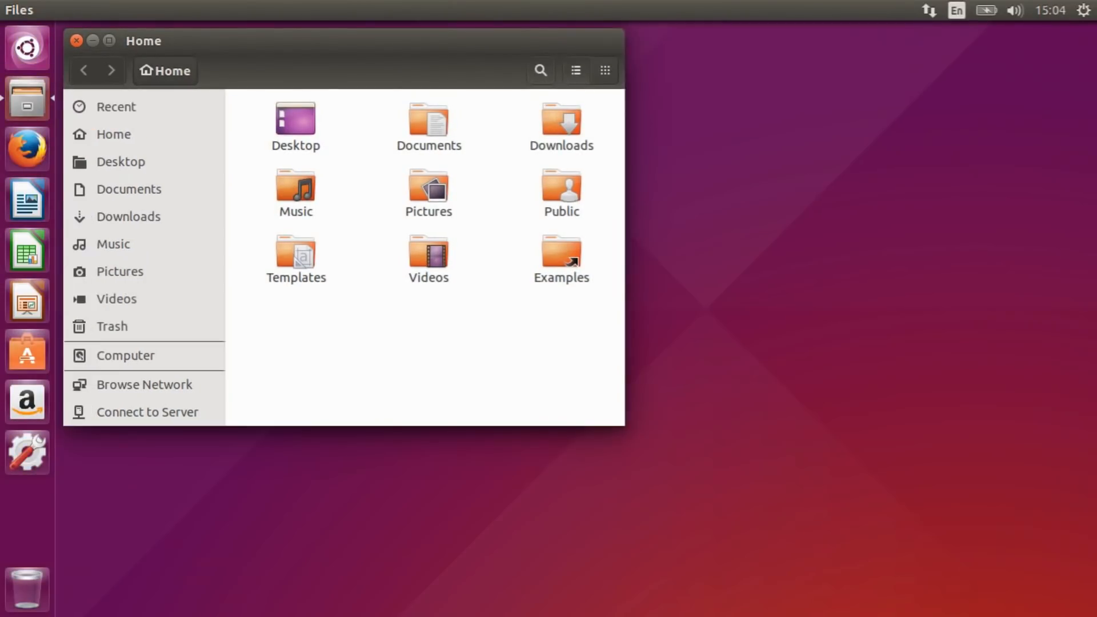
Read through the gnome.org GNOME 3 page to its end and close the browser window
left_click(115, 132)
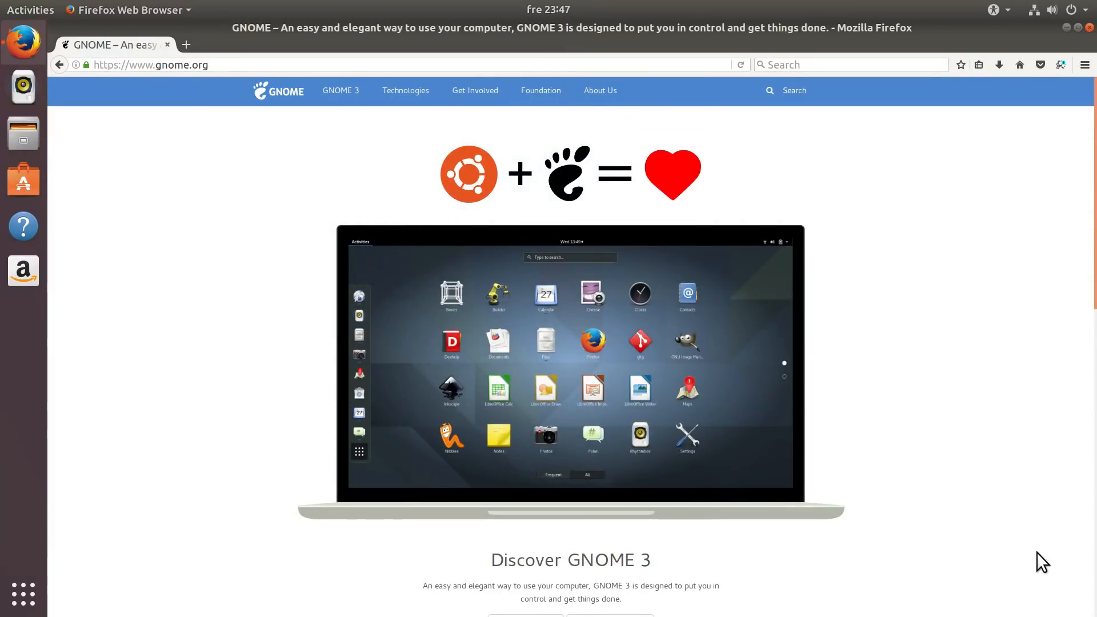
left_click(341, 91)
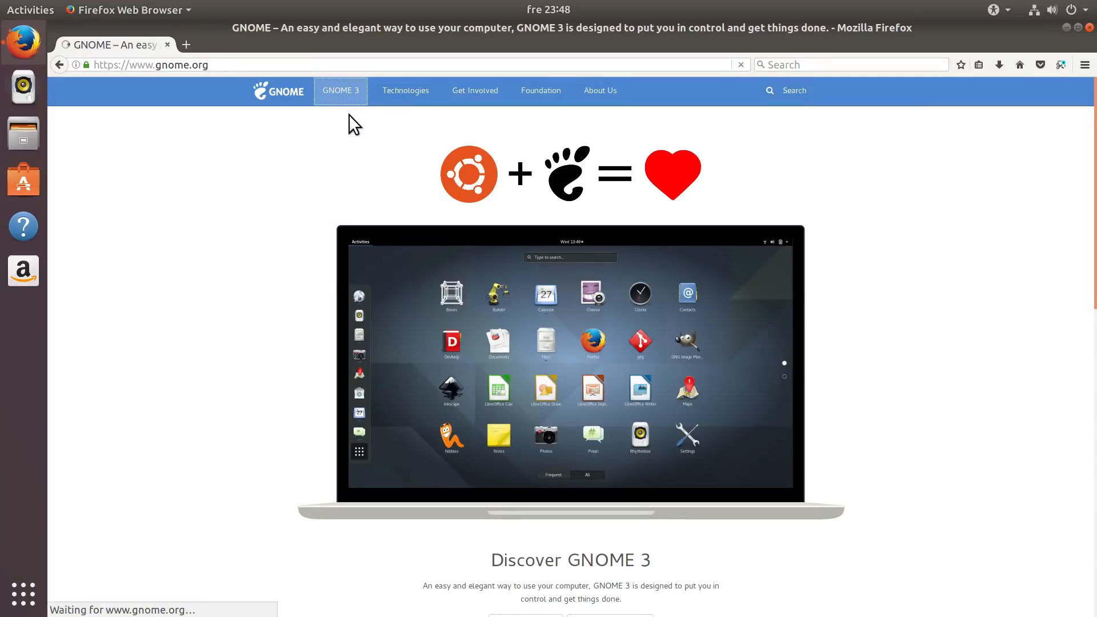
left_click(340, 91)
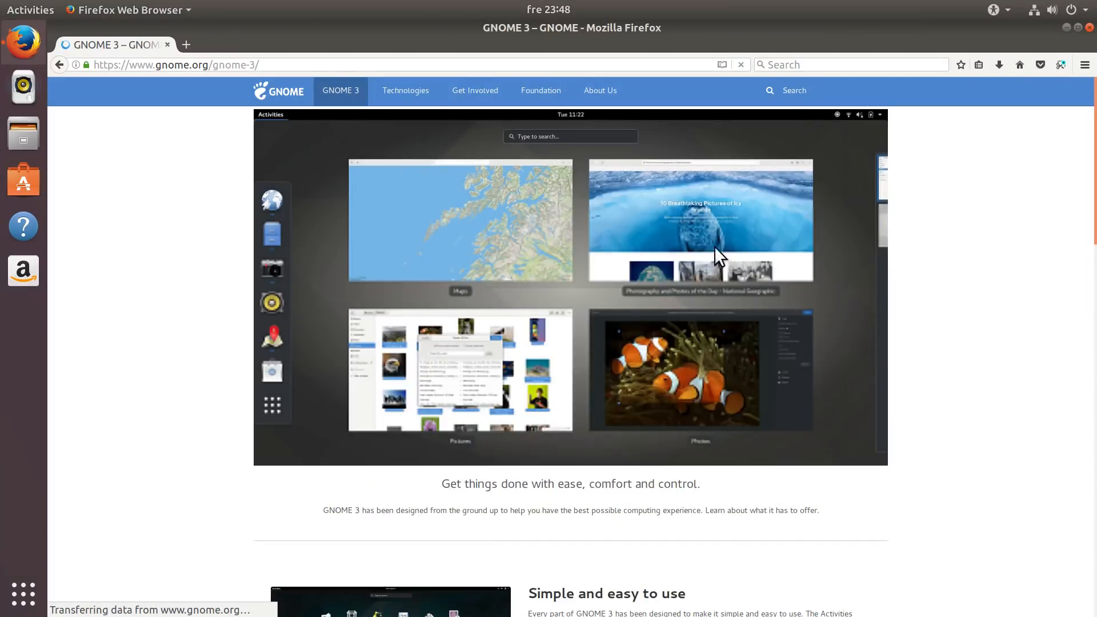
scroll("down", 3)
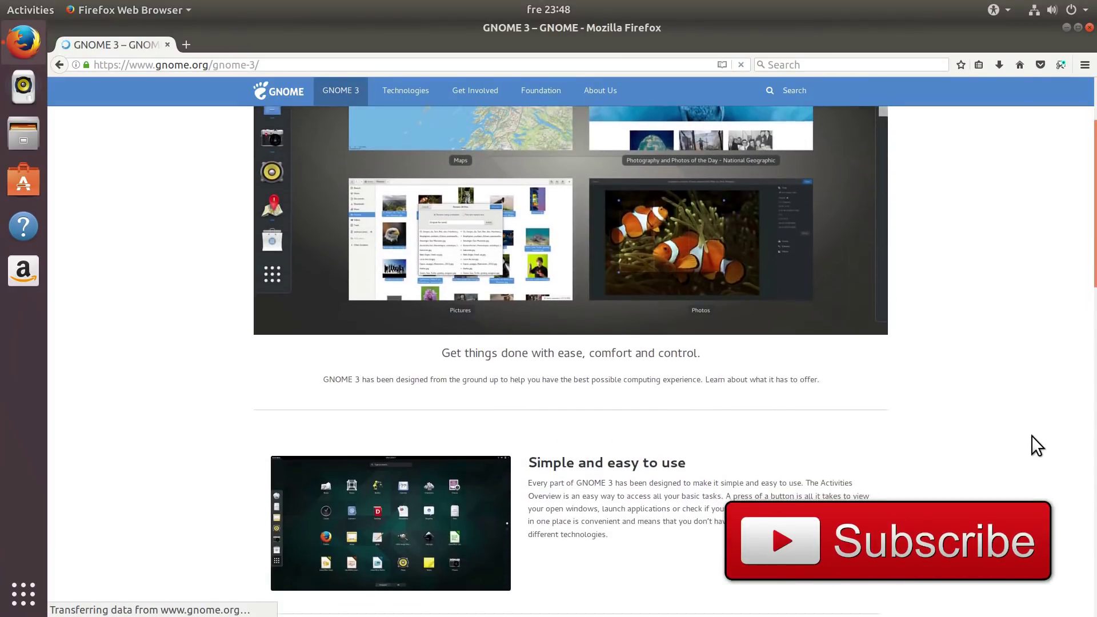
scroll("down", 3)
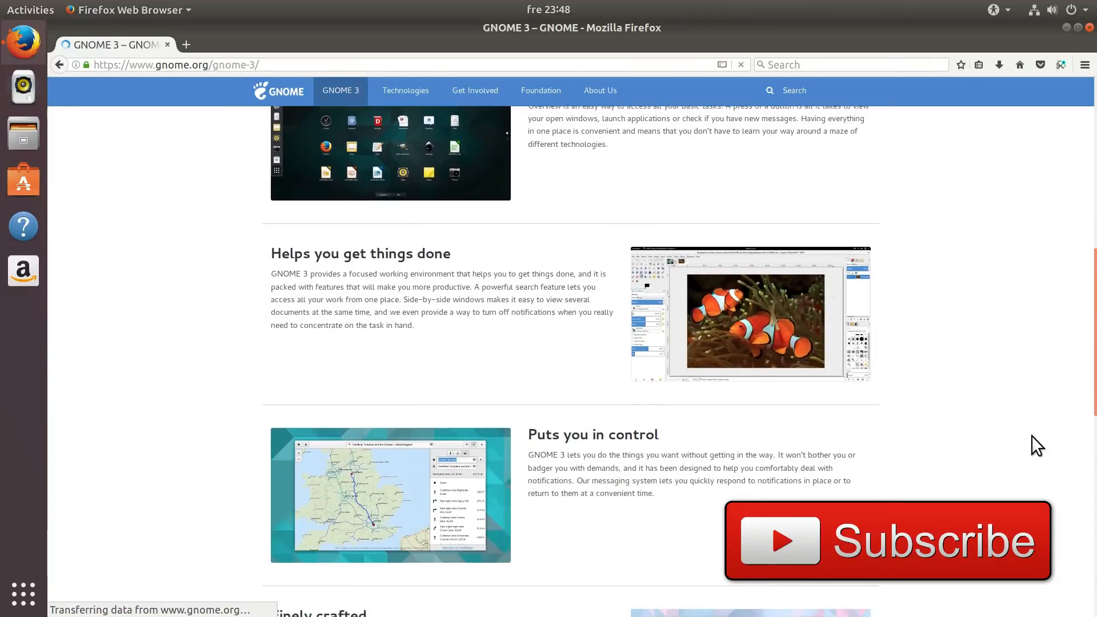
scroll("down", 3)
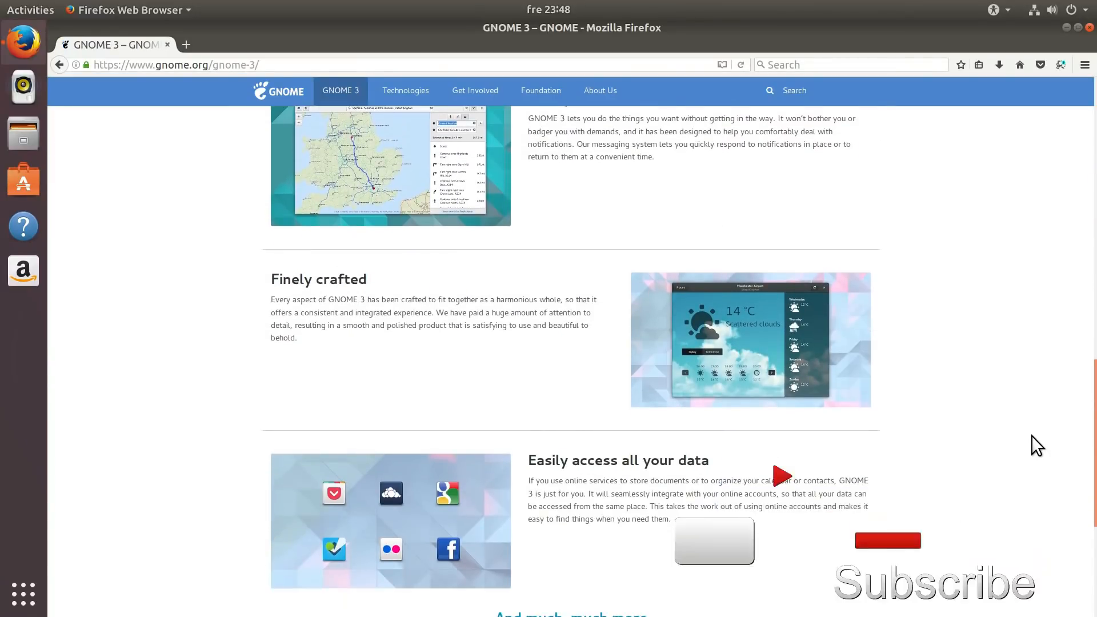
scroll("down", 3)
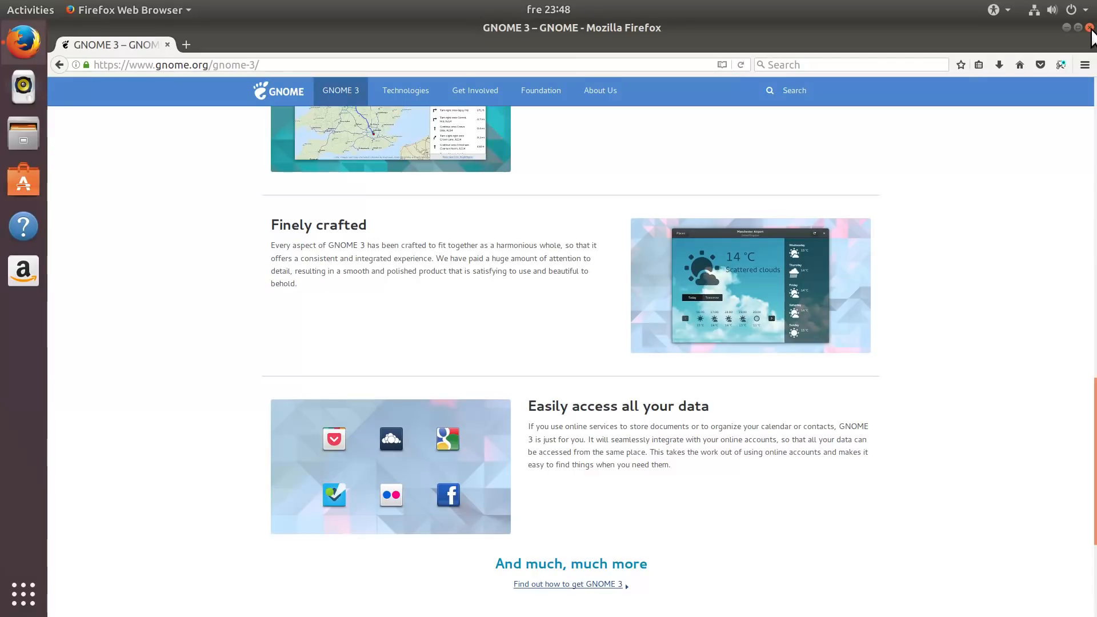
left_click(1089, 27)
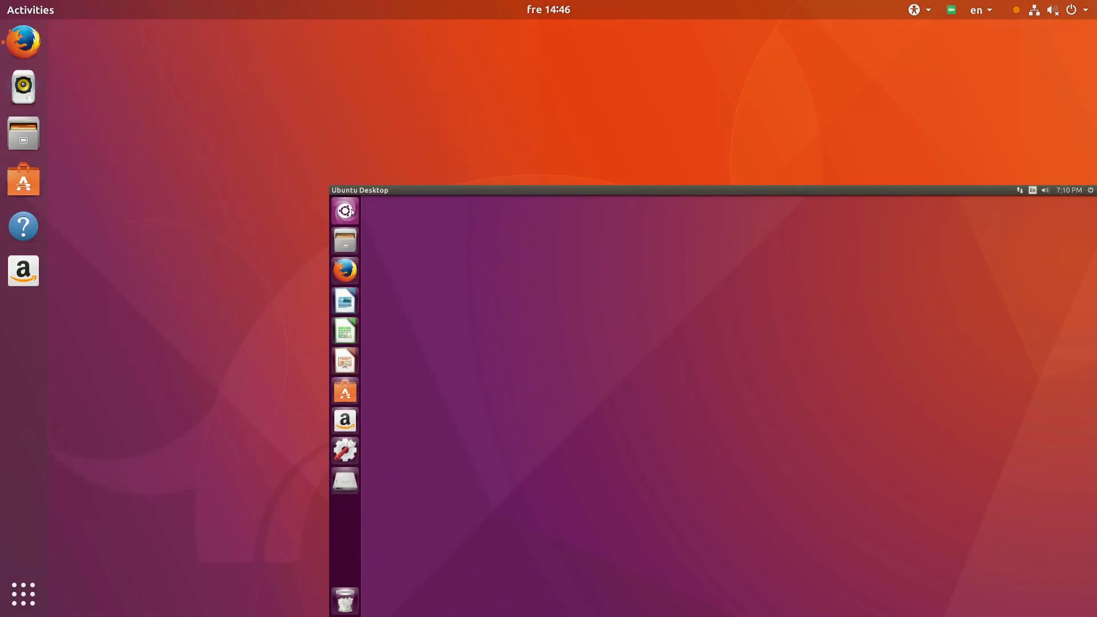
Open the Unity search dash in the VM window and dismiss it with Escape
left_click(346, 211)
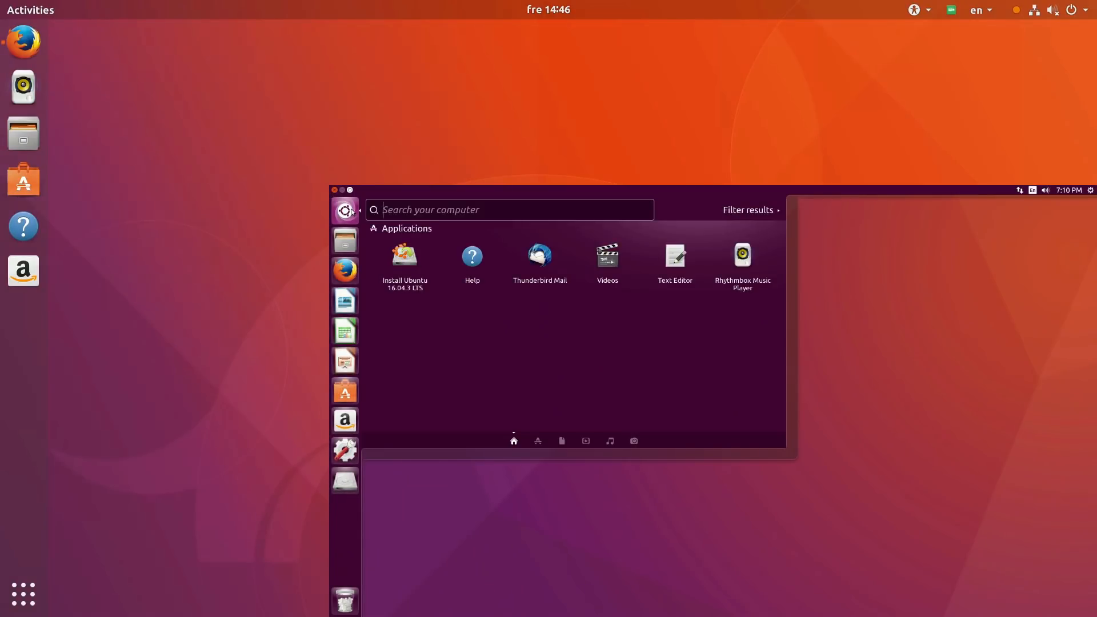
key("Escape")
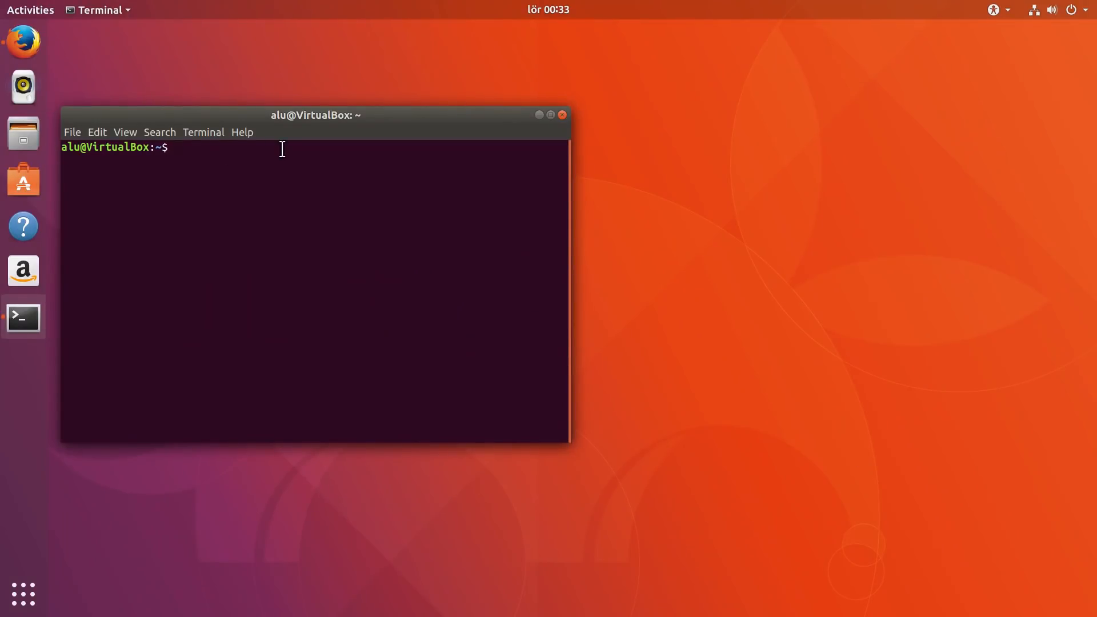
mouse_move(190, 20)
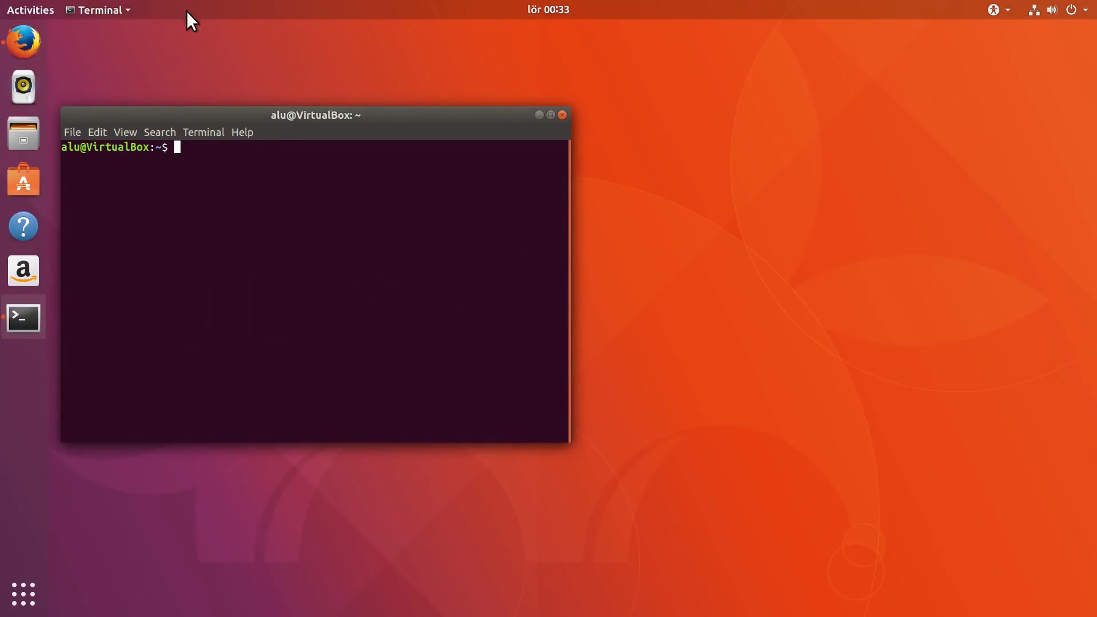
Show the Terminal app menu in the top bar, then close the browser article window
left_click(100, 9)
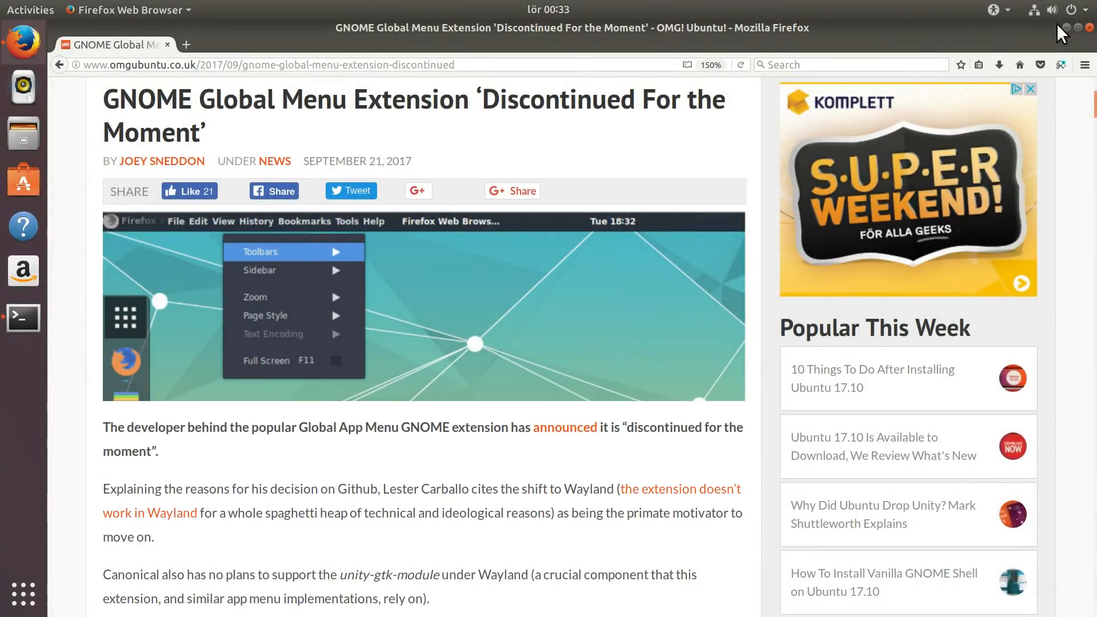
left_click(23, 319)
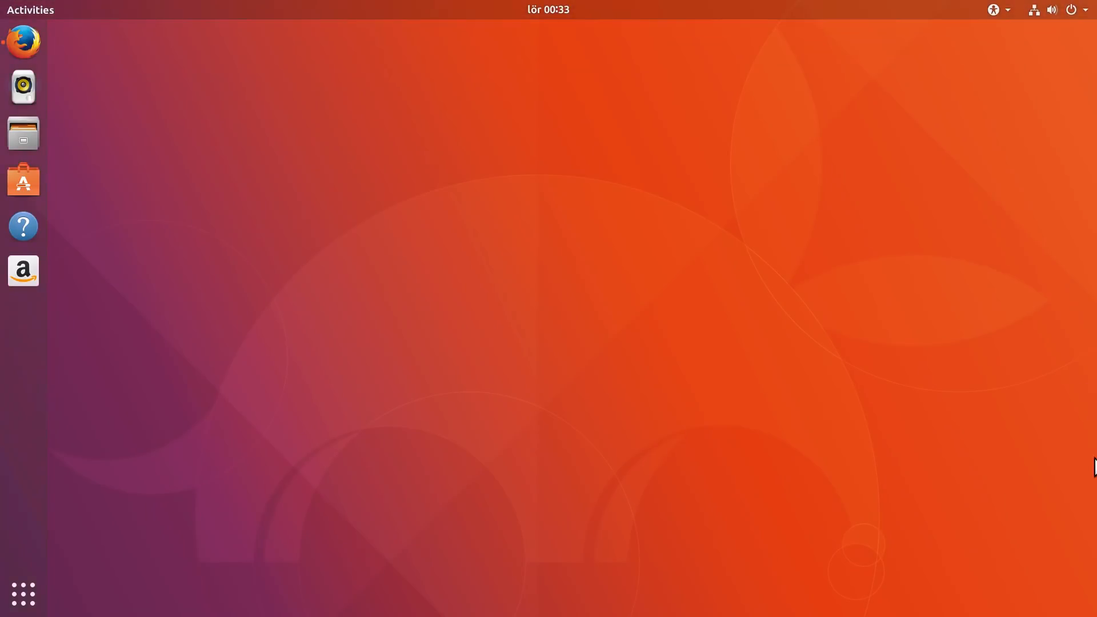
mouse_move(1063, 562)
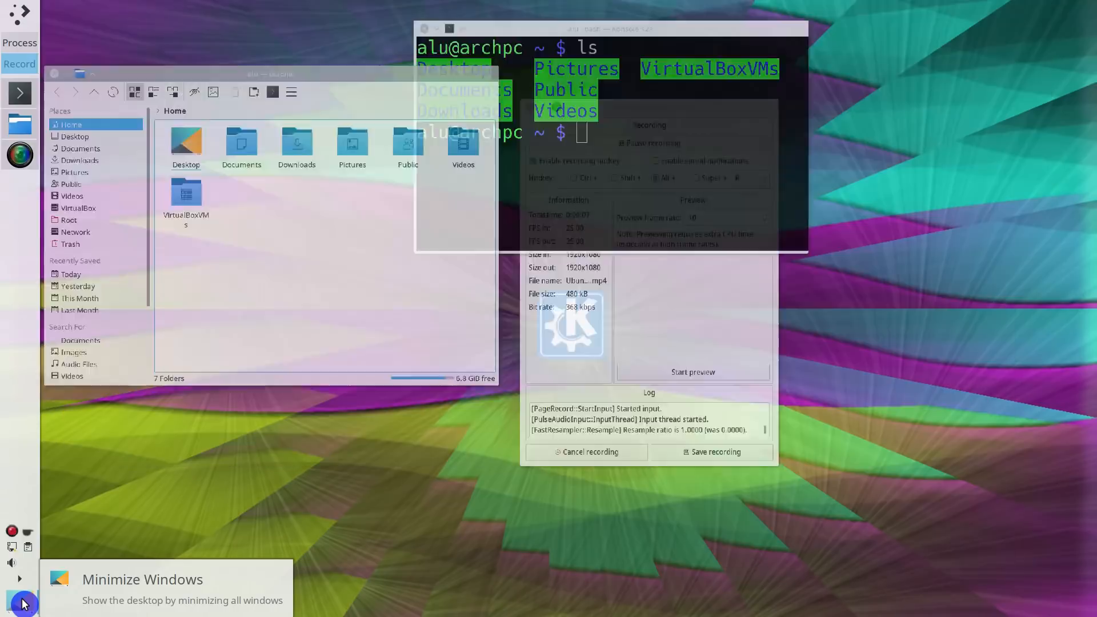
Minimise all windows with the Plasma panel's Minimize Windows button
left_click(22, 602)
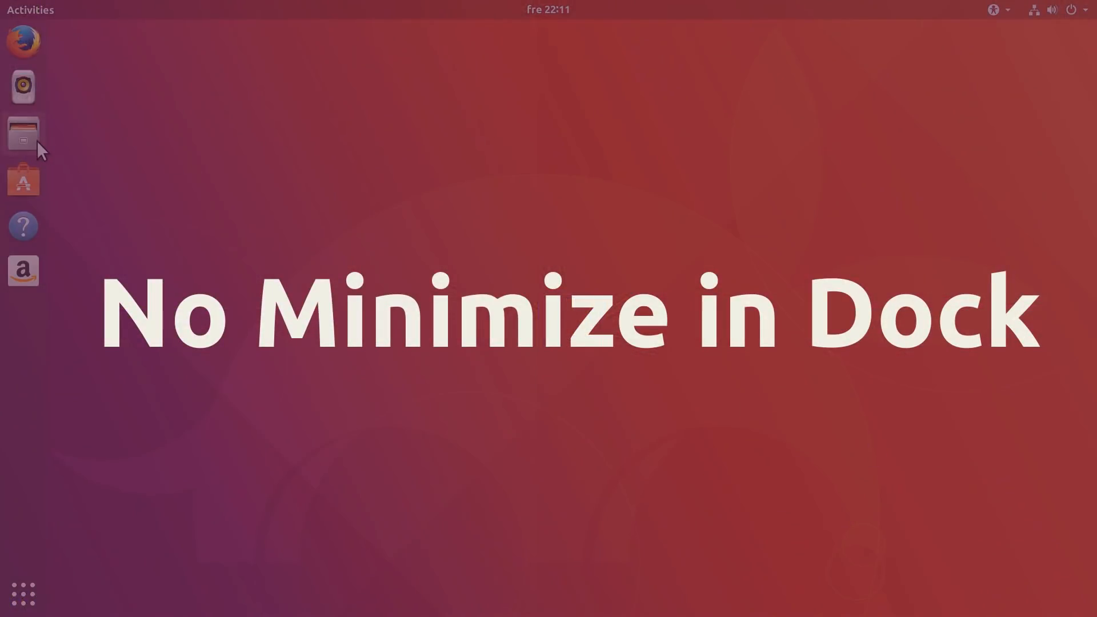
Open Files on Home over Writer, minimise it via the title bar and restore it from the dock
left_click(23, 133)
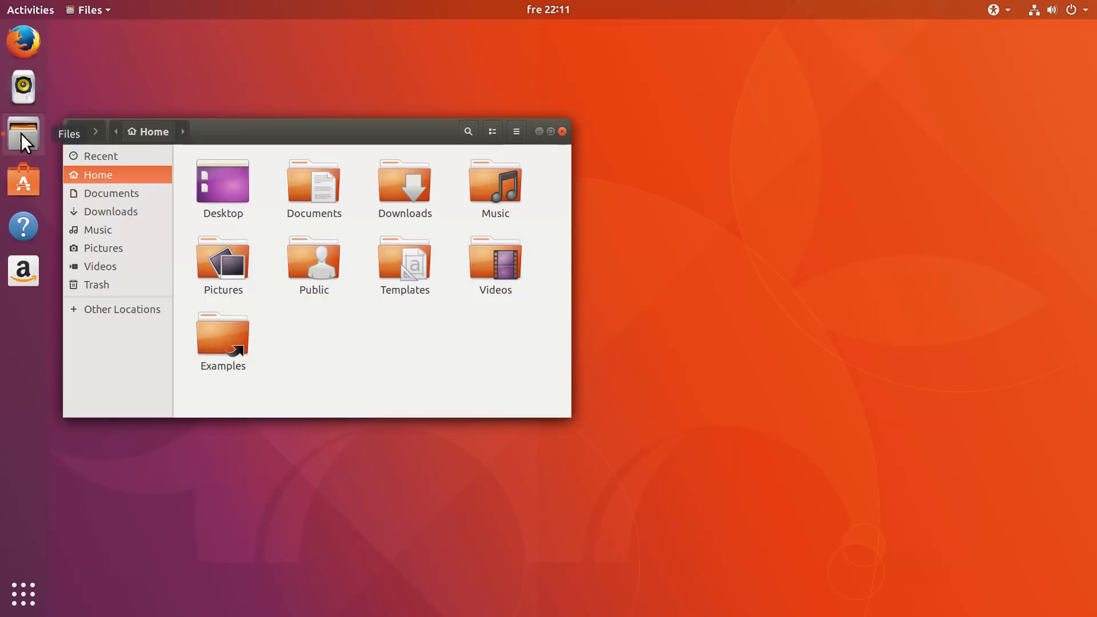
left_click(30, 10)
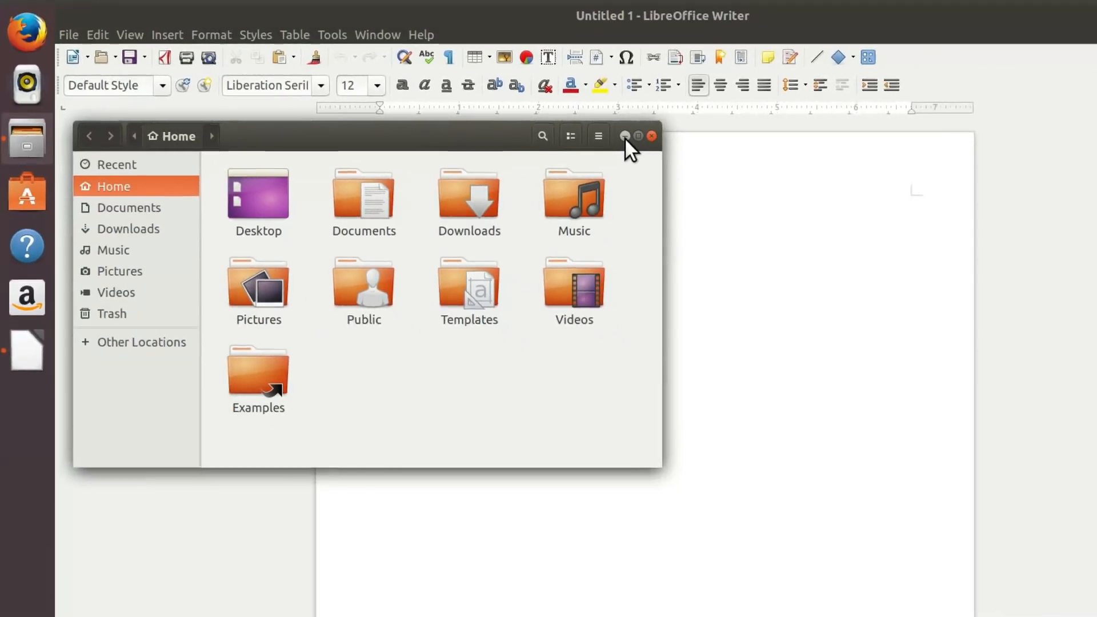
left_click(651, 135)
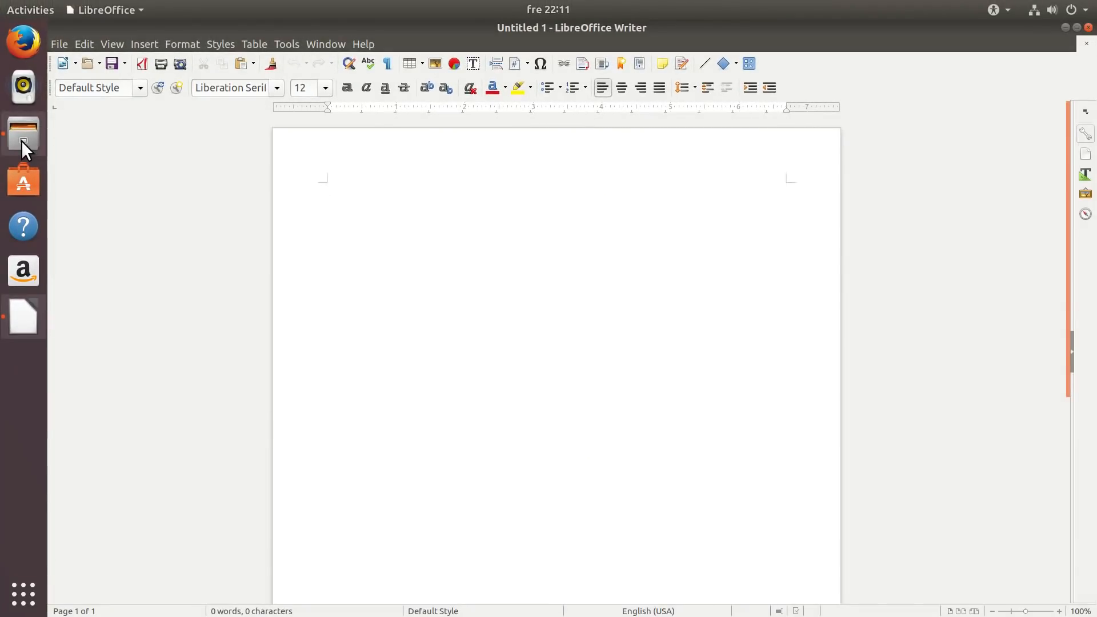
left_click(22, 134)
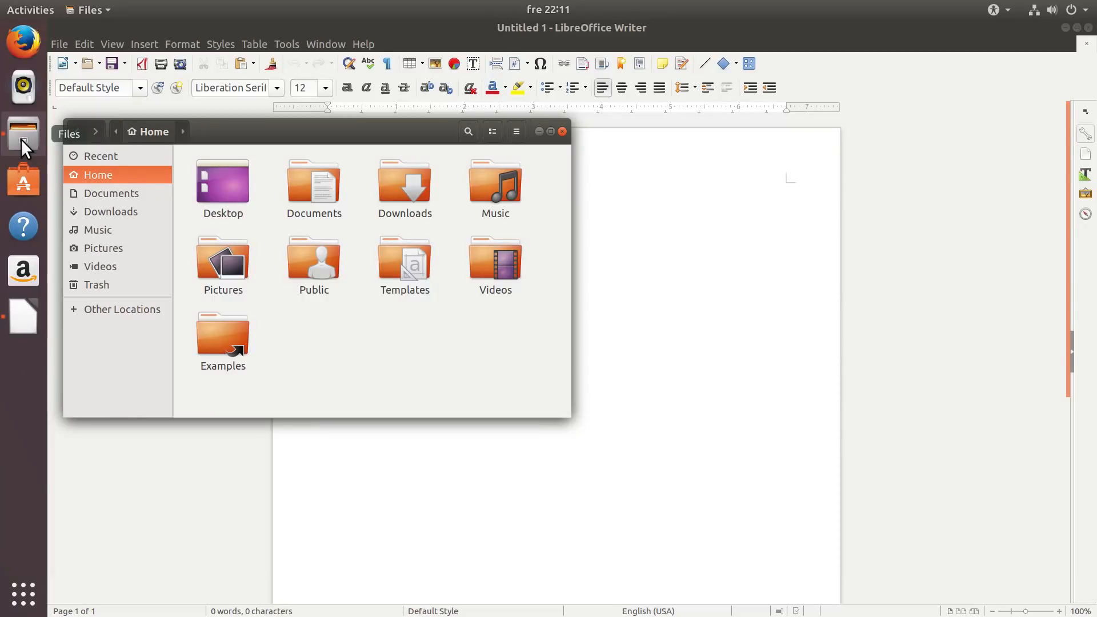
mouse_move(482, 140)
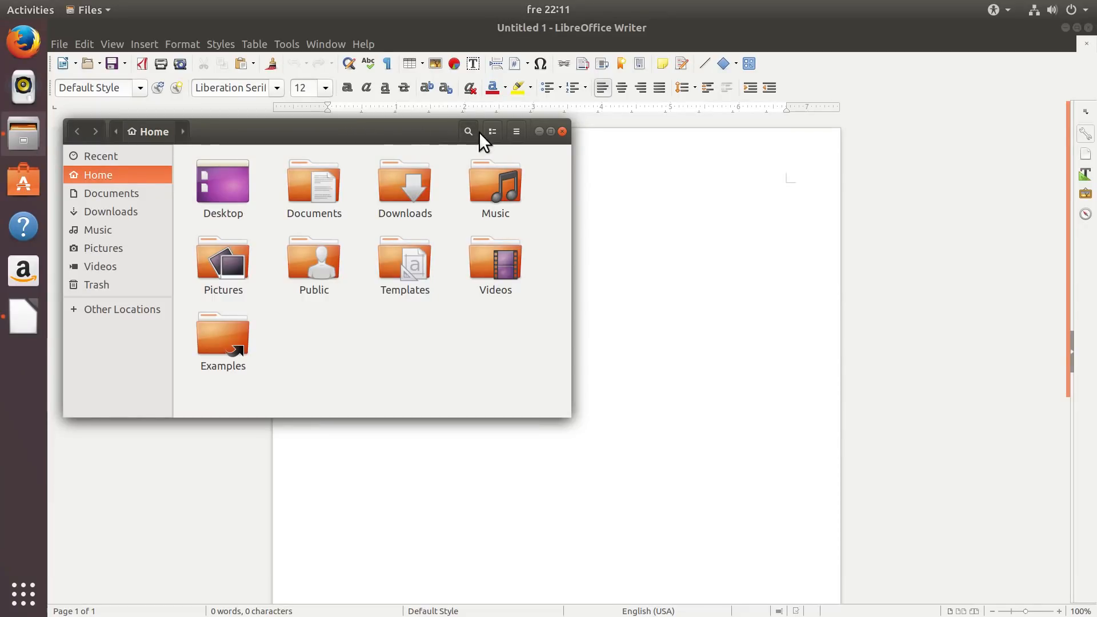
mouse_move(539, 131)
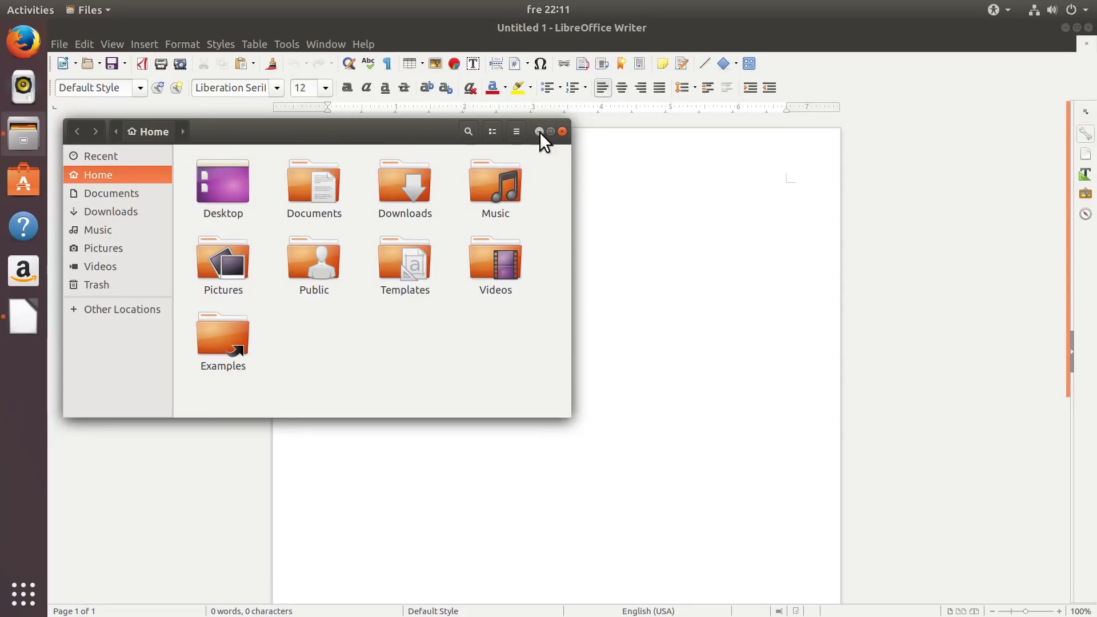
left_click(563, 132)
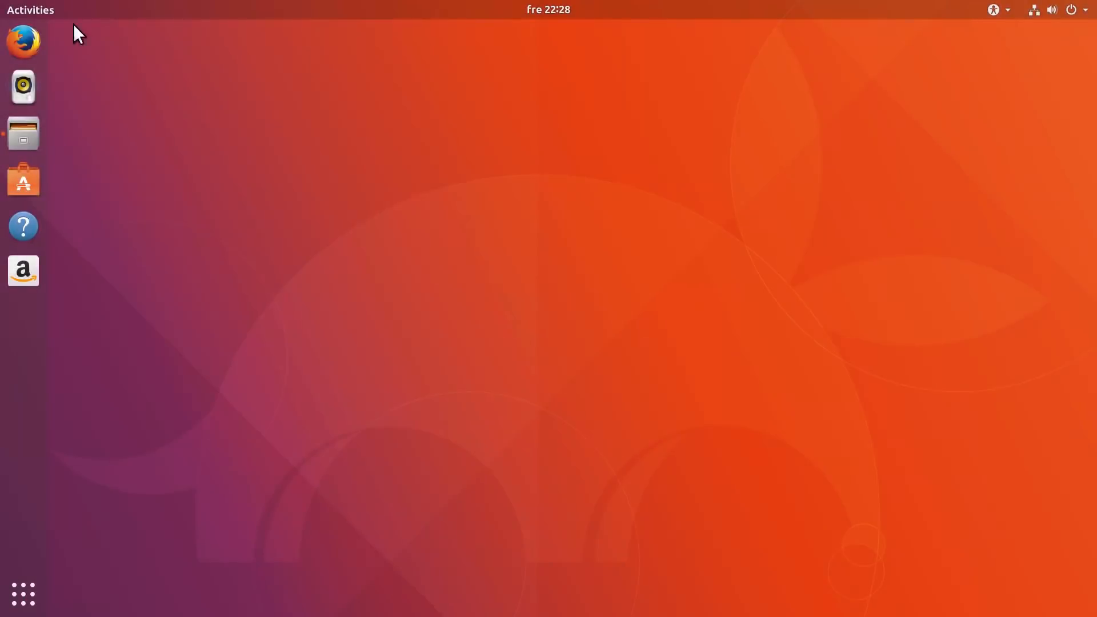
Launch Calendar from the Activities search for 'cale', then bring Files back to the front
type("cale")
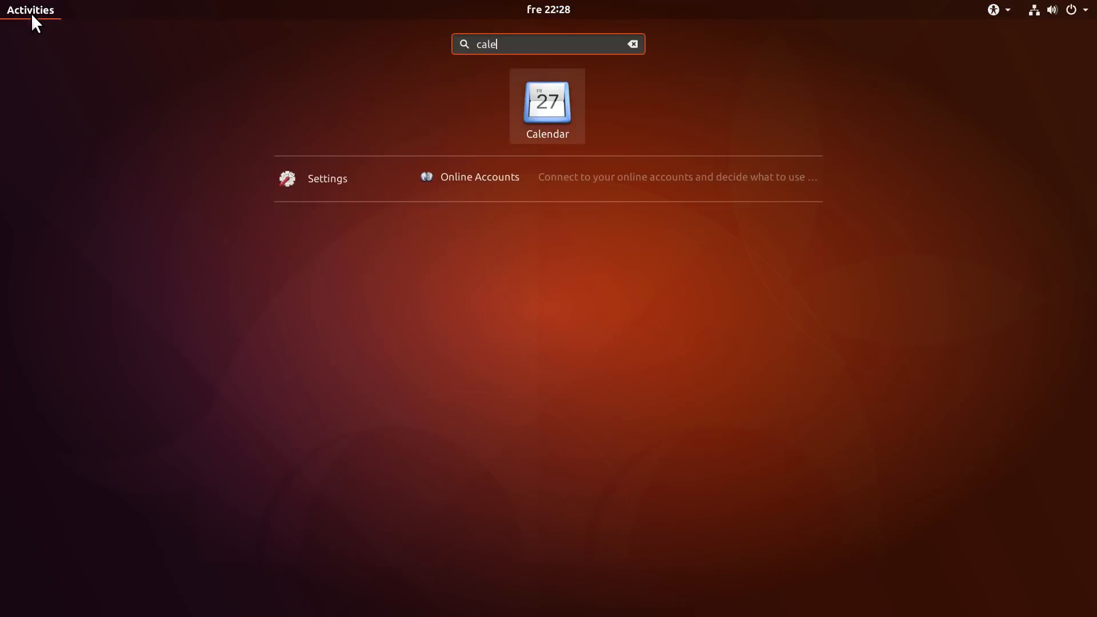
left_click(547, 106)
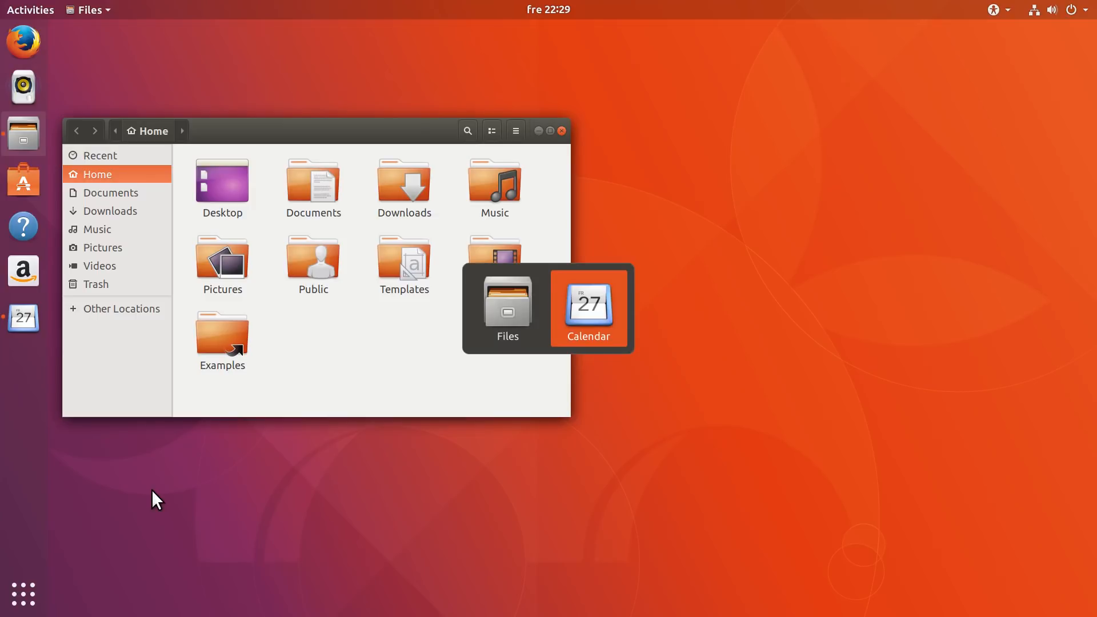
left_click(589, 308)
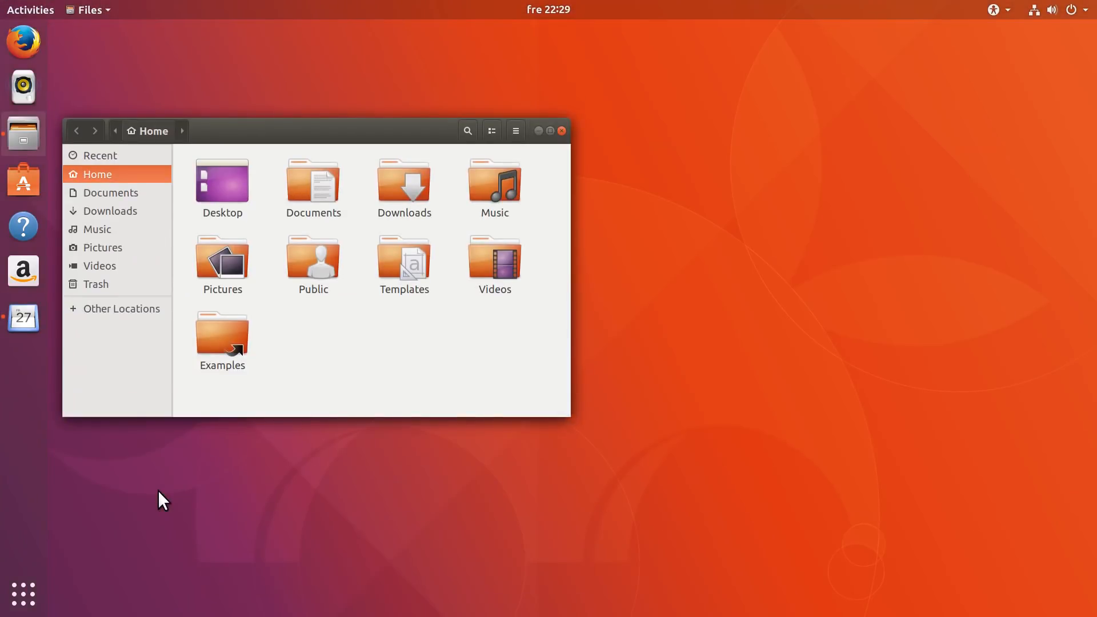
Toggle the Activities overview and return to the Files window on the desktop
left_click(30, 10)
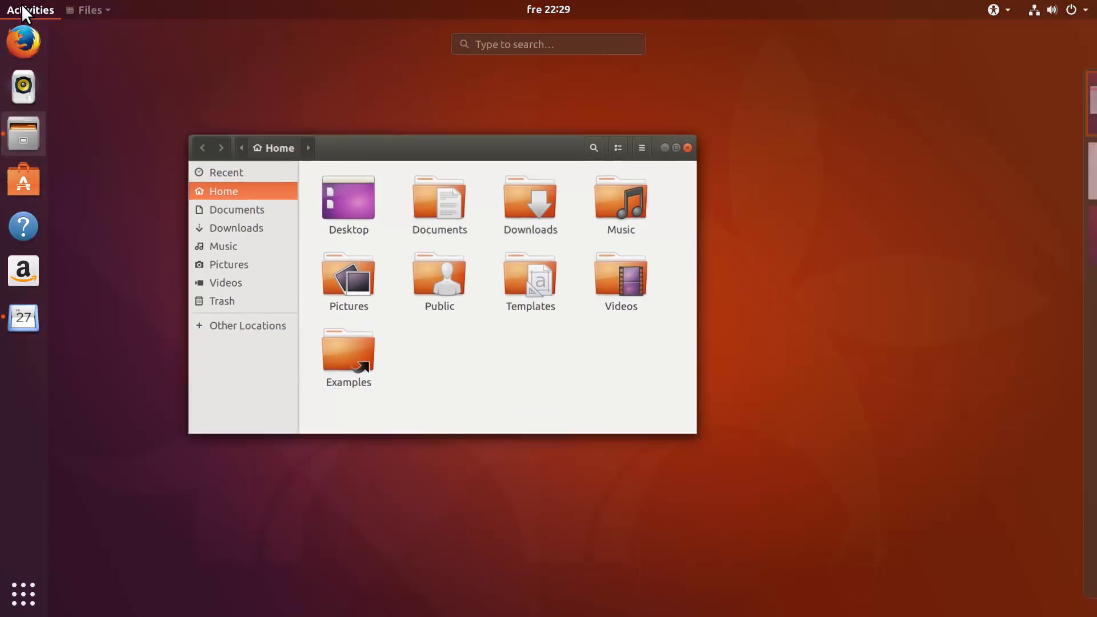
left_click(31, 10)
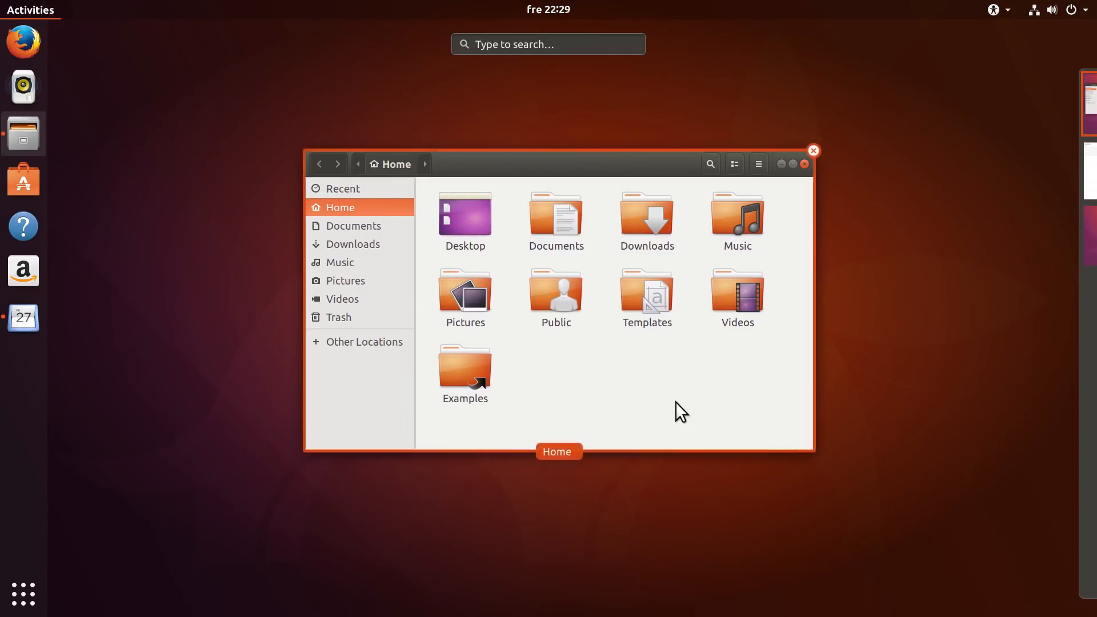
left_click(813, 150)
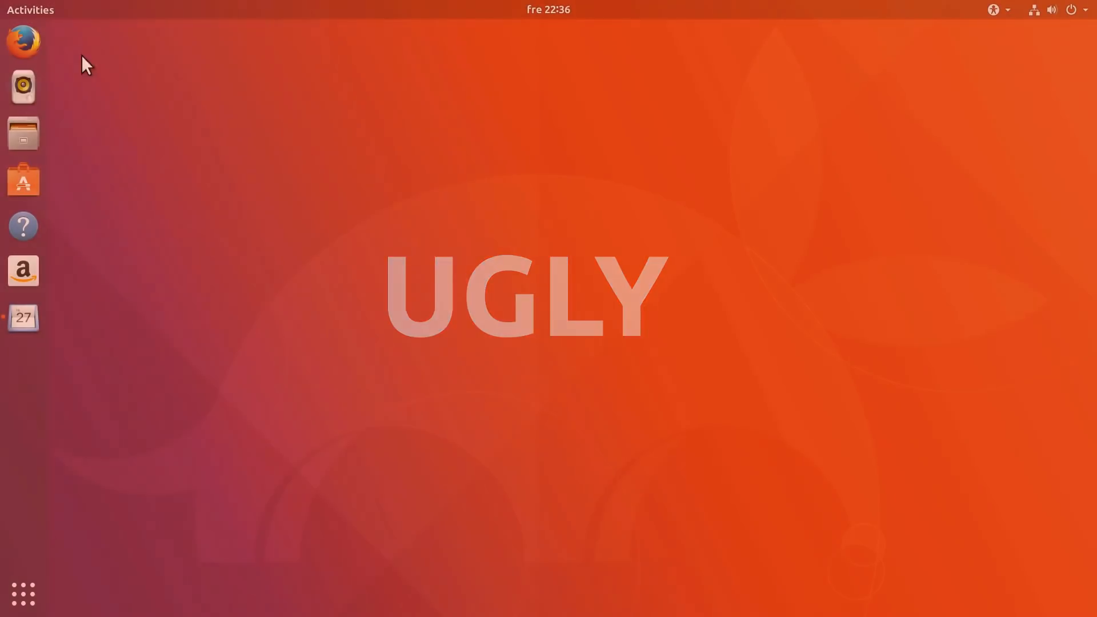
Launch LibreOffice Writer from the 'write' search and enlarge its window to show the blank page
type("write")
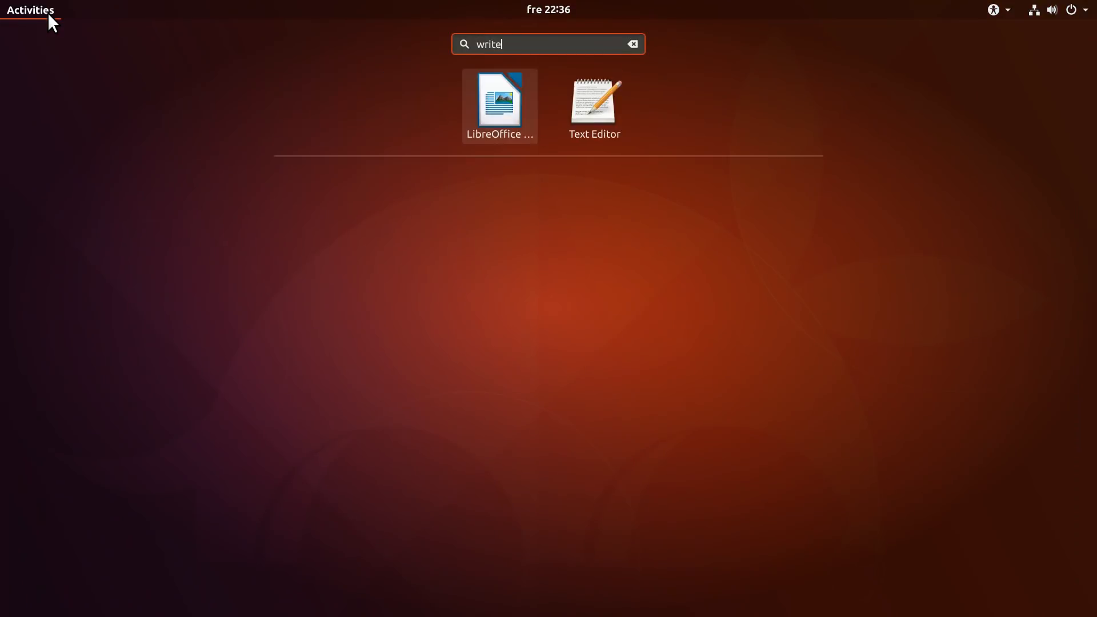
left_click(500, 101)
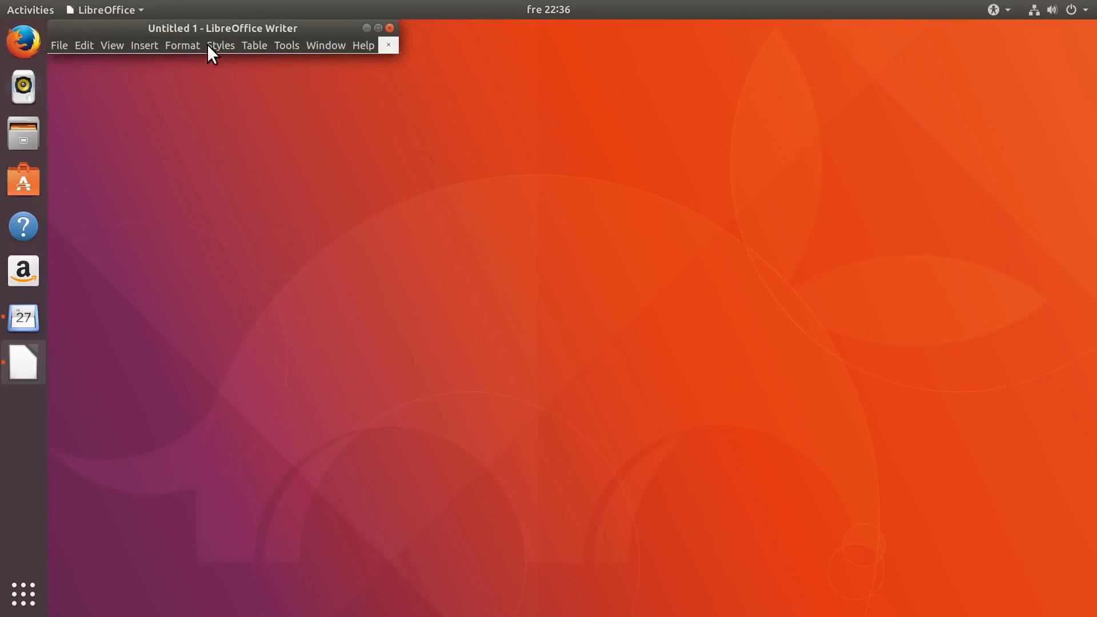
left_click_drag(222, 28, 536, 222)
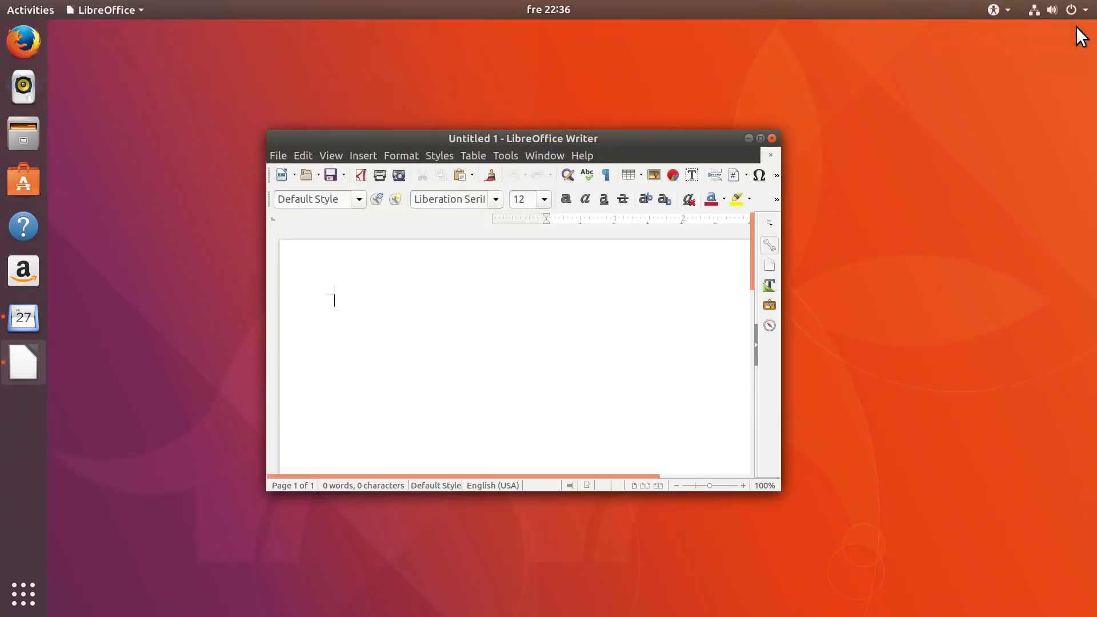
left_click(771, 154)
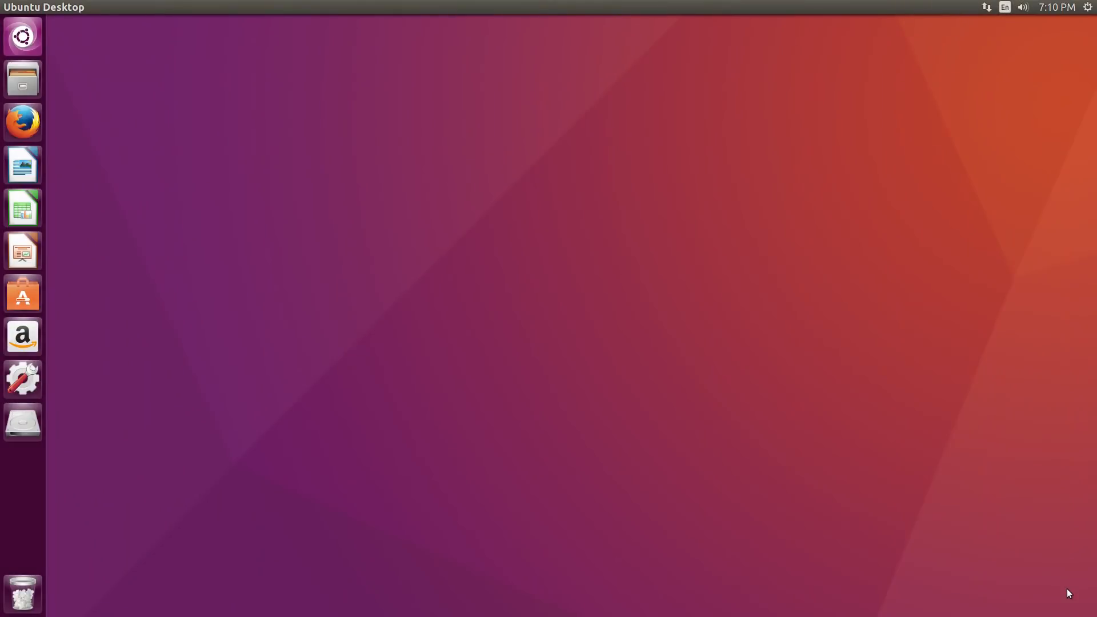
mouse_move(31, 38)
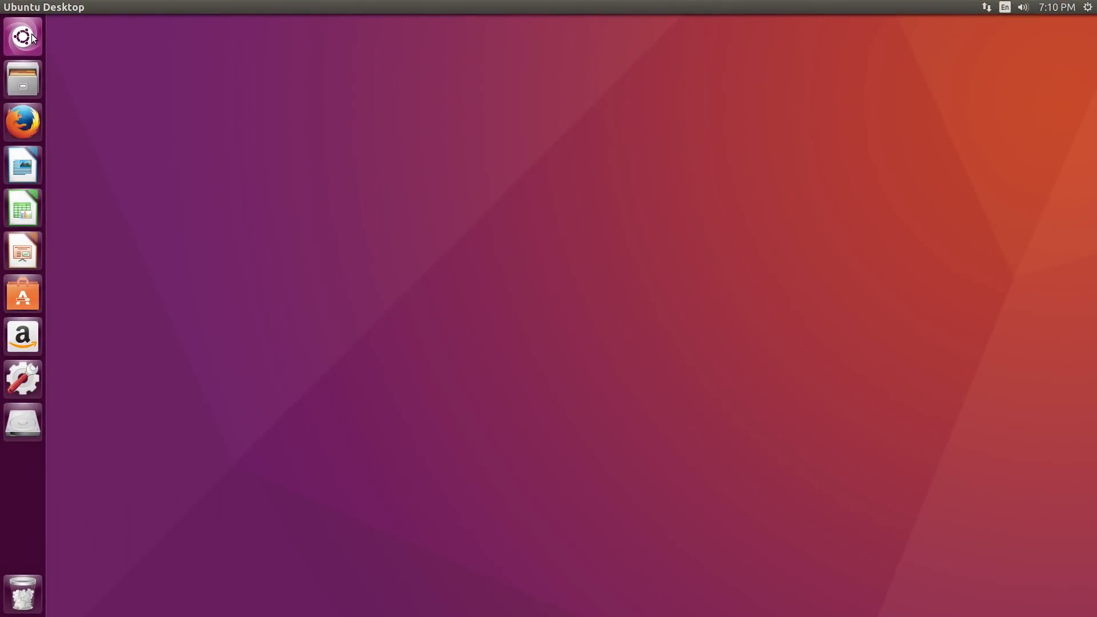
Search the overview for 'term' and browse the Frequent and All application grids
left_click(23, 36)
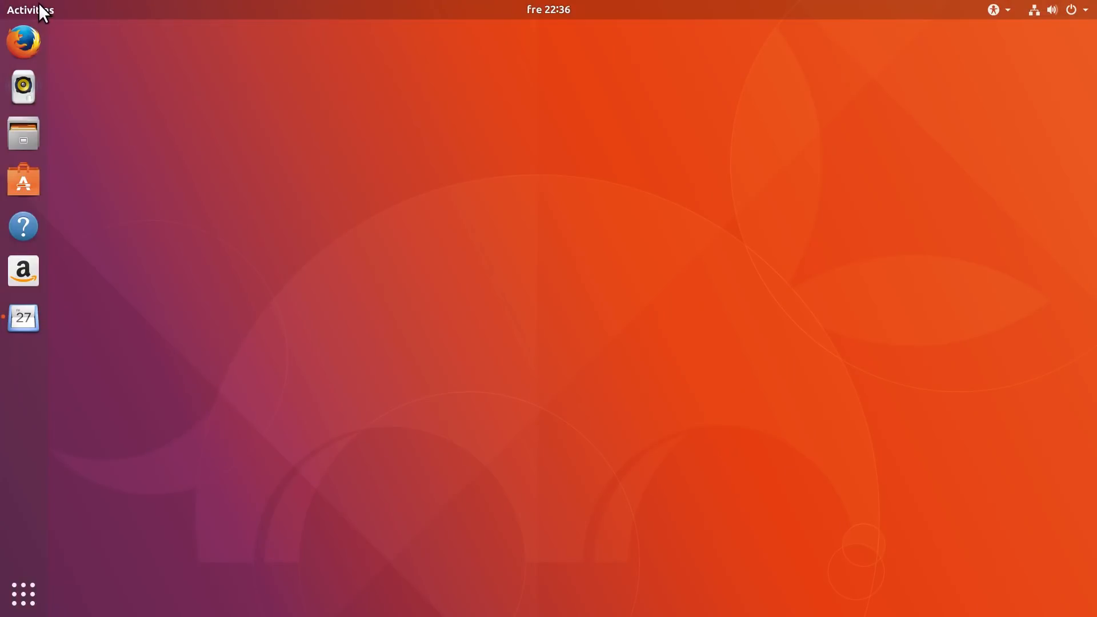
left_click(30, 10)
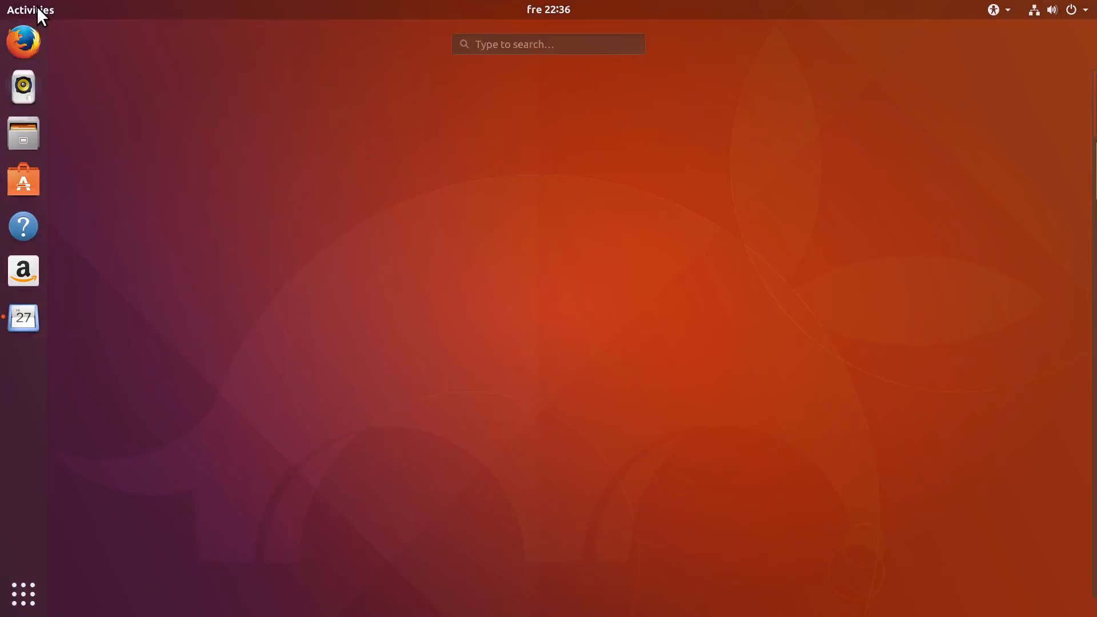
left_click(23, 595)
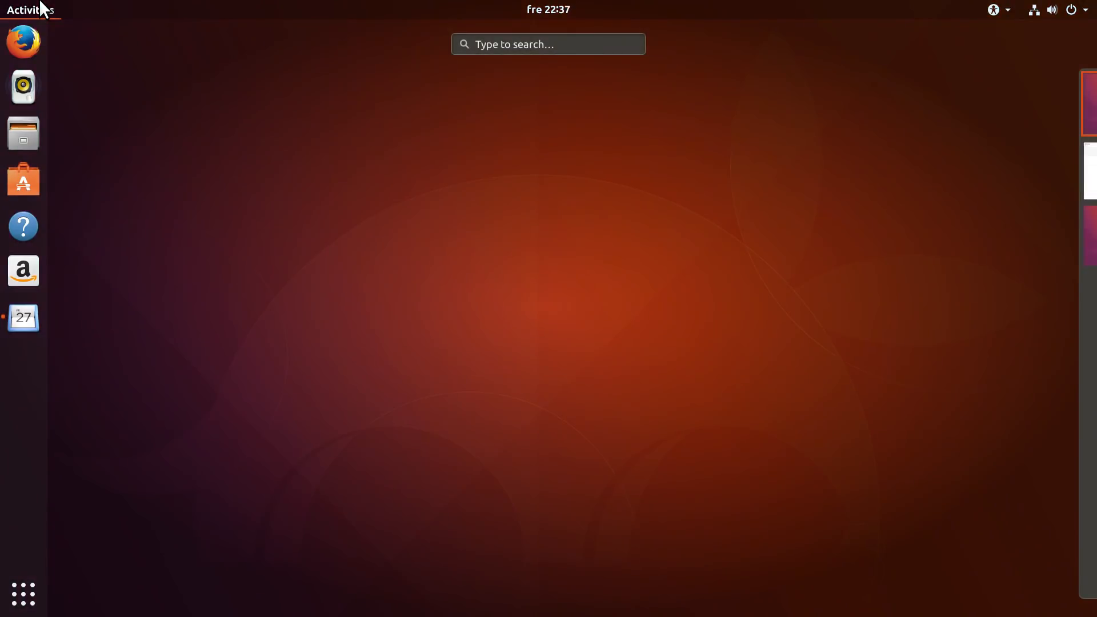
type("term")
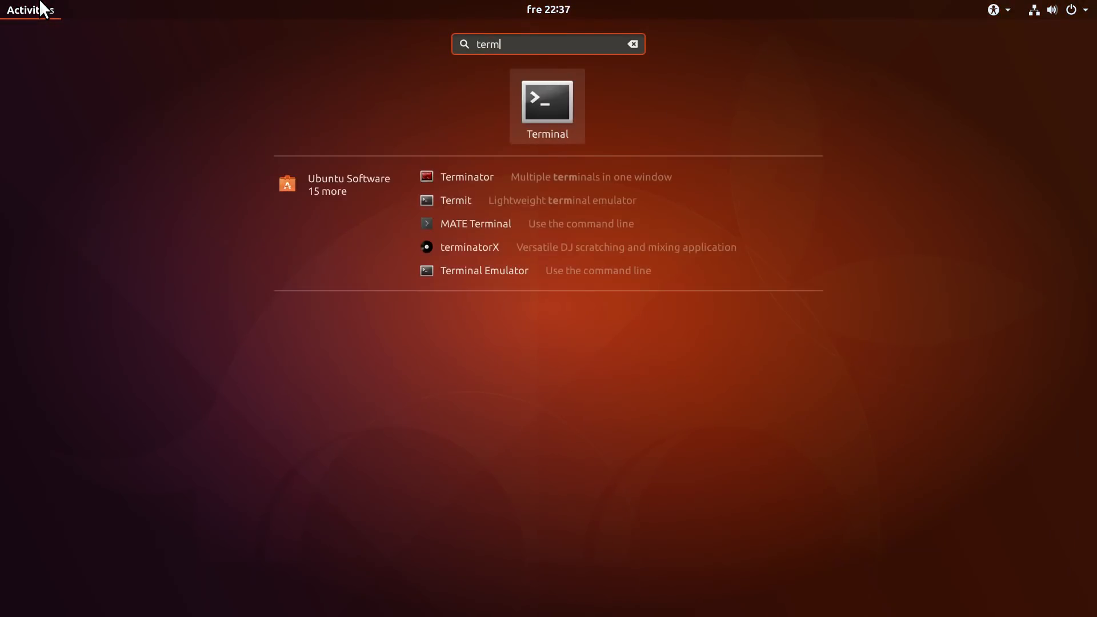
left_click(547, 101)
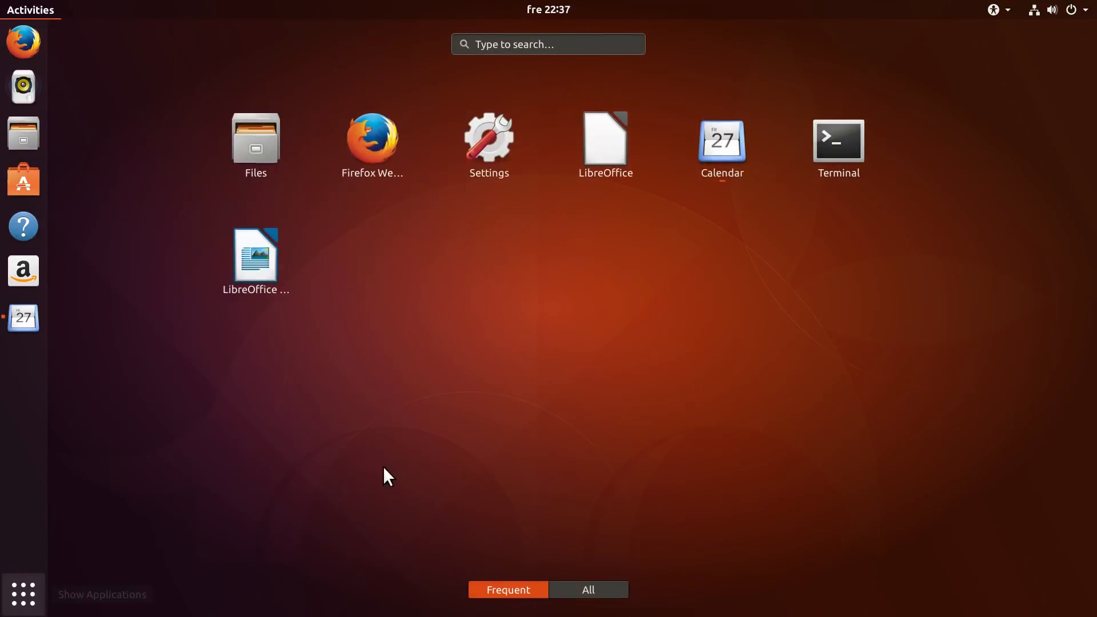
left_click(588, 590)
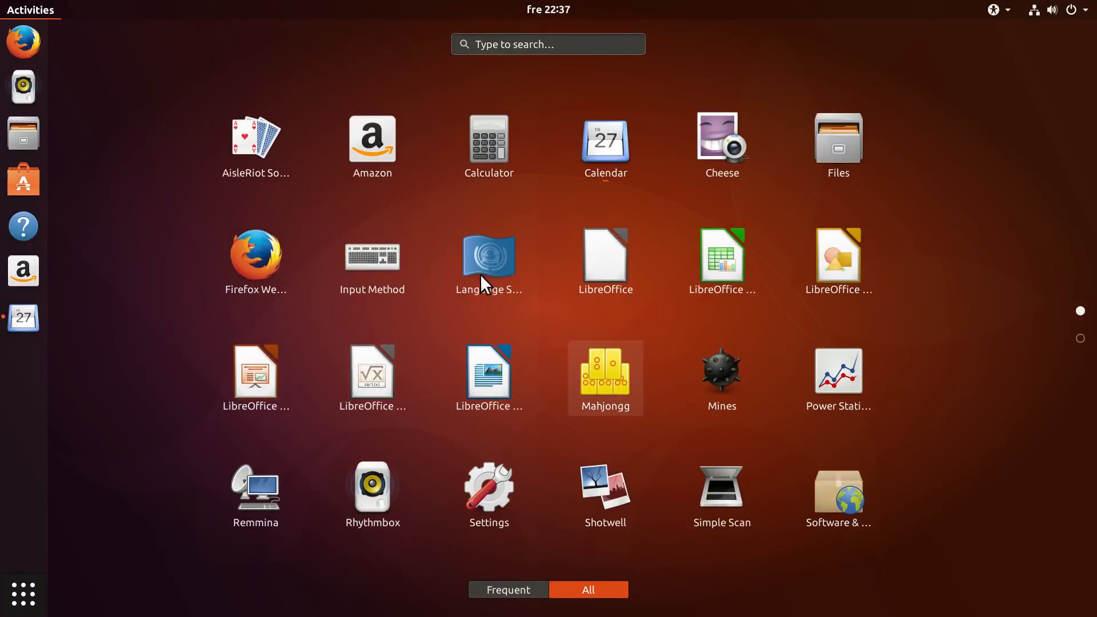
Leave the overview and launch Files from the dock on the Home folder
left_click(31, 10)
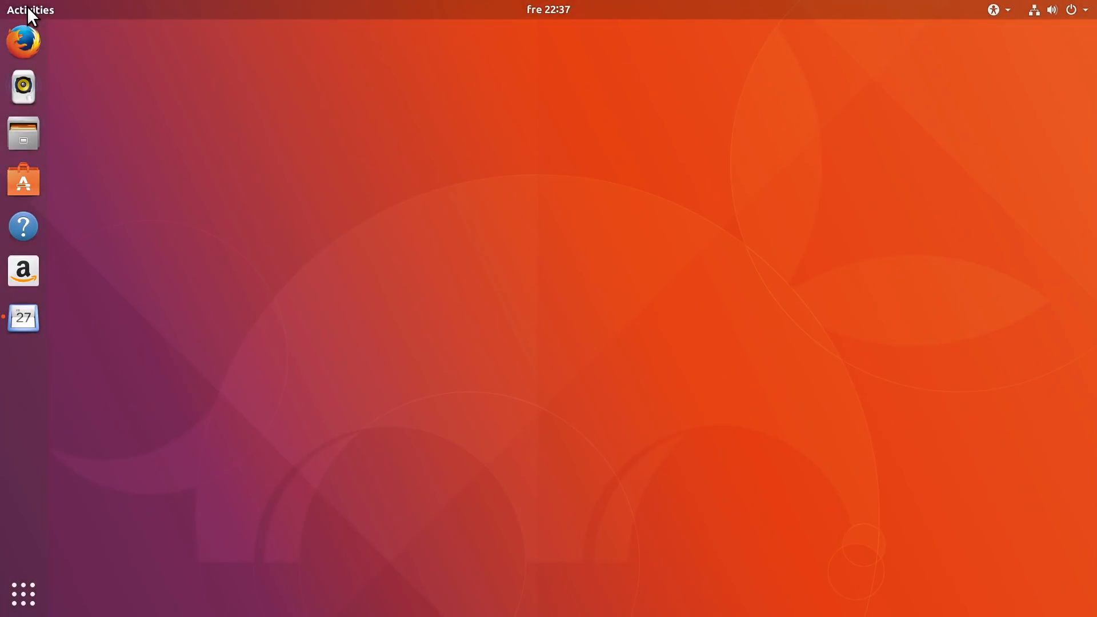
left_click(30, 10)
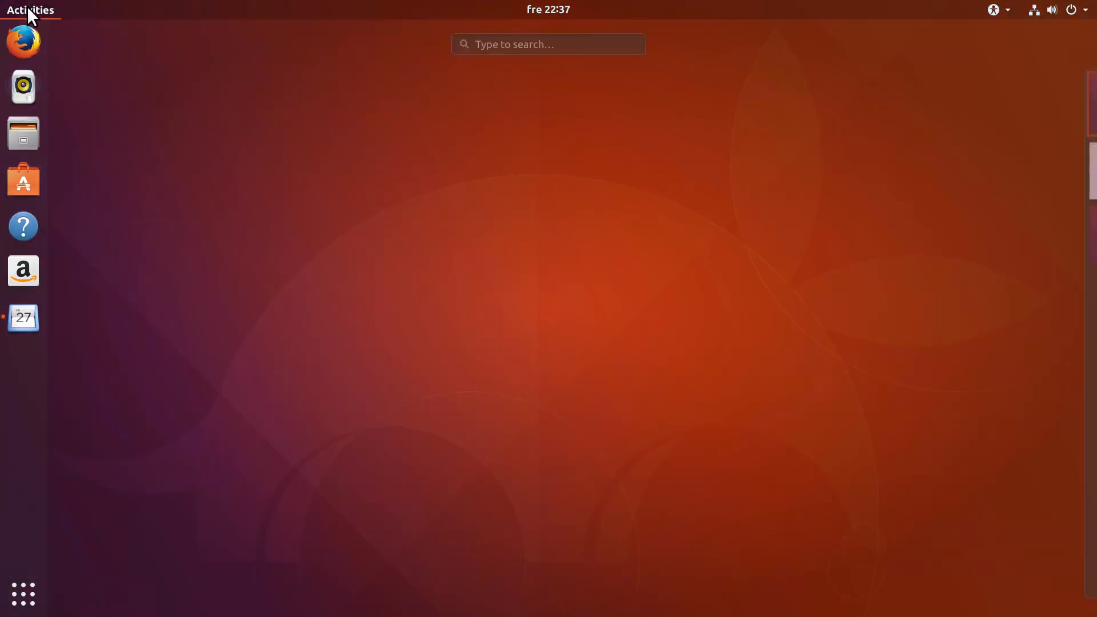
left_click(30, 10)
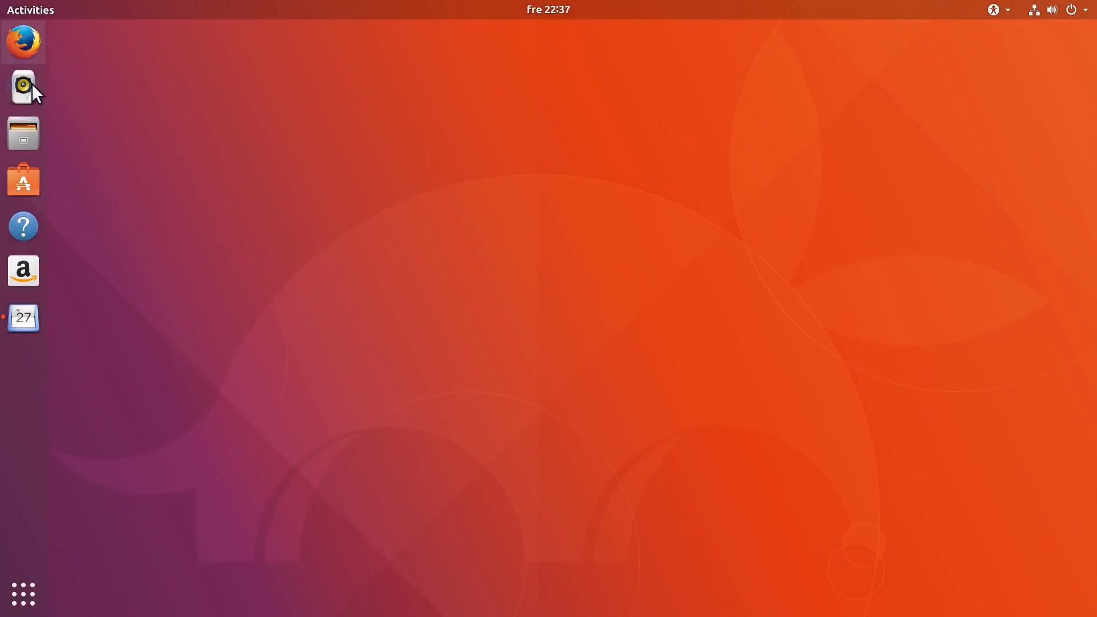
left_click(23, 133)
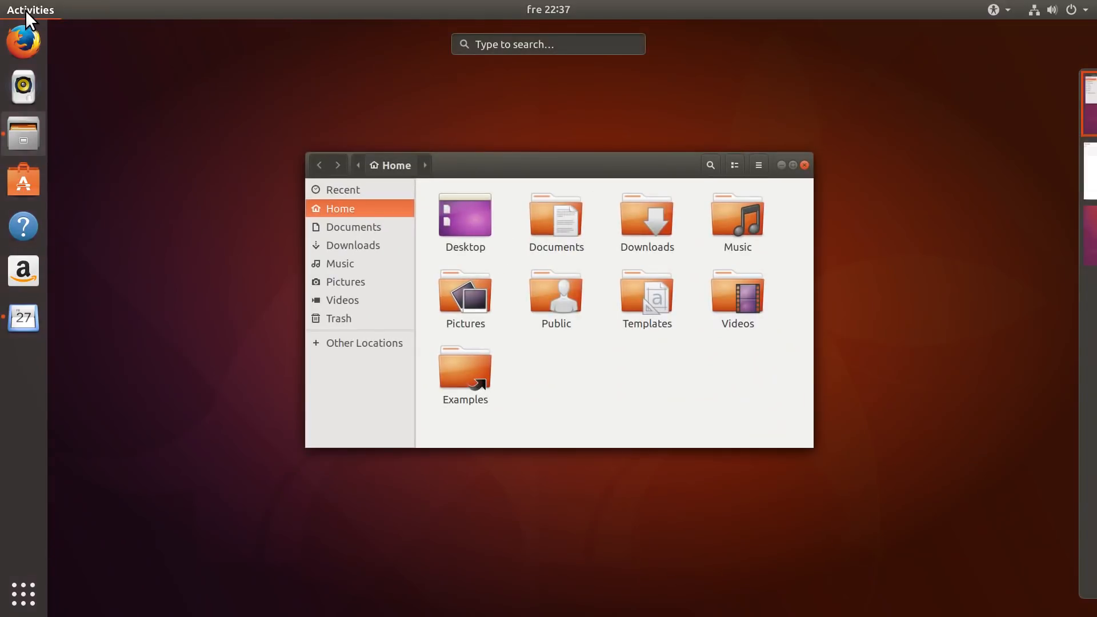
mouse_move(166, 297)
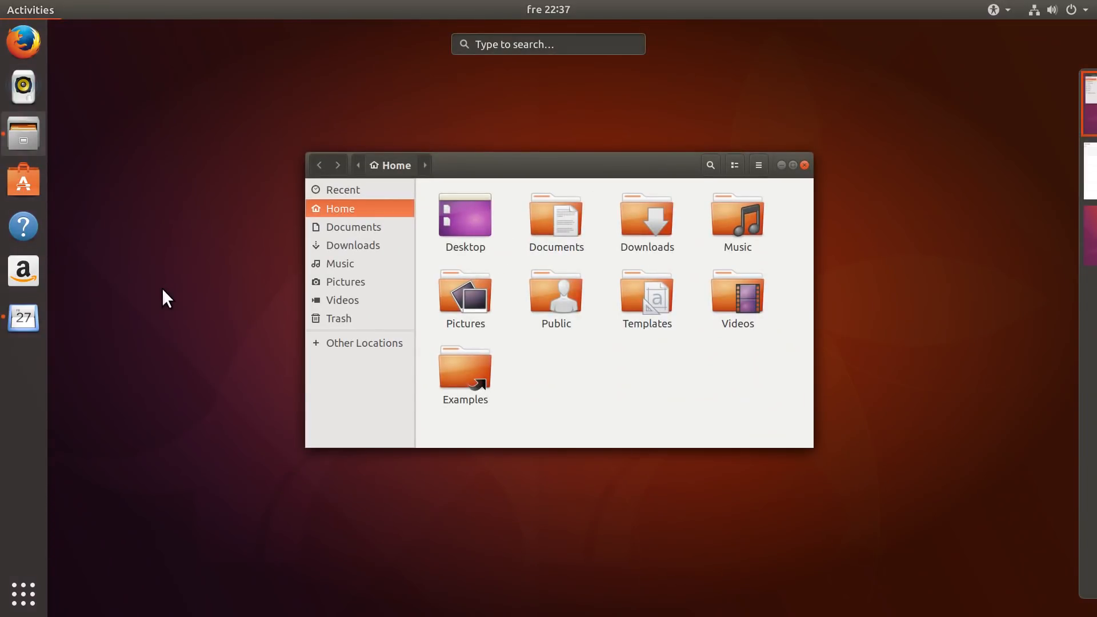
mouse_move(211, 280)
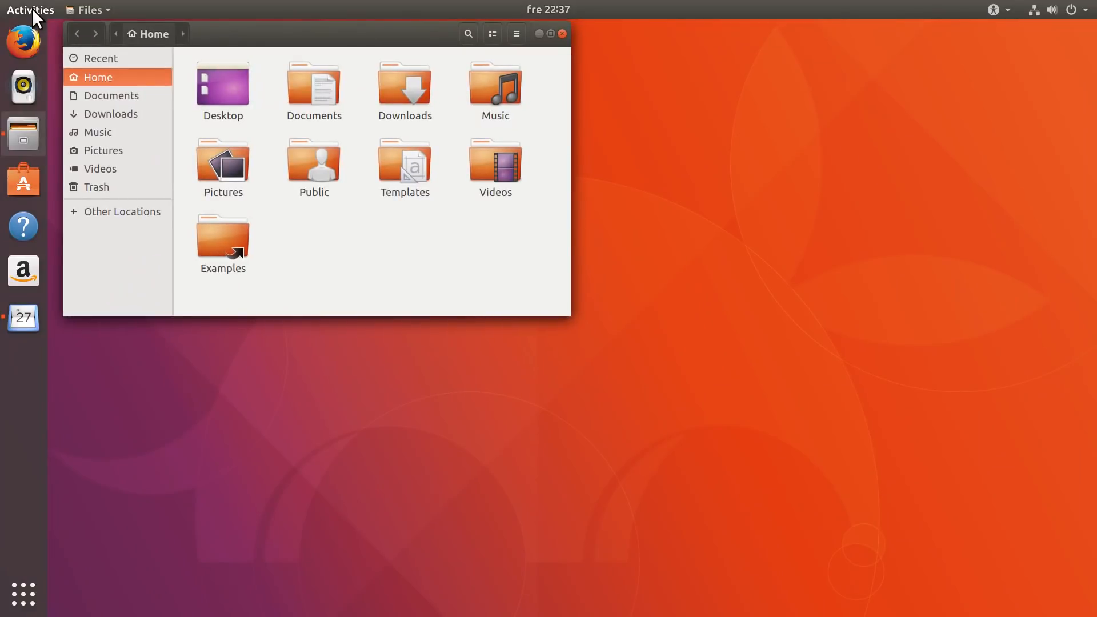
mouse_move(42, 469)
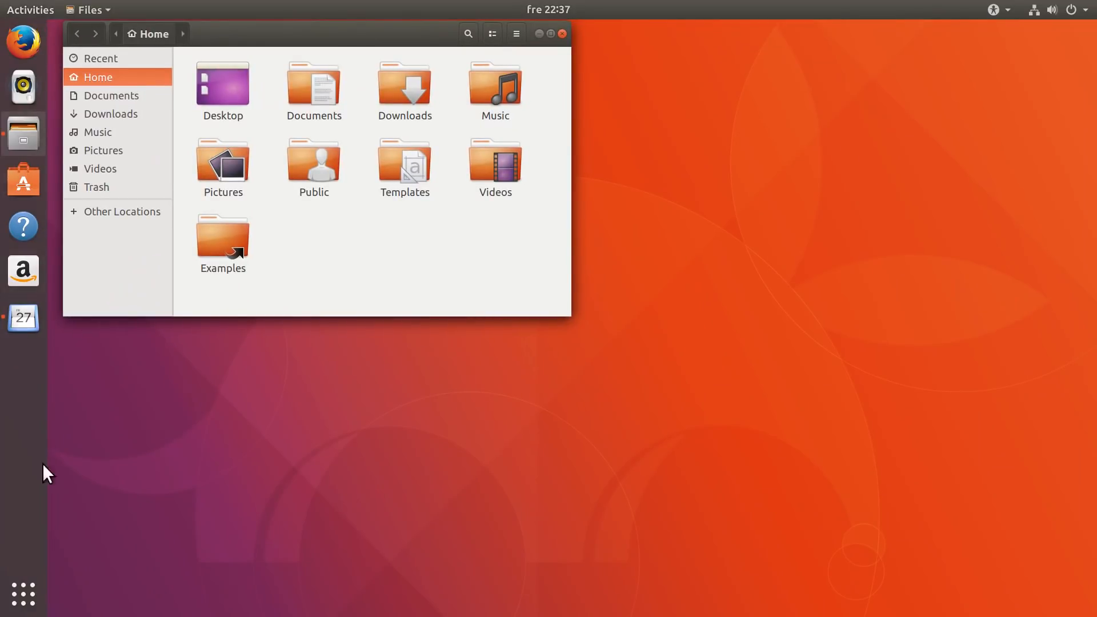
left_click(19, 588)
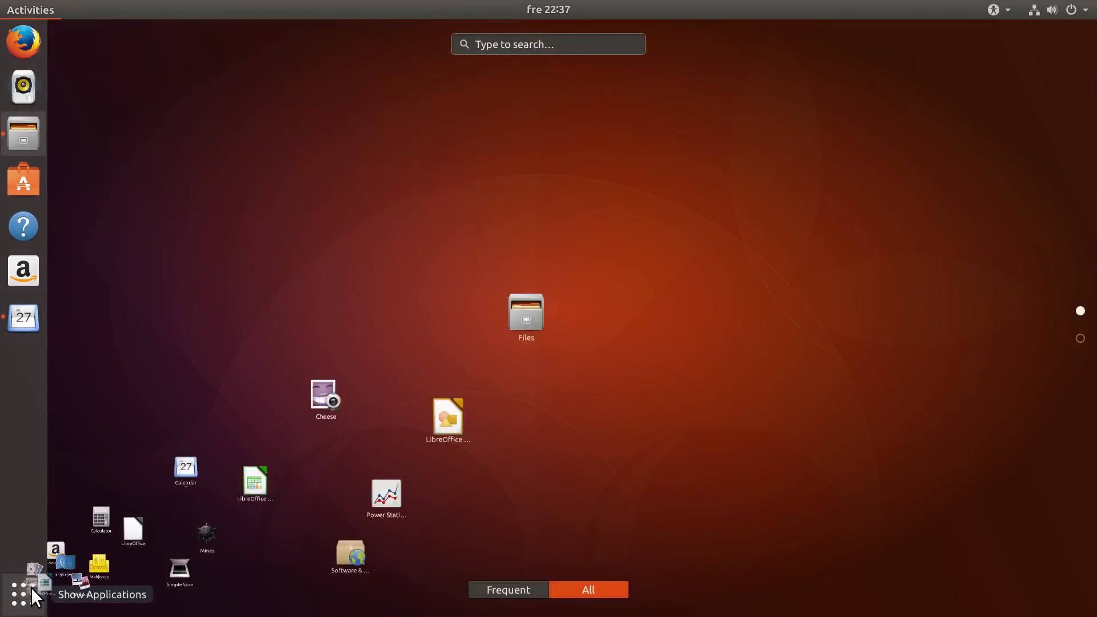
left_click(19, 589)
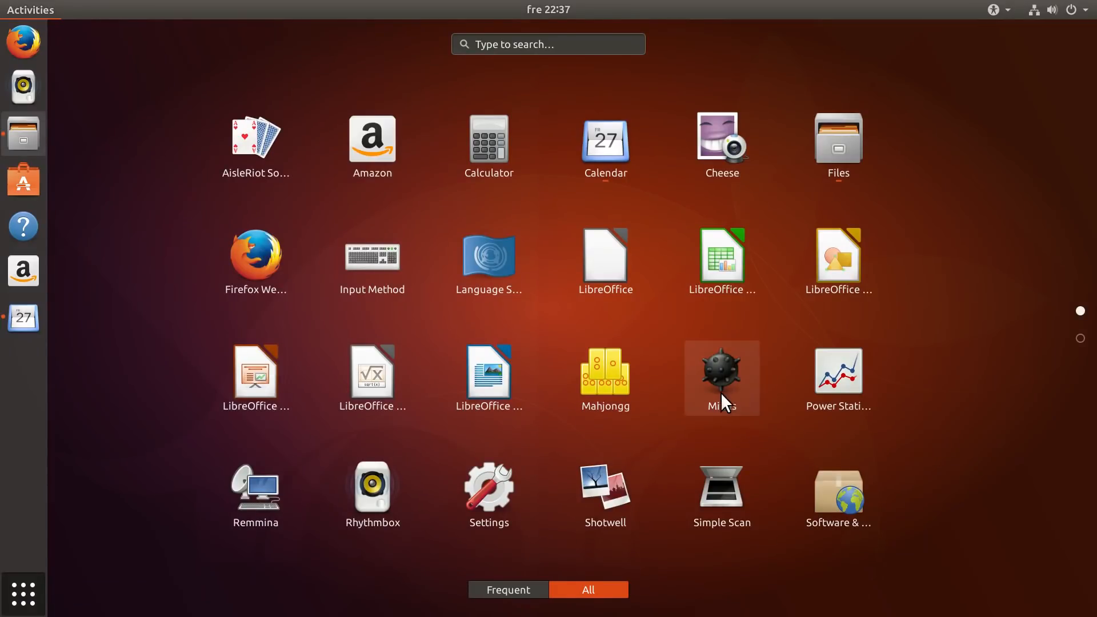
mouse_move(648, 458)
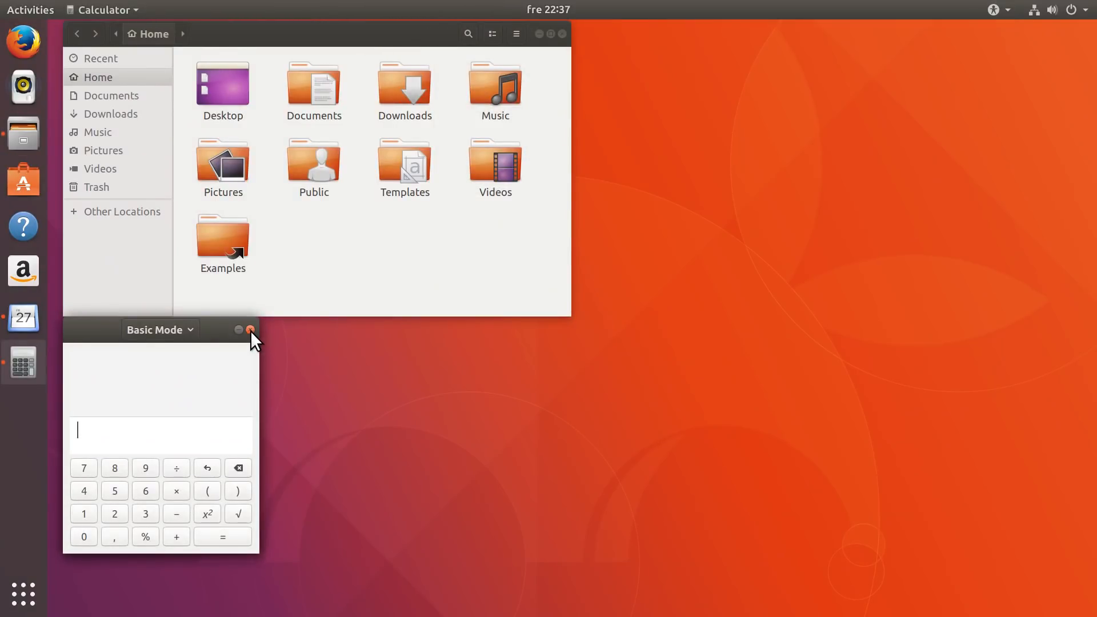
left_click(249, 329)
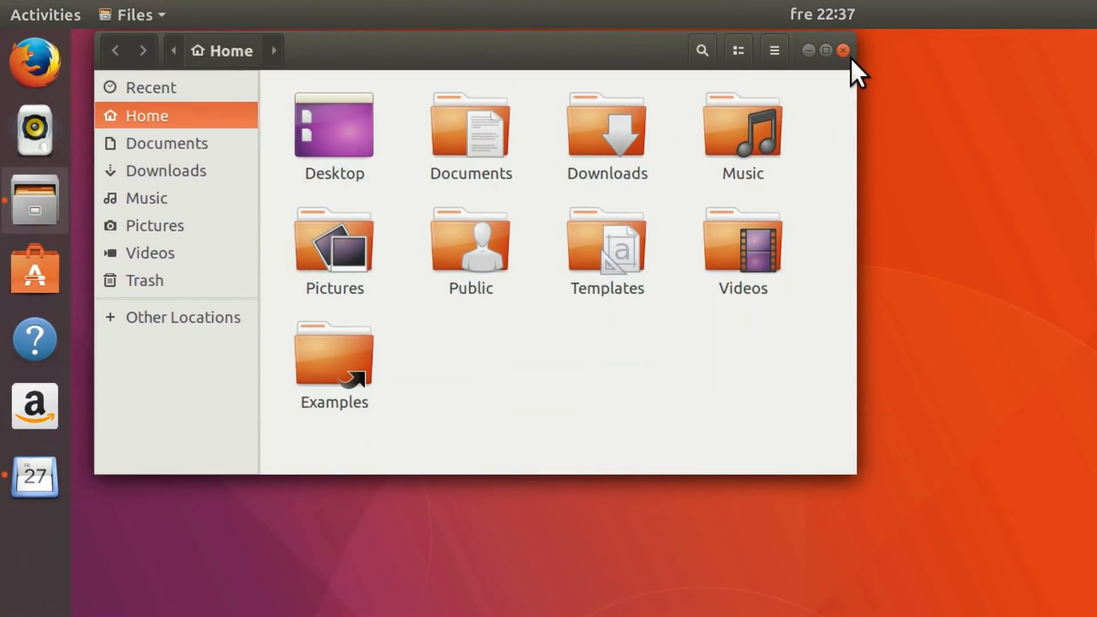
mouse_move(835, 80)
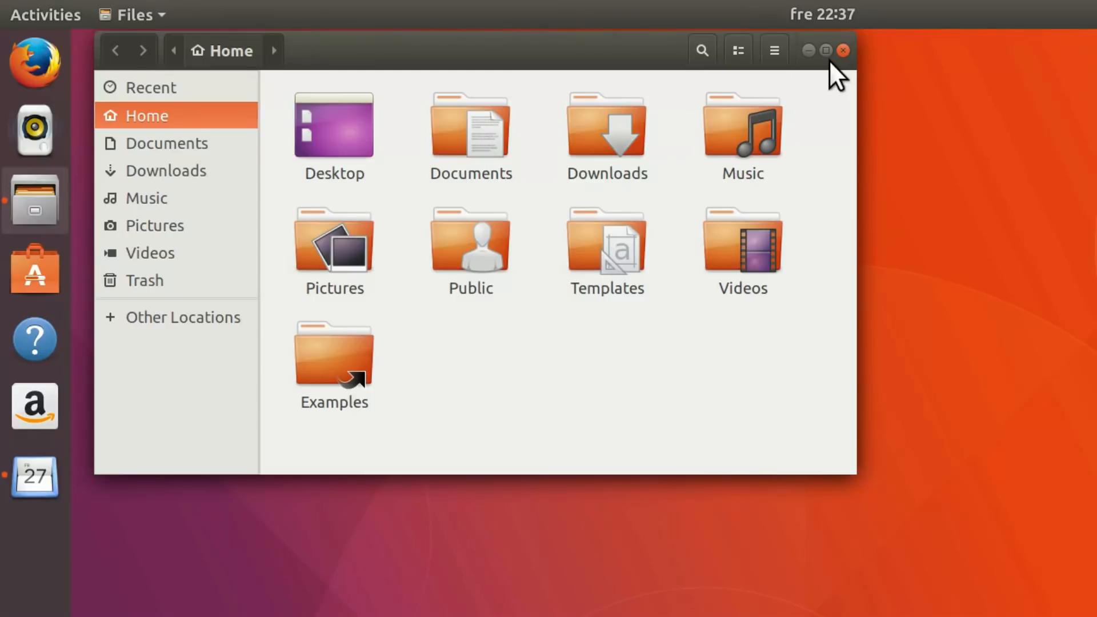
mouse_move(859, 69)
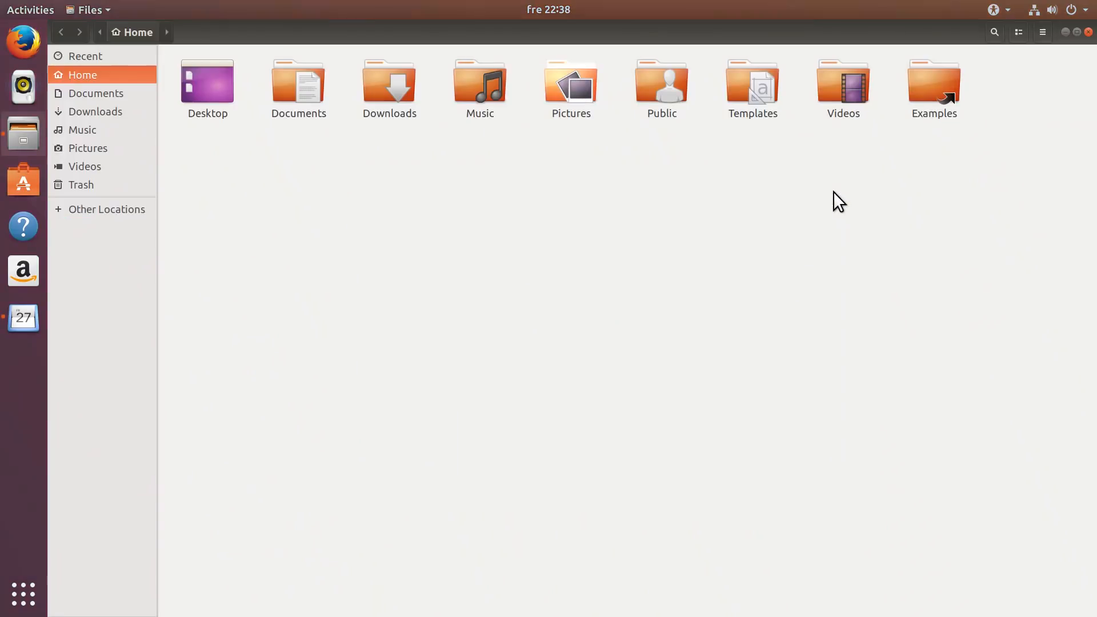
mouse_move(386, 139)
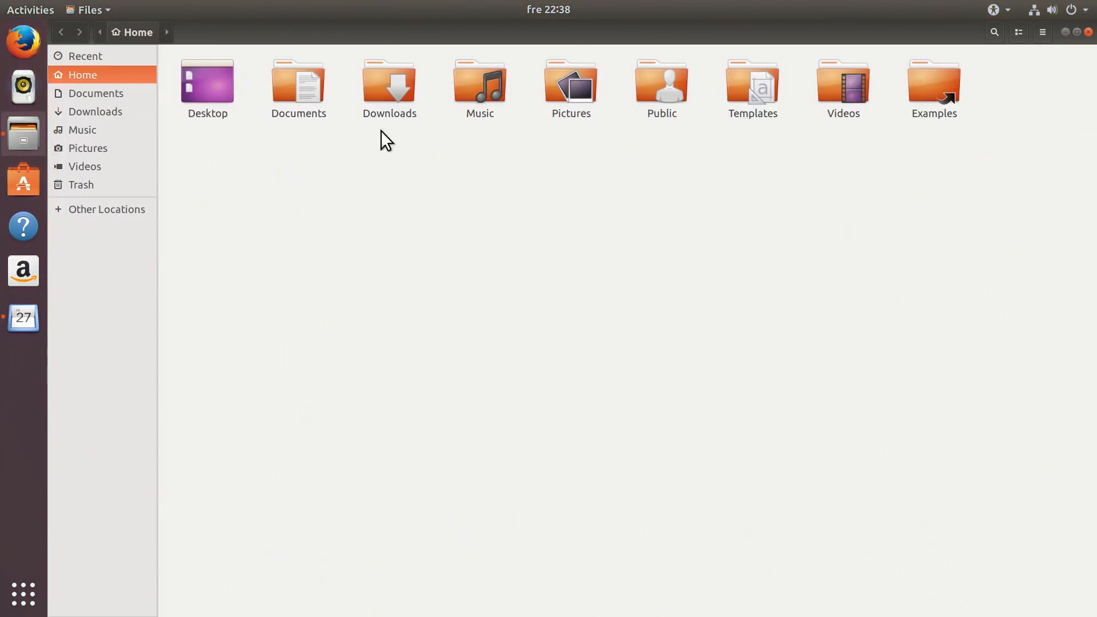
mouse_move(43, 23)
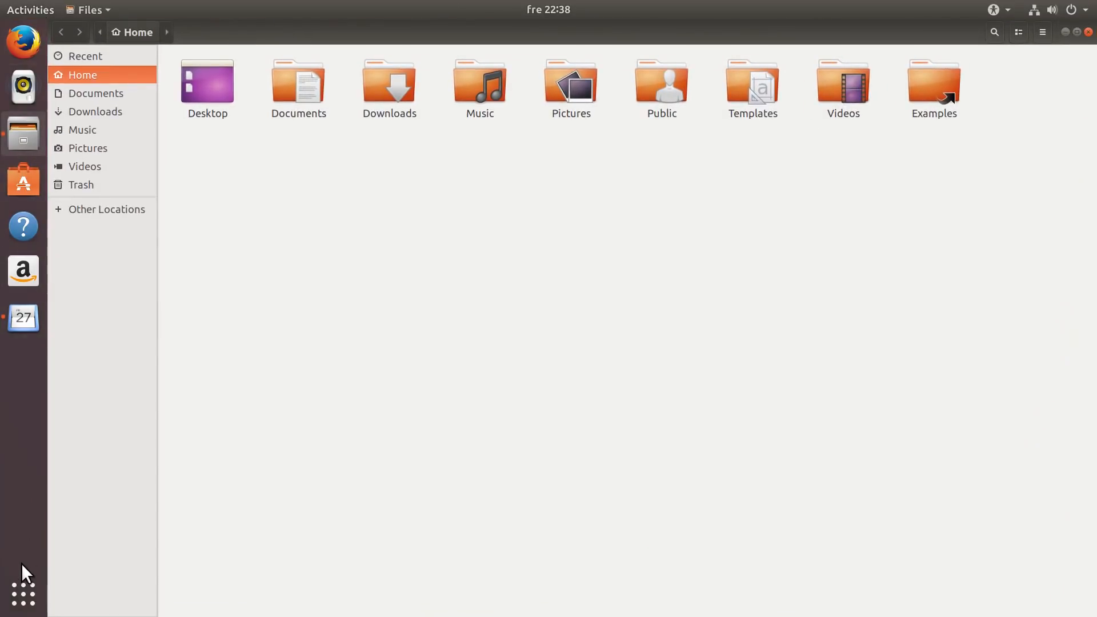
Peek at Show Applications, return to Files, and close the Files Home window
left_click(19, 601)
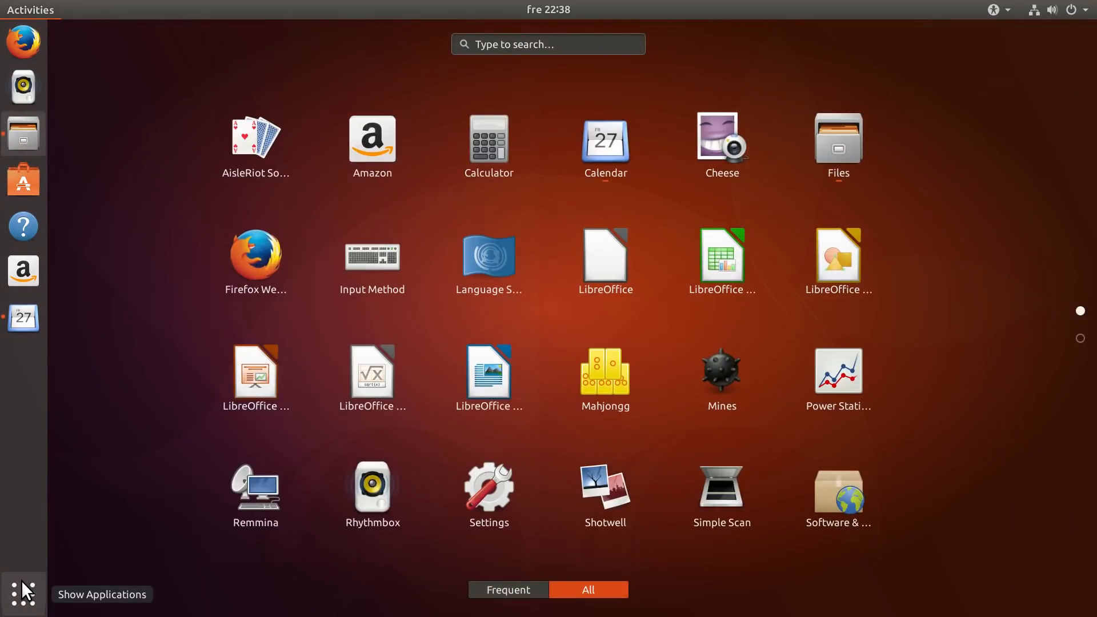
left_click(839, 139)
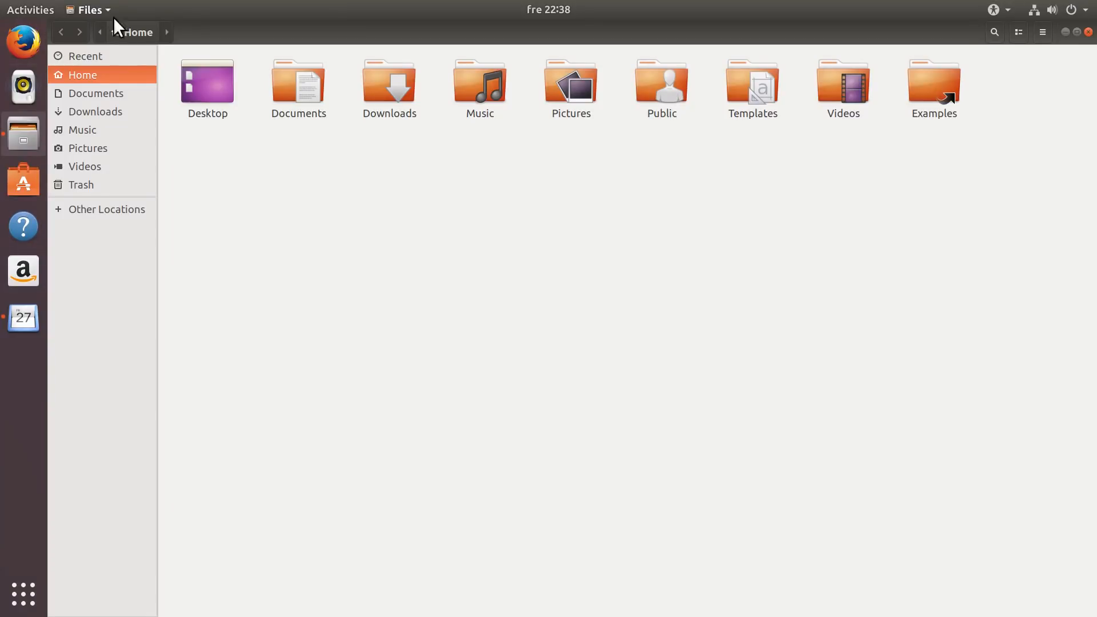
mouse_move(1092, 49)
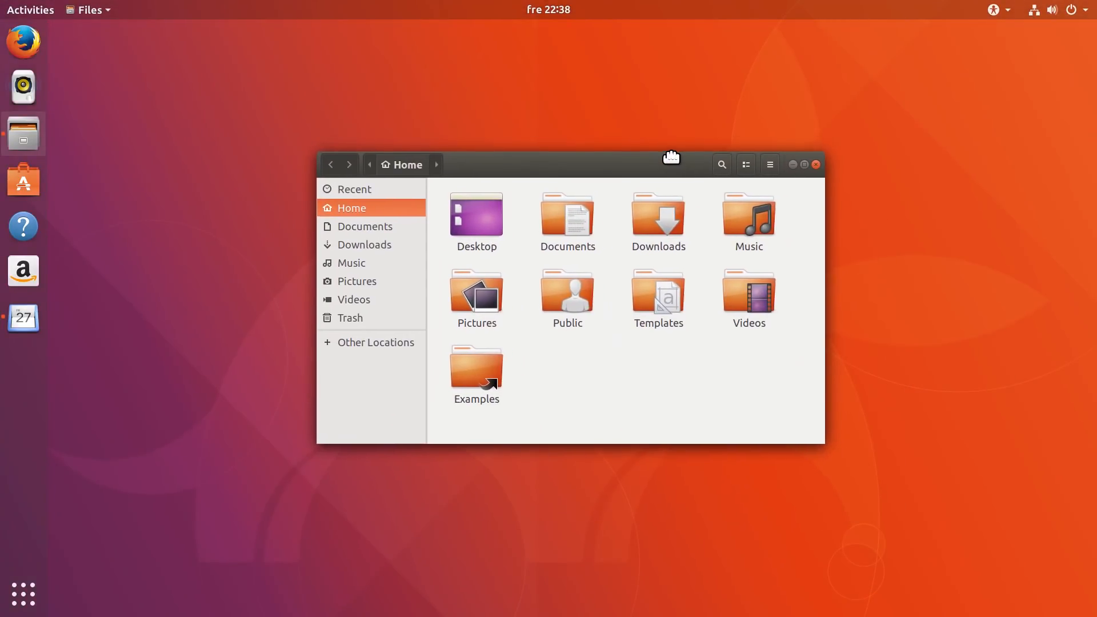
mouse_move(670, 173)
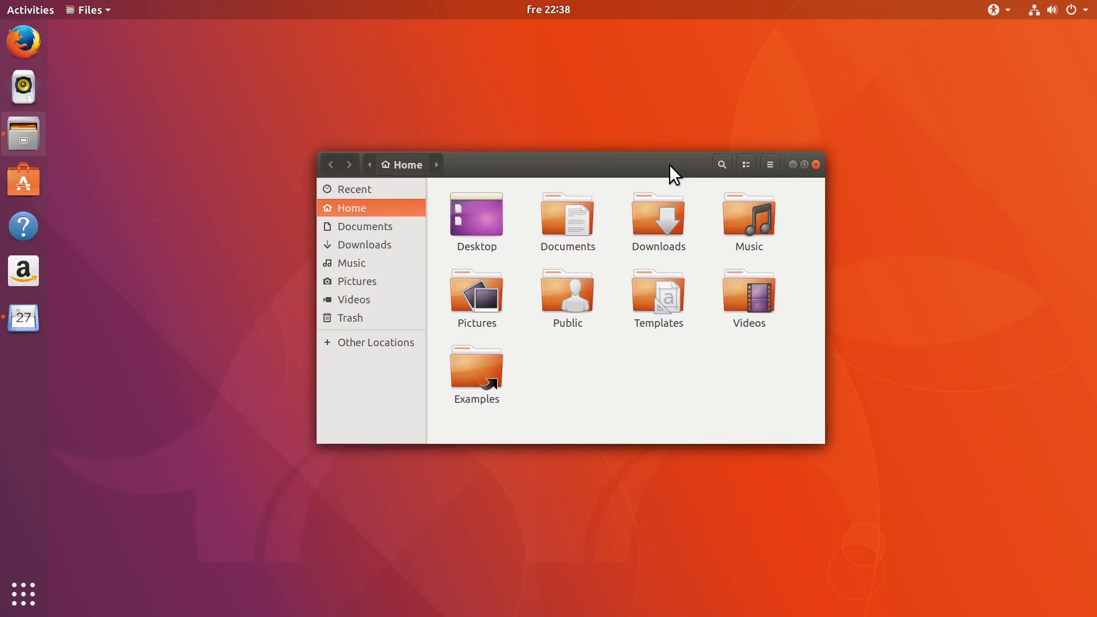
mouse_move(799, 182)
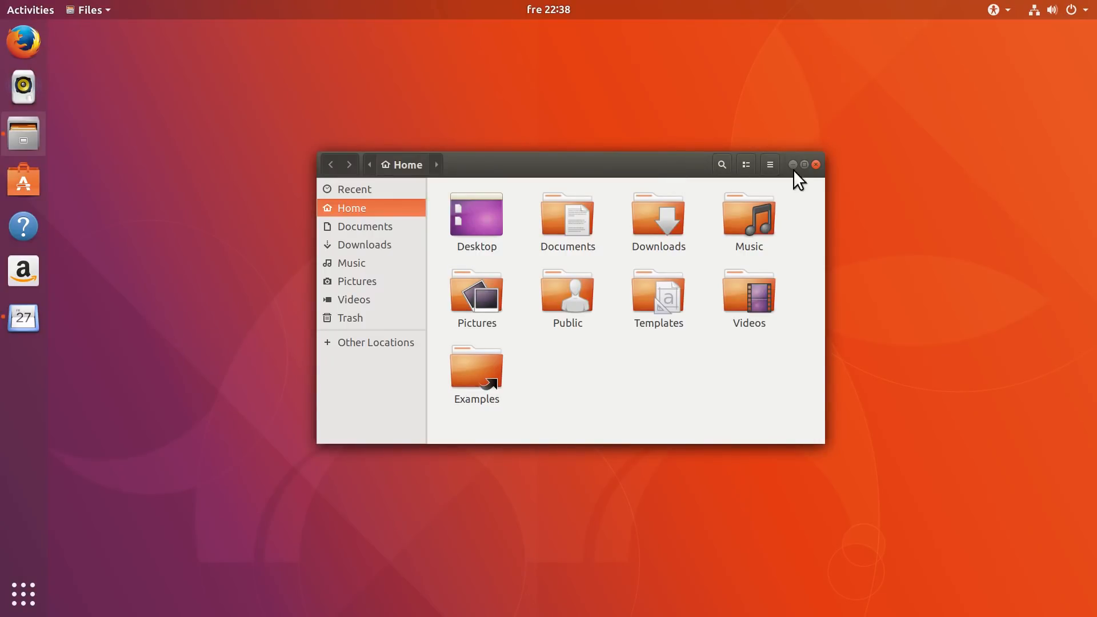
left_click(815, 165)
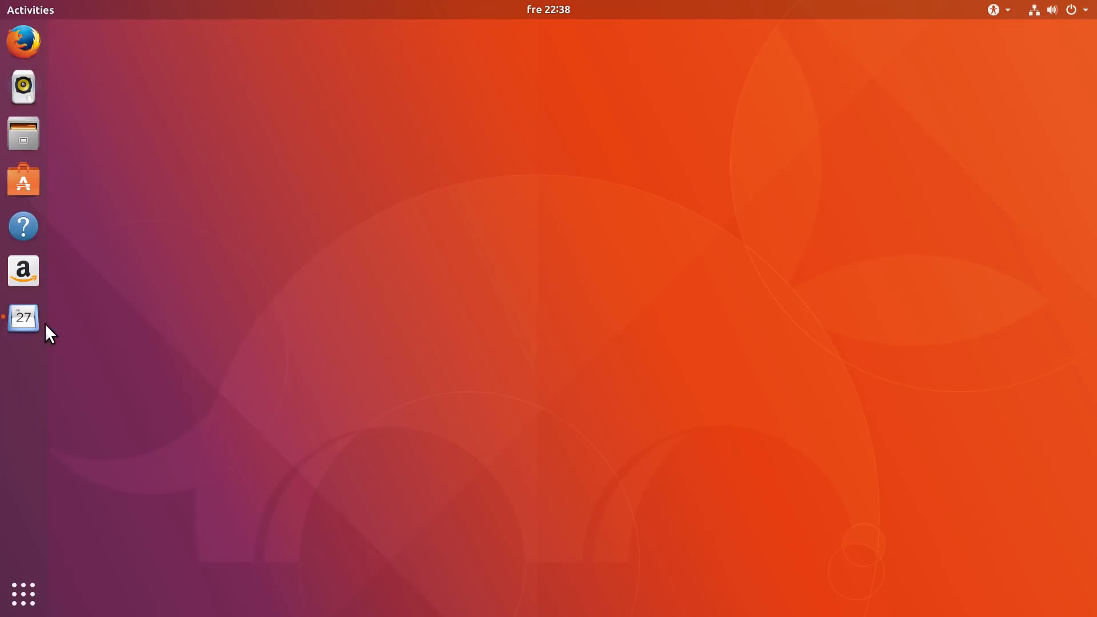
mouse_move(24, 319)
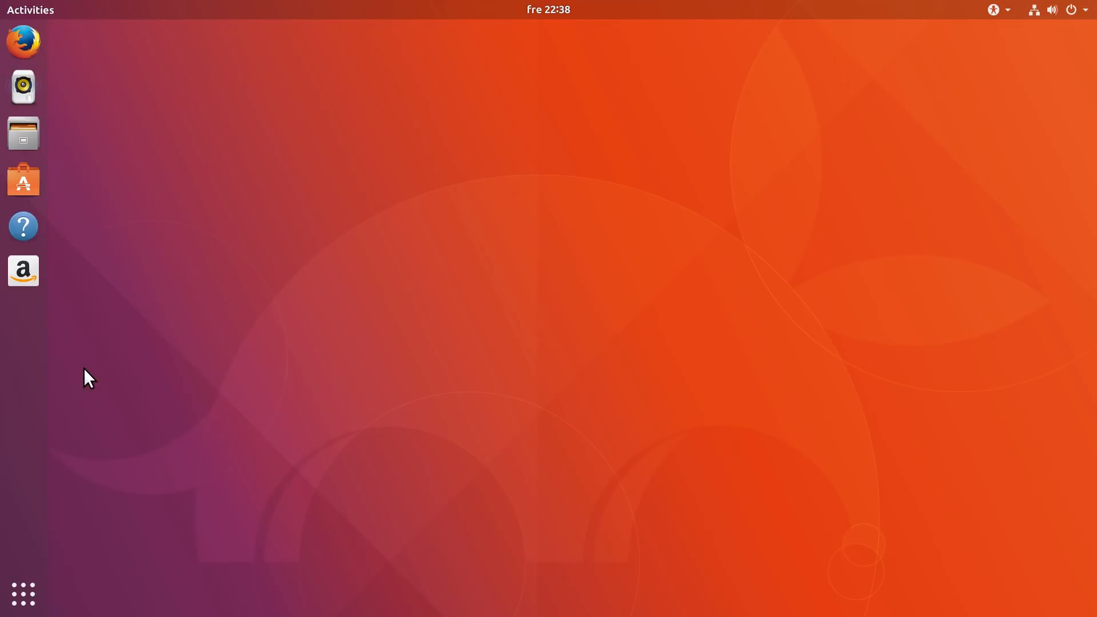
left_click(24, 42)
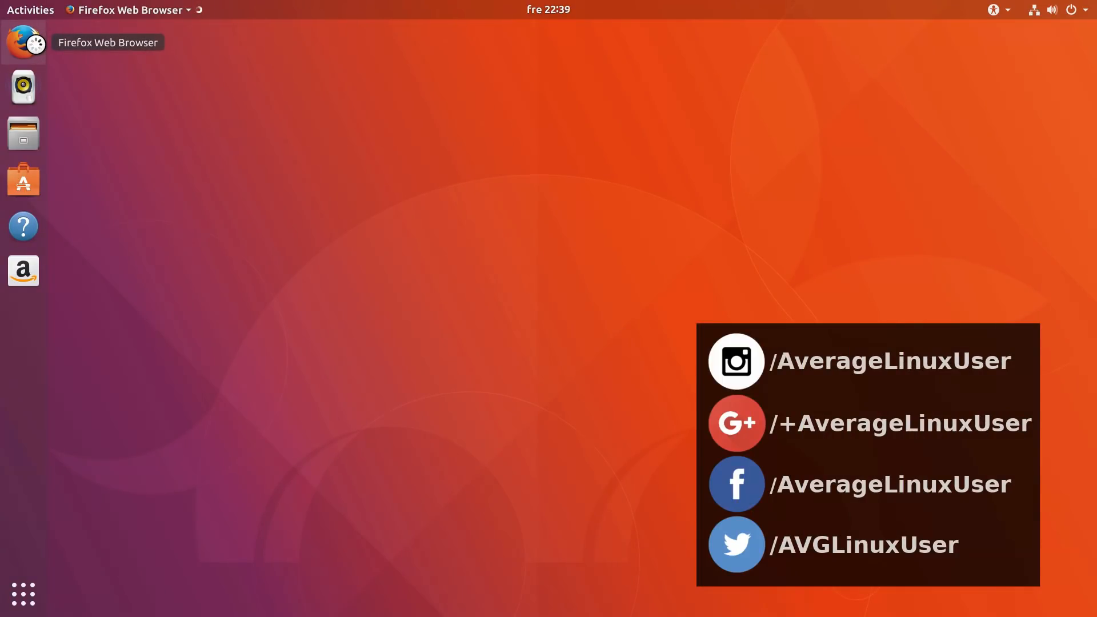
left_click(23, 40)
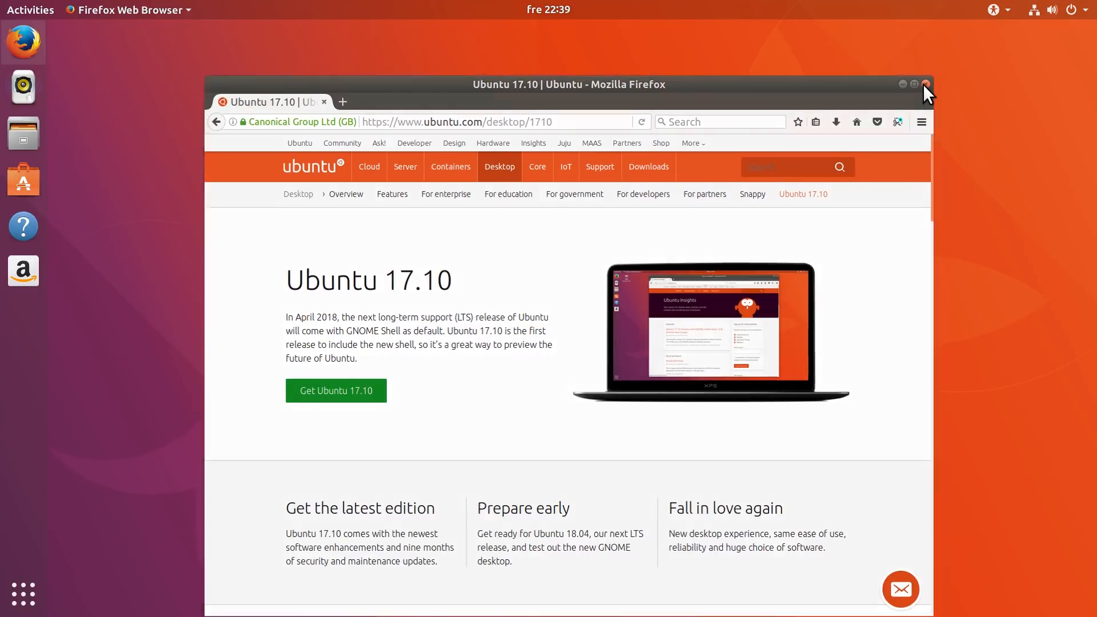
left_click(926, 84)
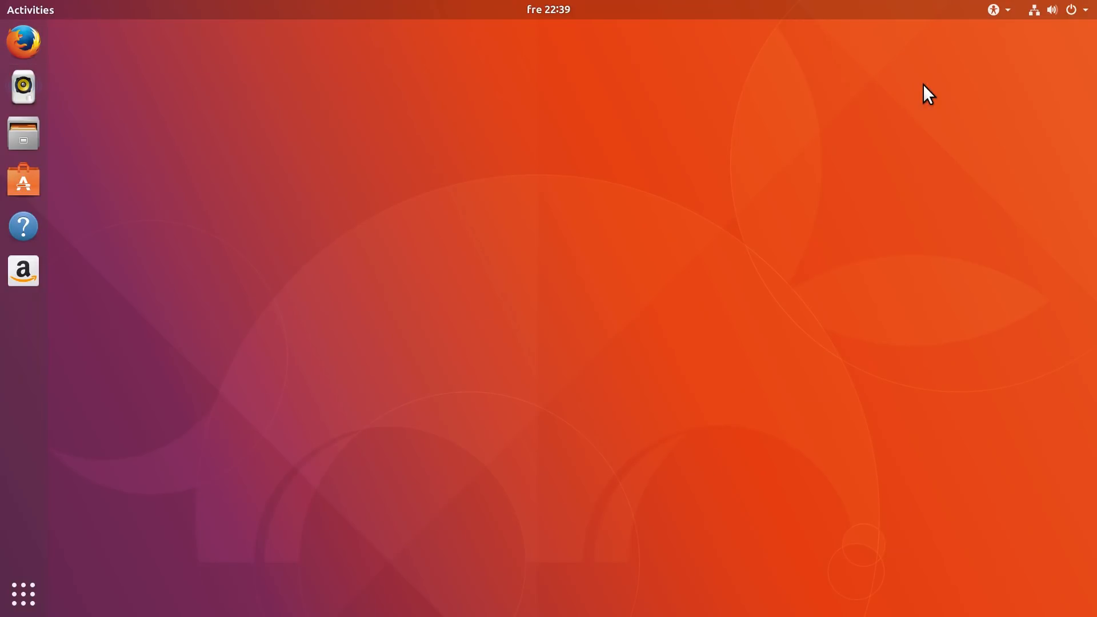
left_click(1051, 10)
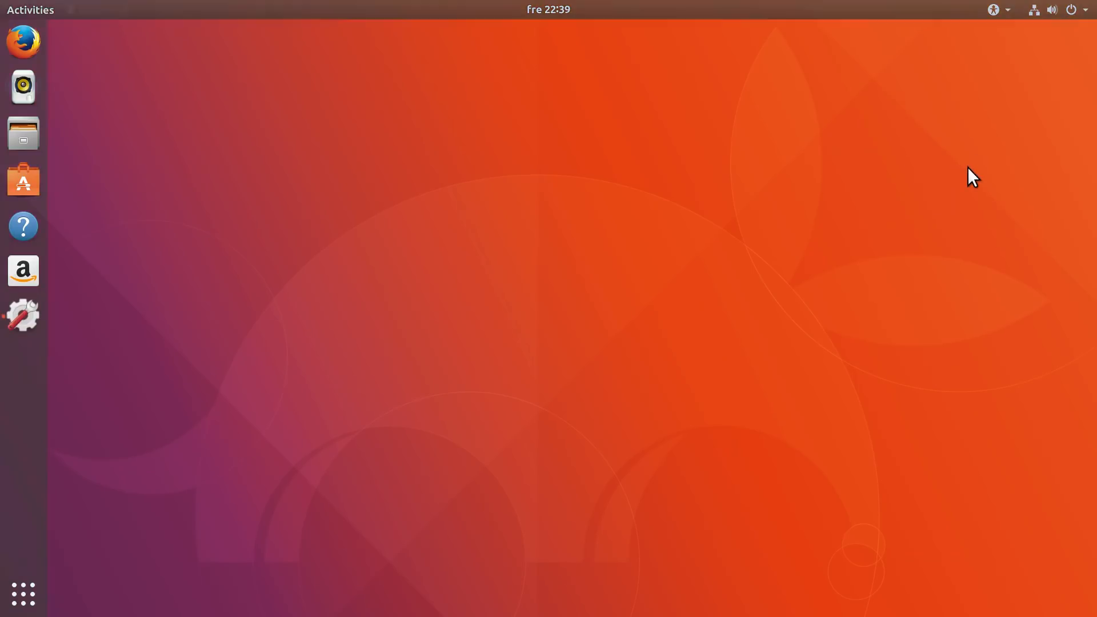
left_click(779, 95)
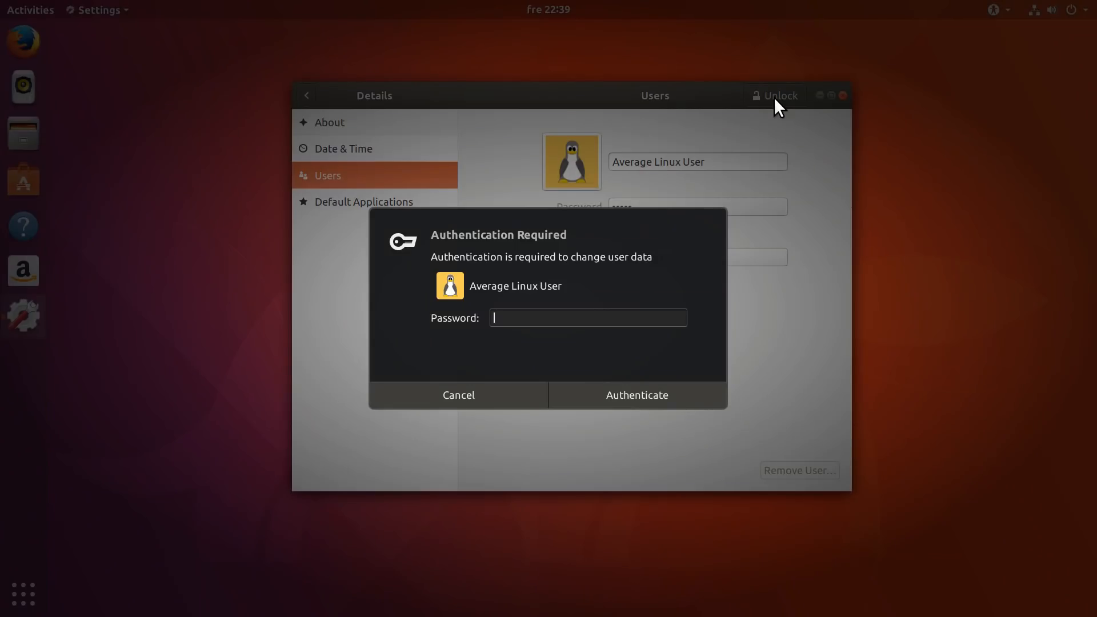
left_click(637, 395)
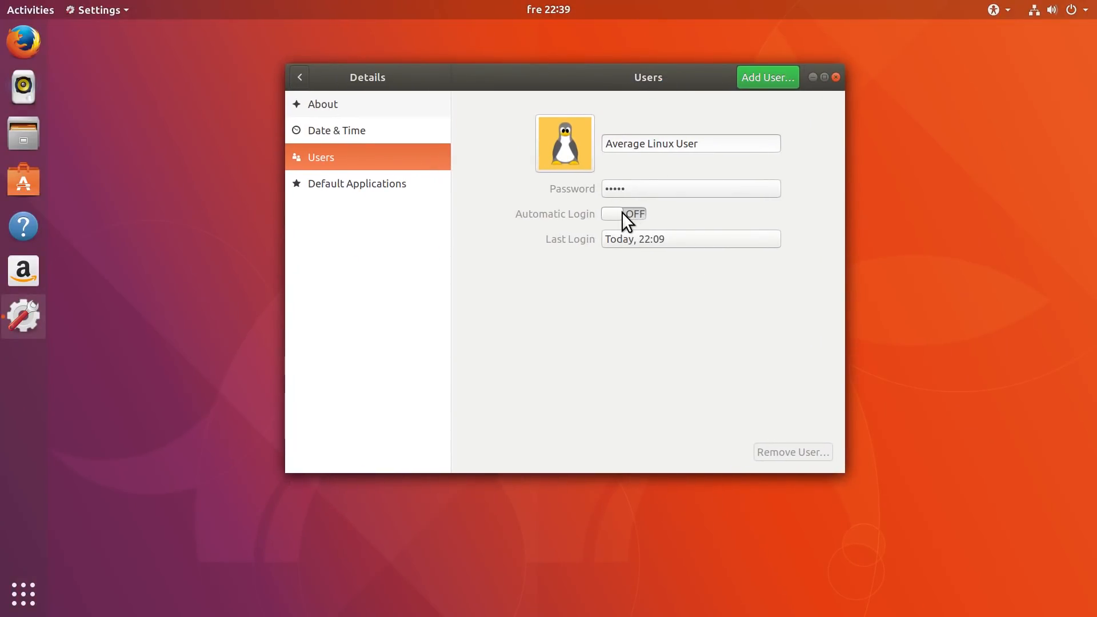
left_click(299, 77)
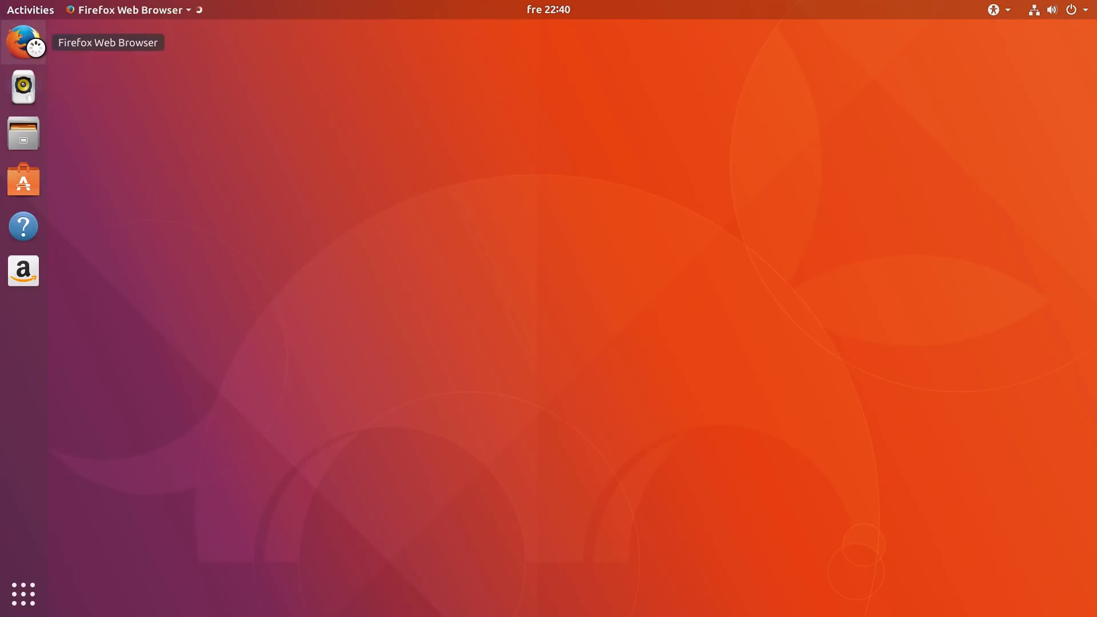
left_click(23, 41)
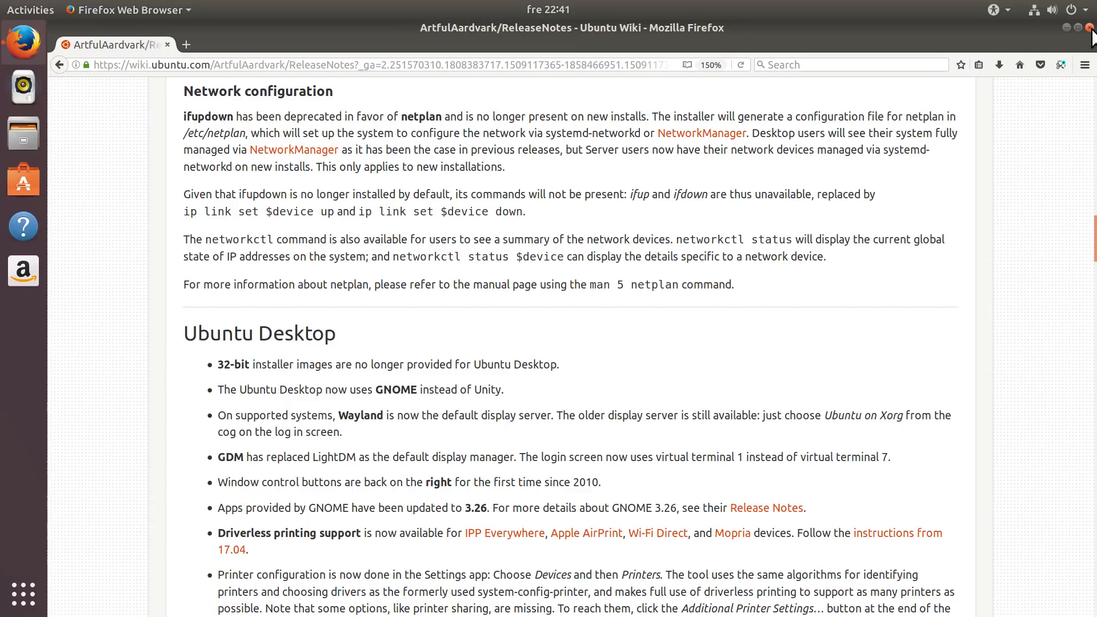
left_click(1087, 26)
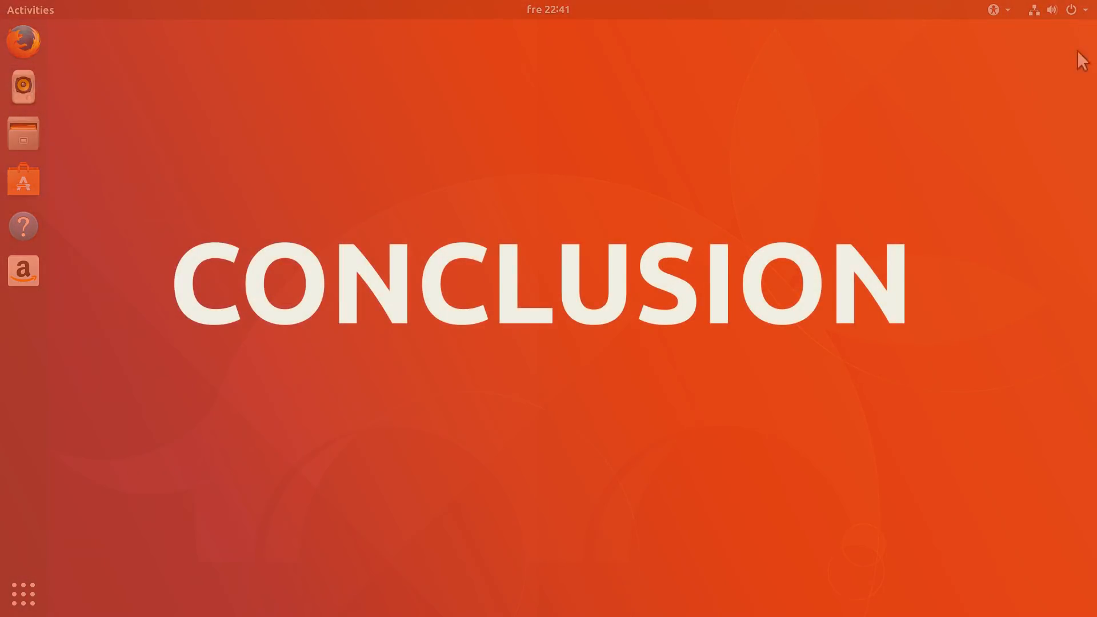